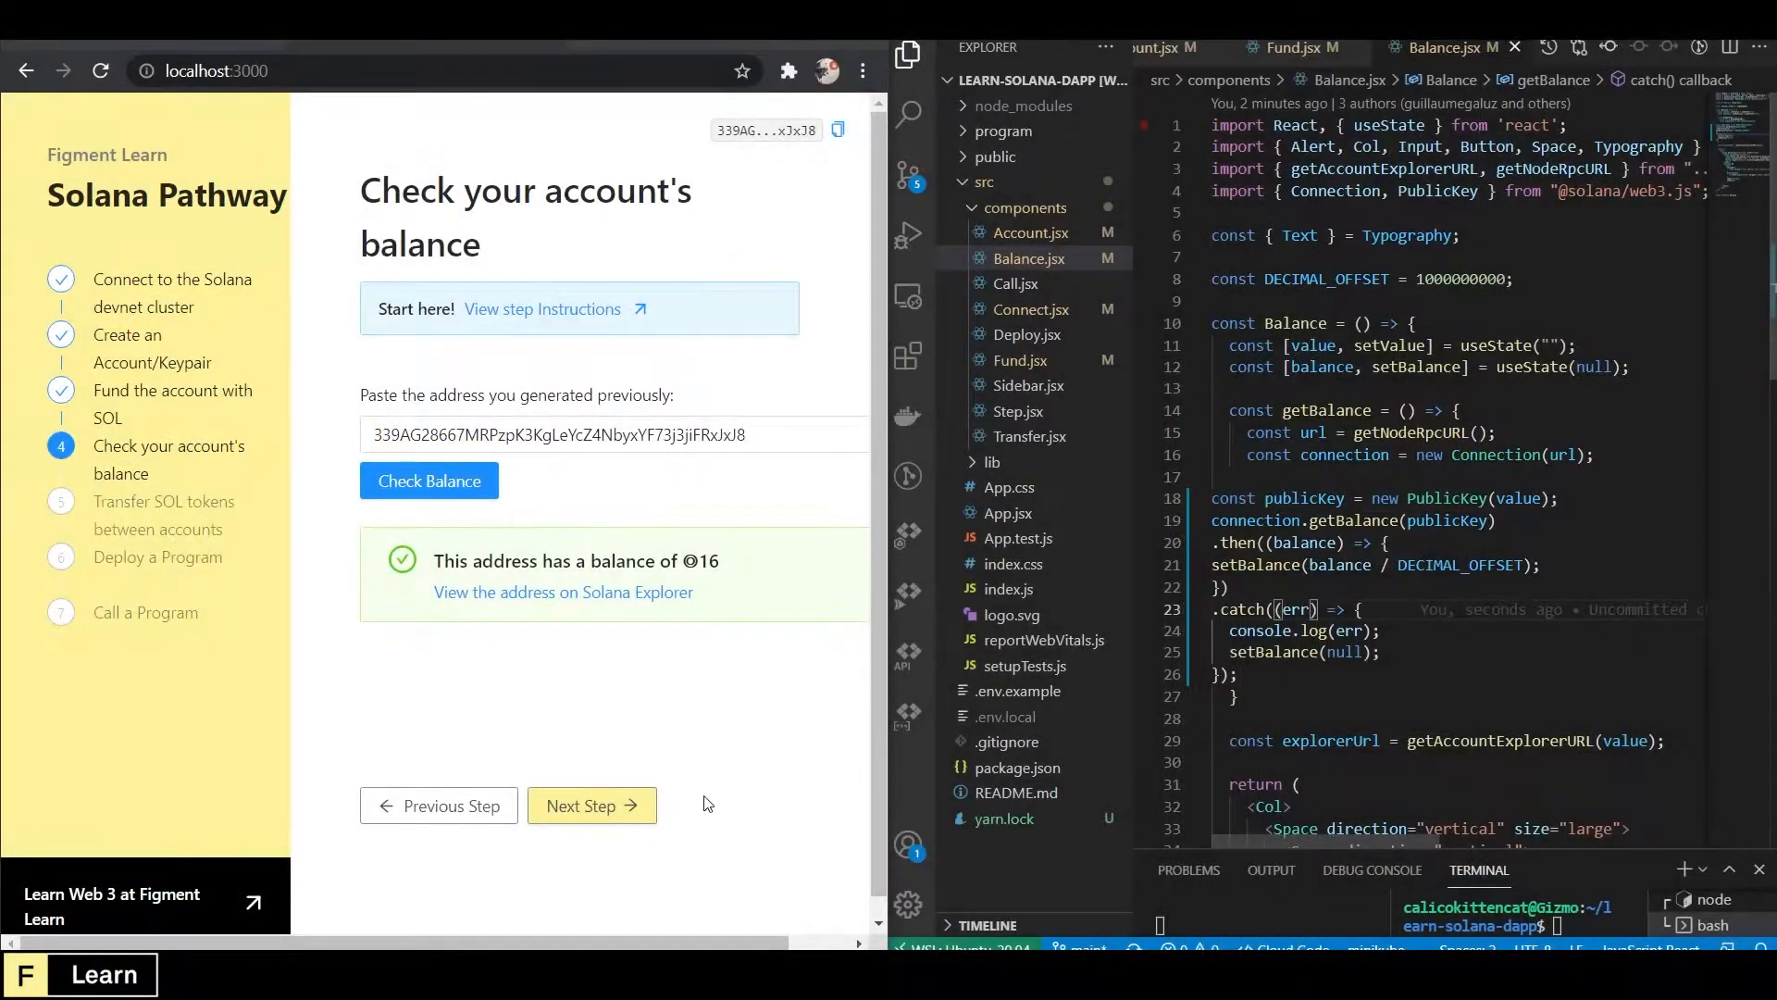
pyautogui.moveTo(592, 806)
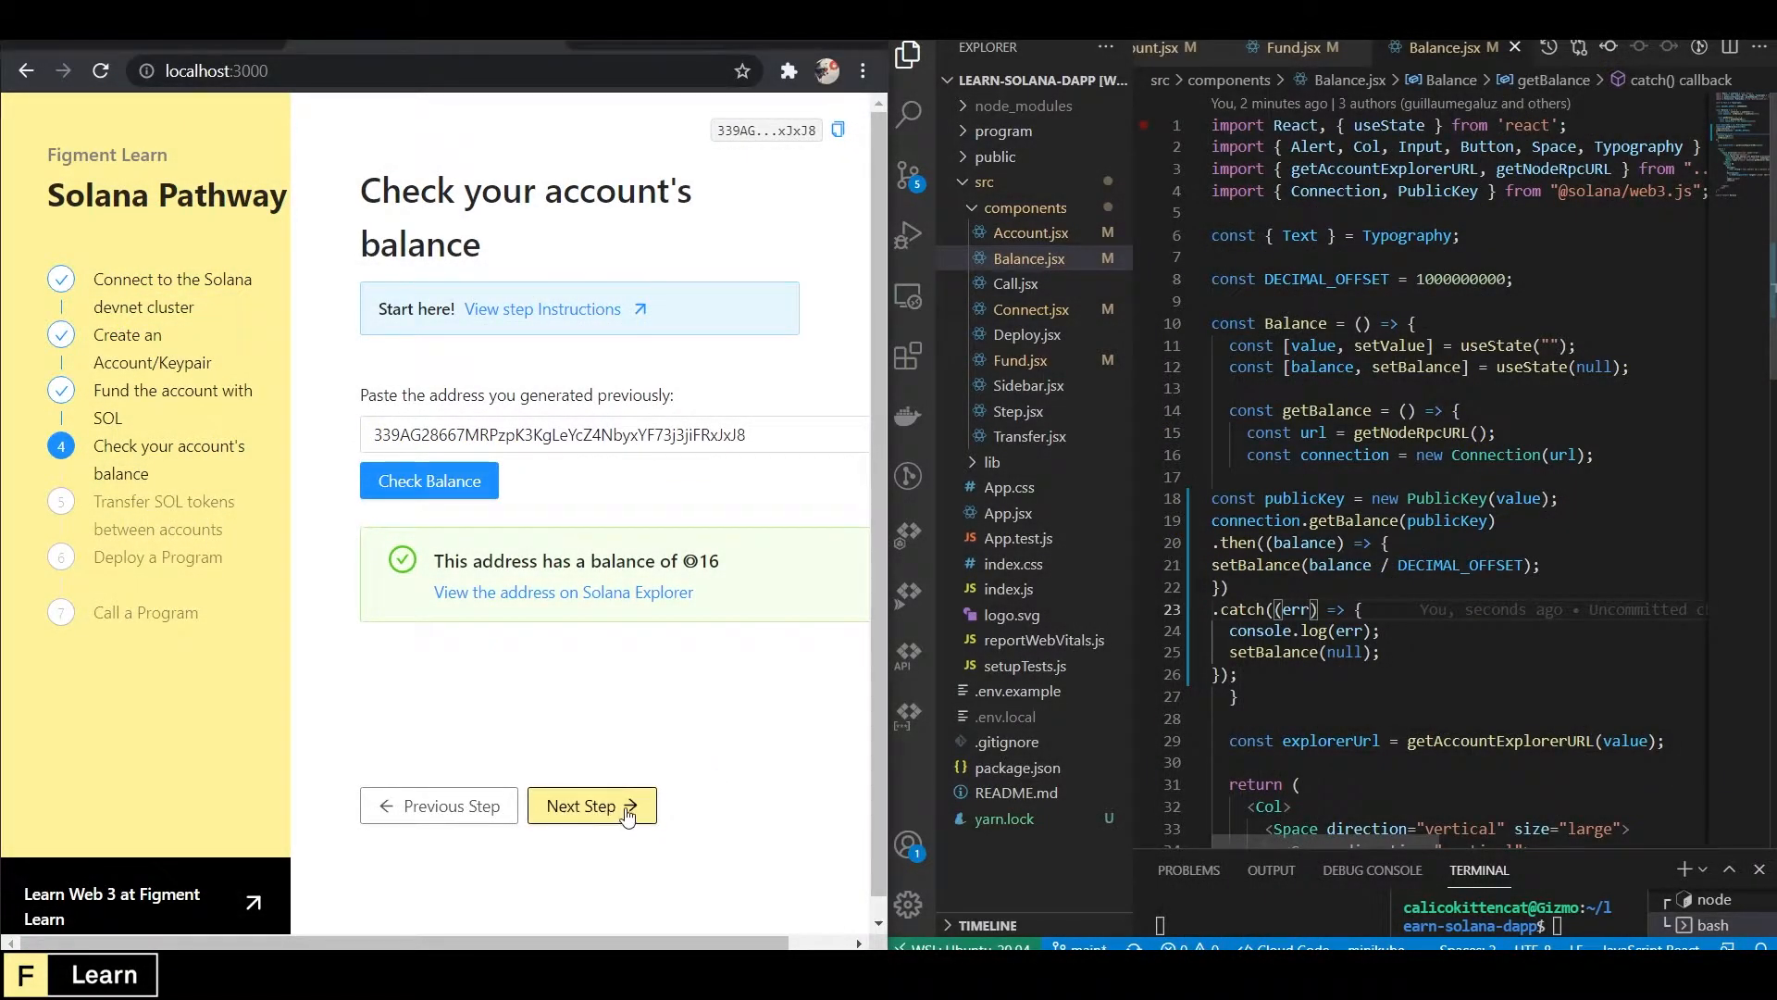
# Advance the Solana Pathway from the 16 SOL balance check to step 5, Transfer SOL tokens.
pyautogui.click(591, 806)
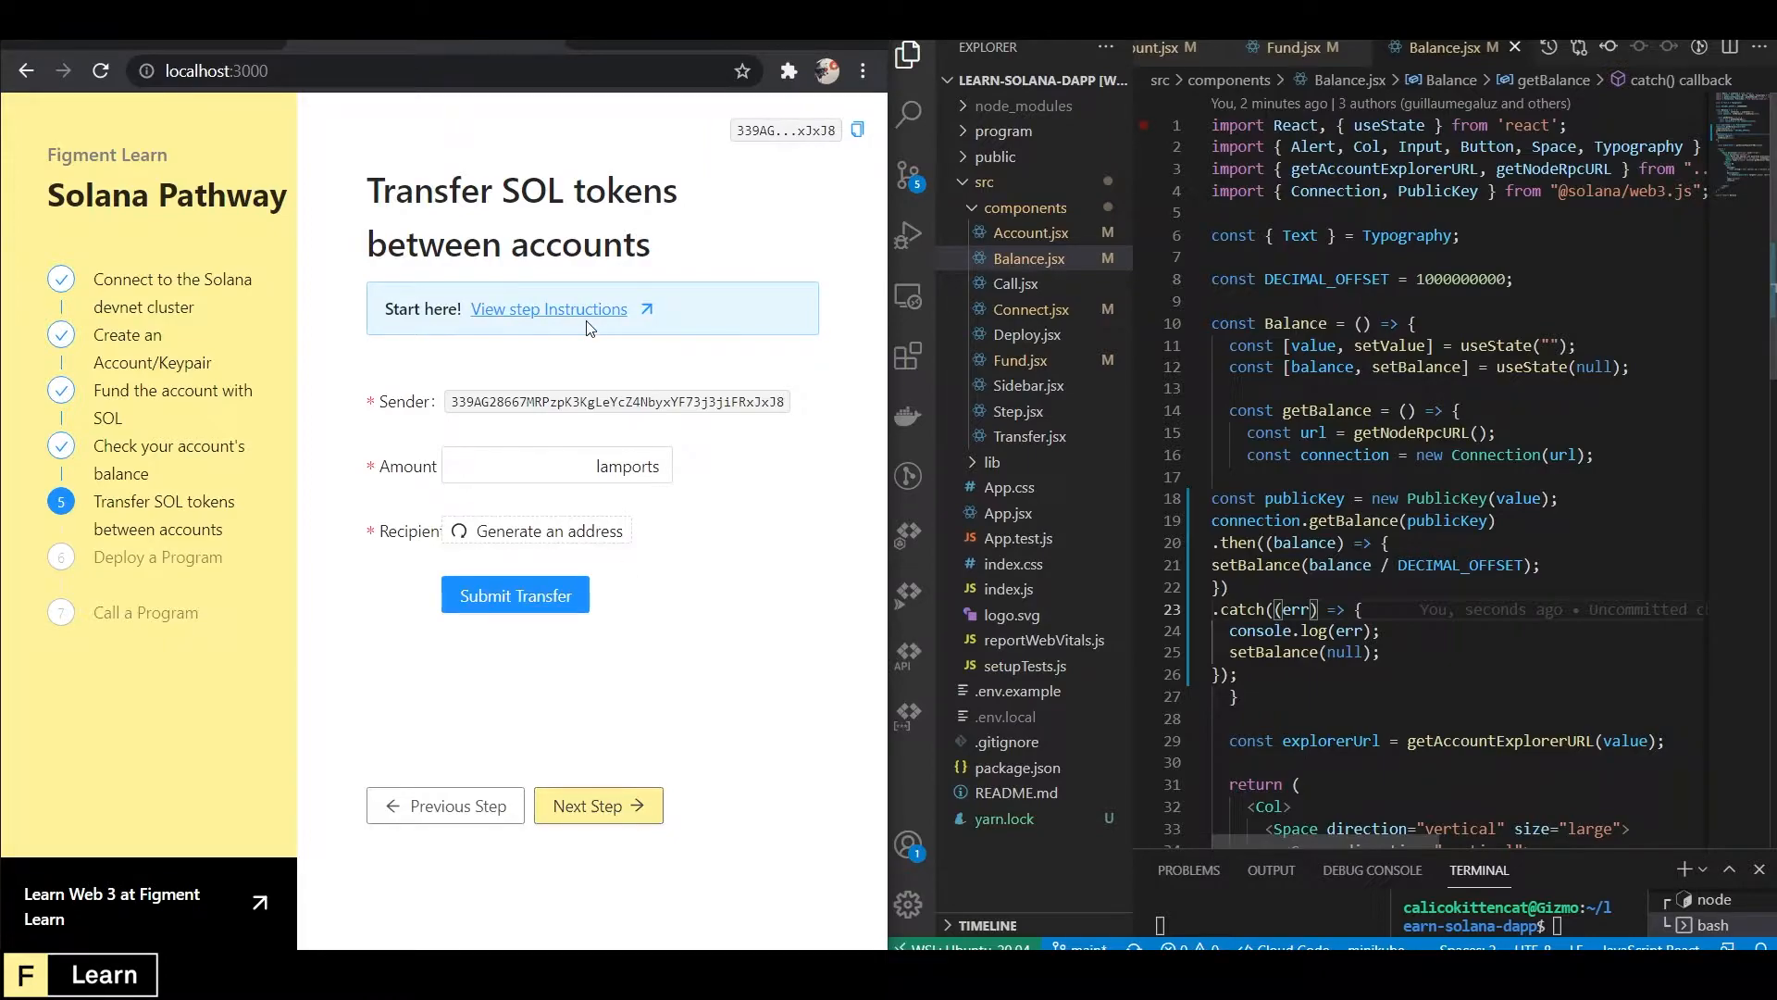
# Open the Transfer SOL tokens instructions and read the transfer() challenge and hints.
pyautogui.click(549, 308)
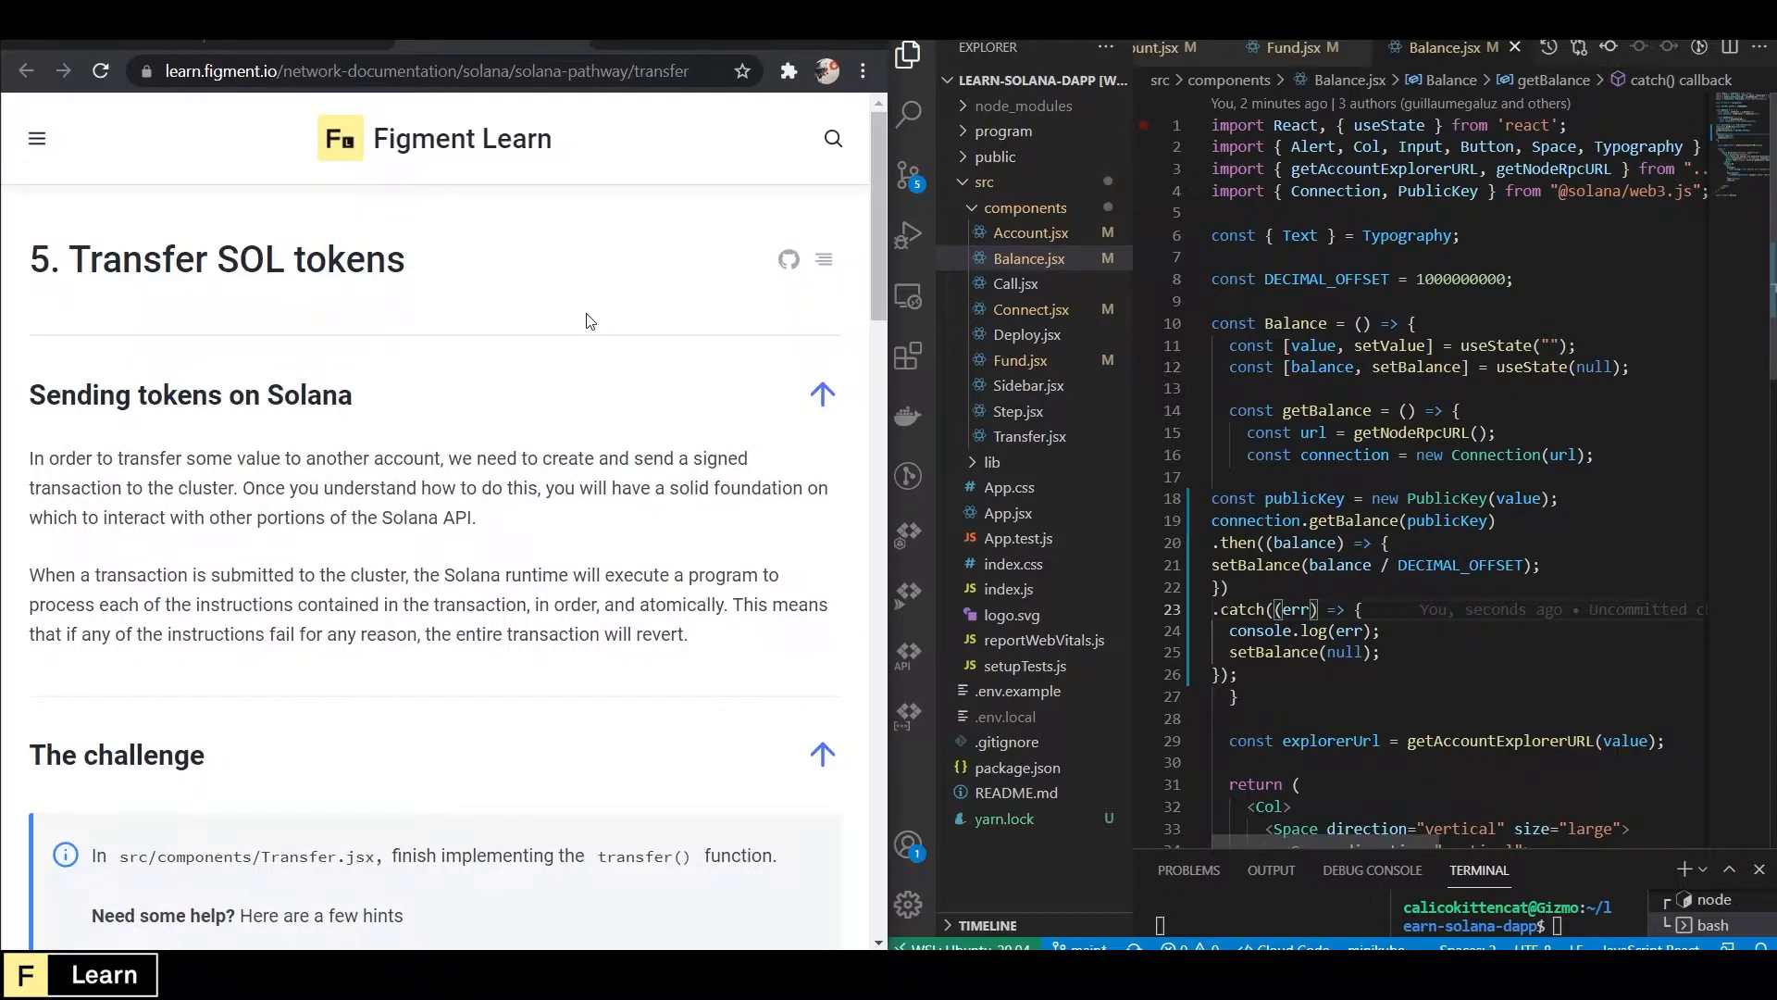
pyautogui.scroll(-3)
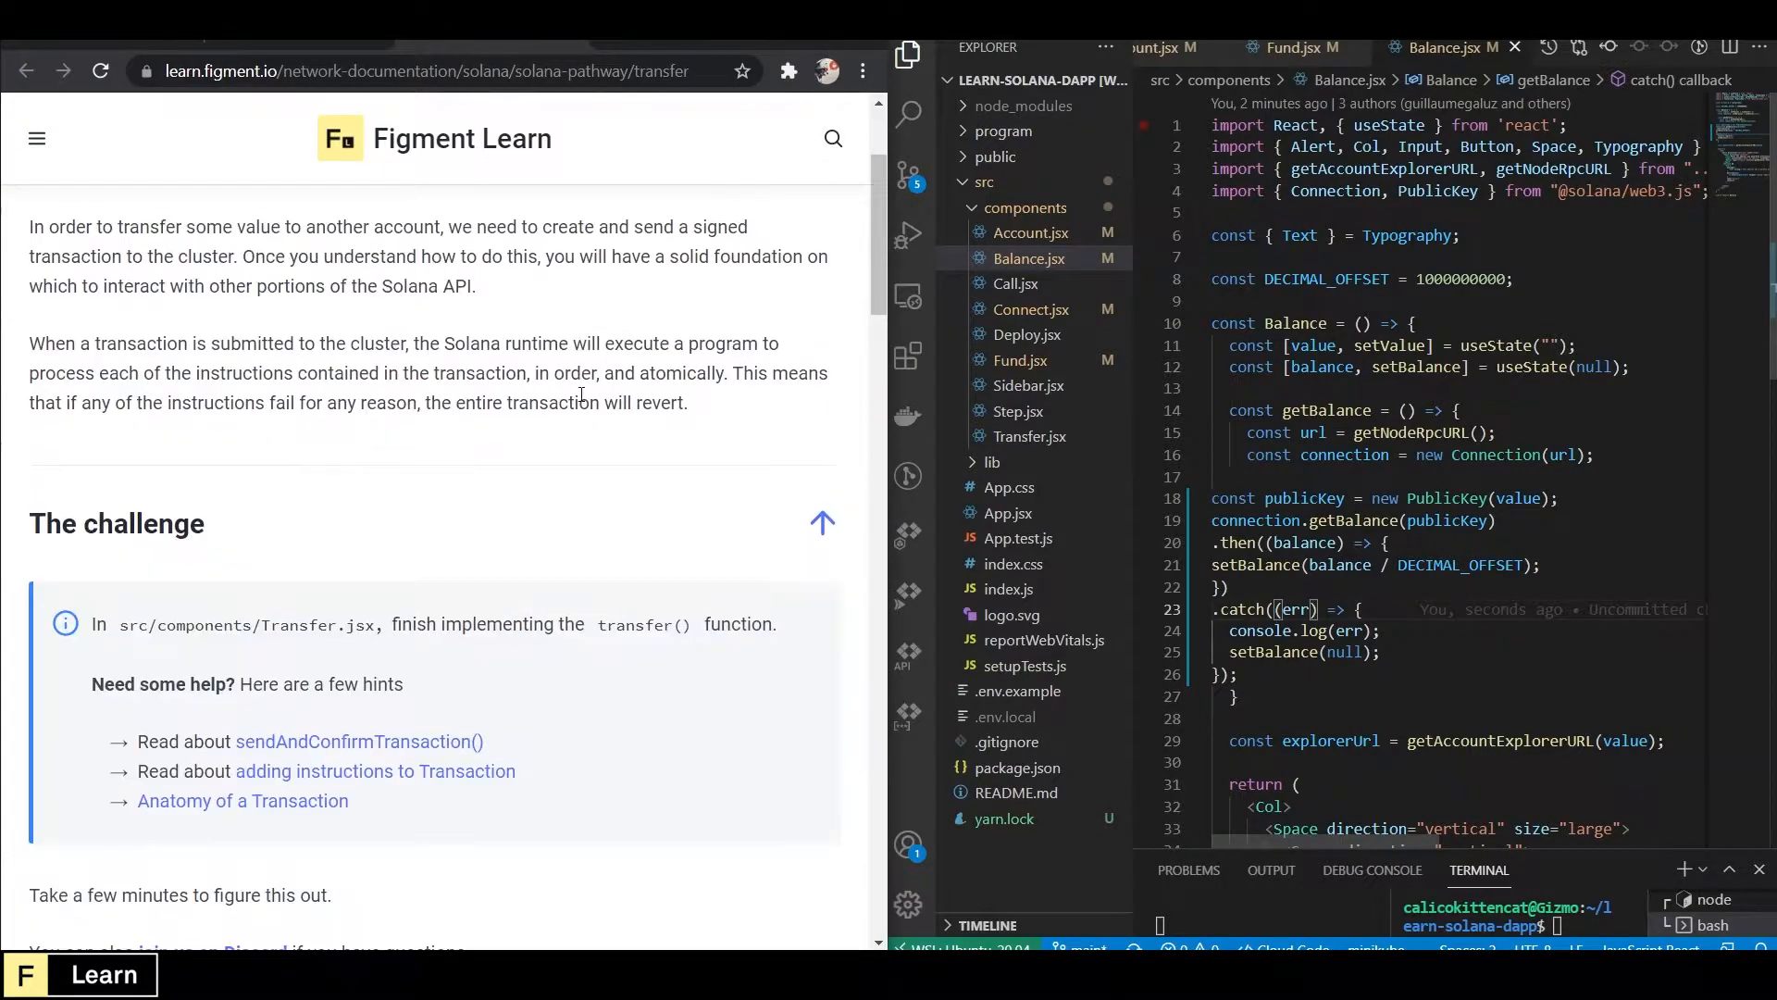
pyautogui.scroll(3)
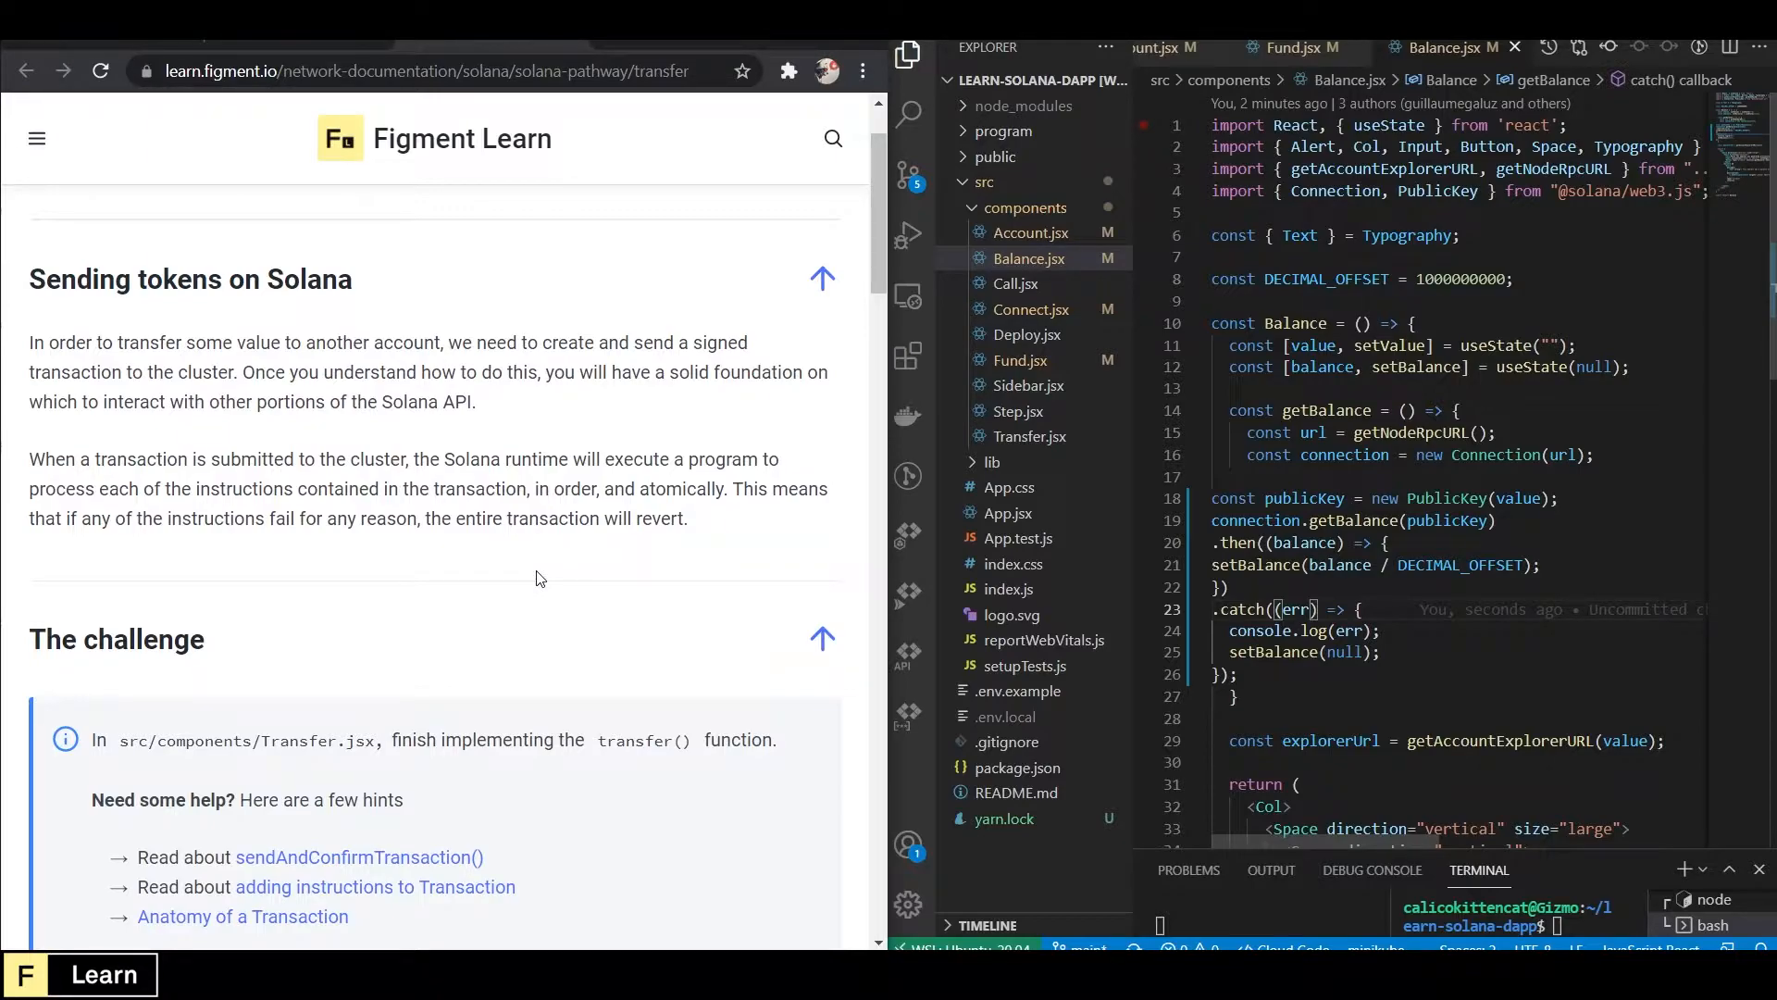
pyautogui.moveTo(521, 581)
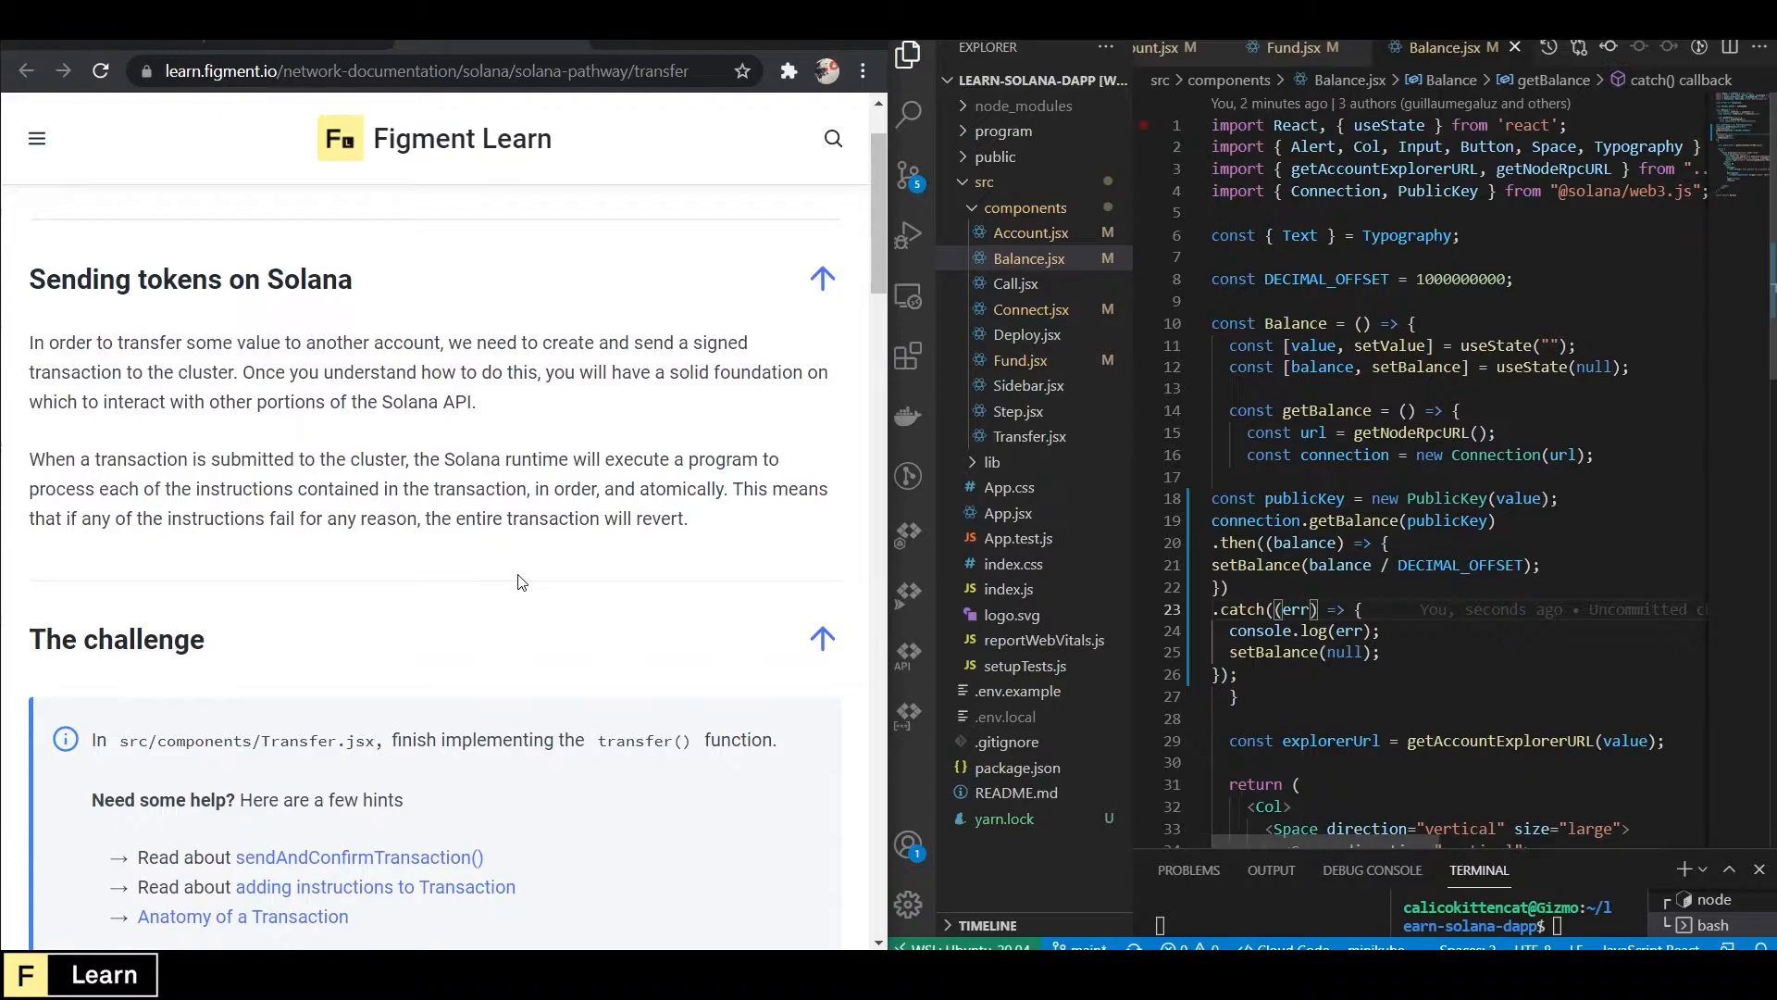
pyautogui.scroll(-3)
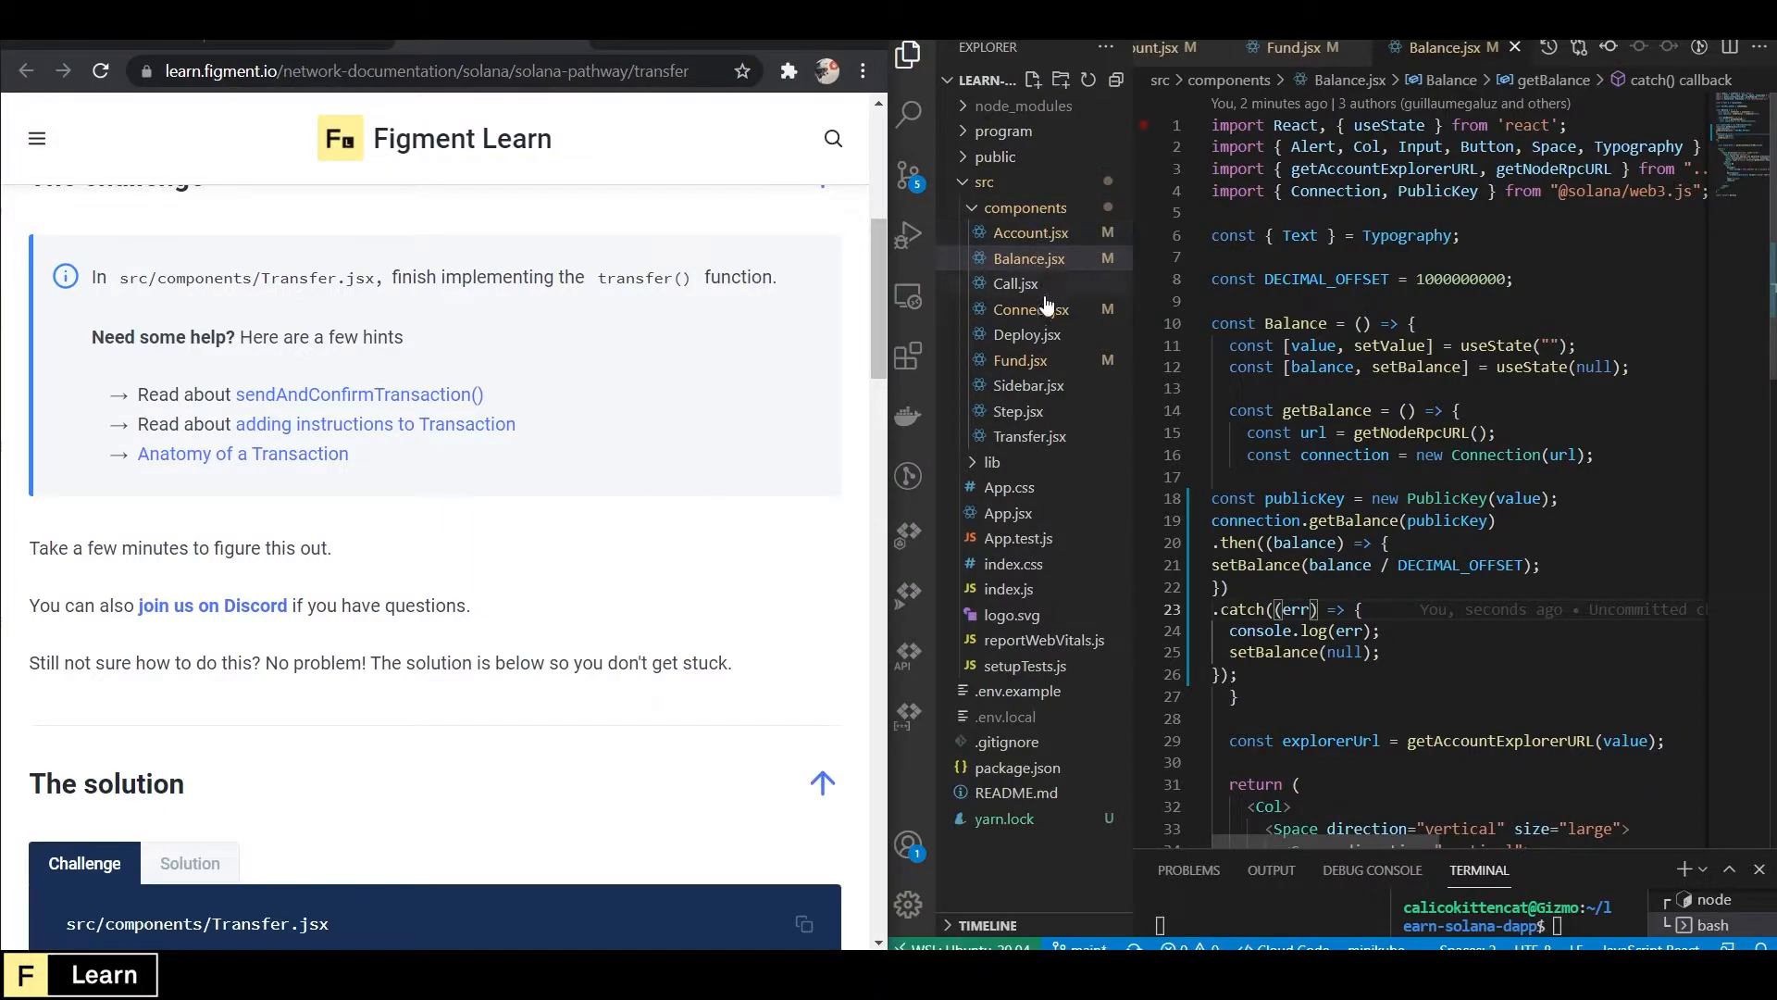
# Open Transfer.jsx at the transfer() function's four TODO placeholder comments.
pyautogui.click(1030, 436)
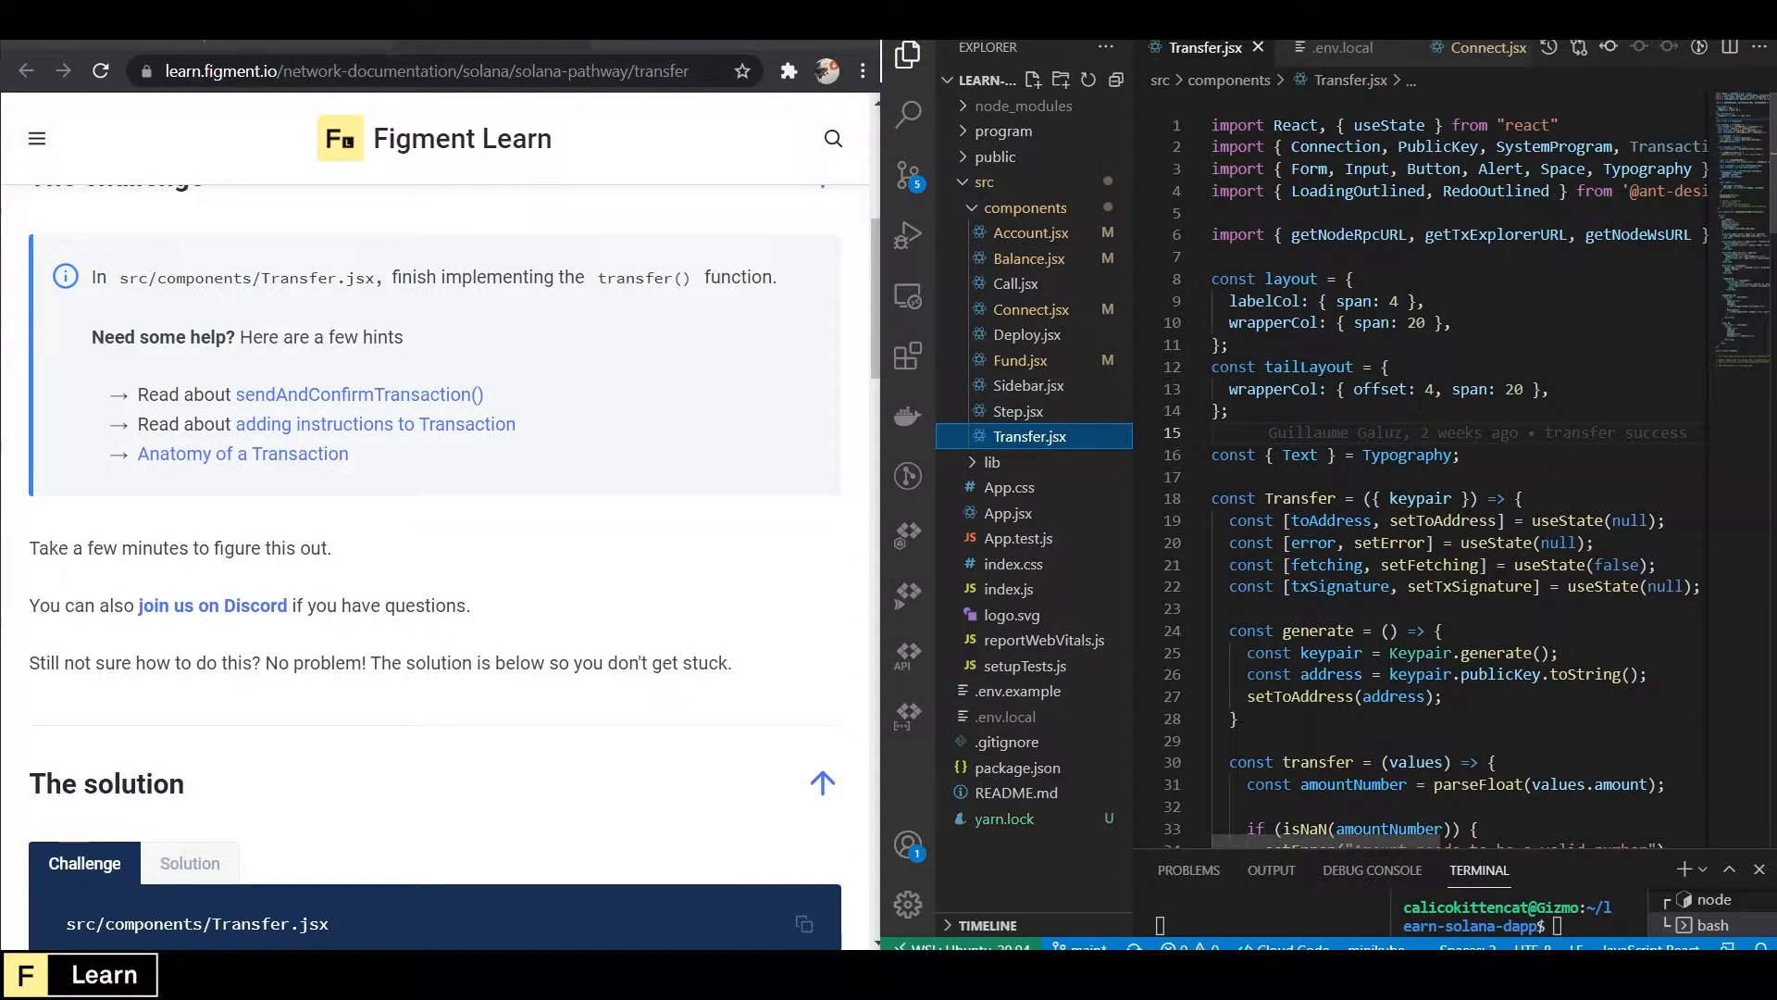
pyautogui.scroll(-3)
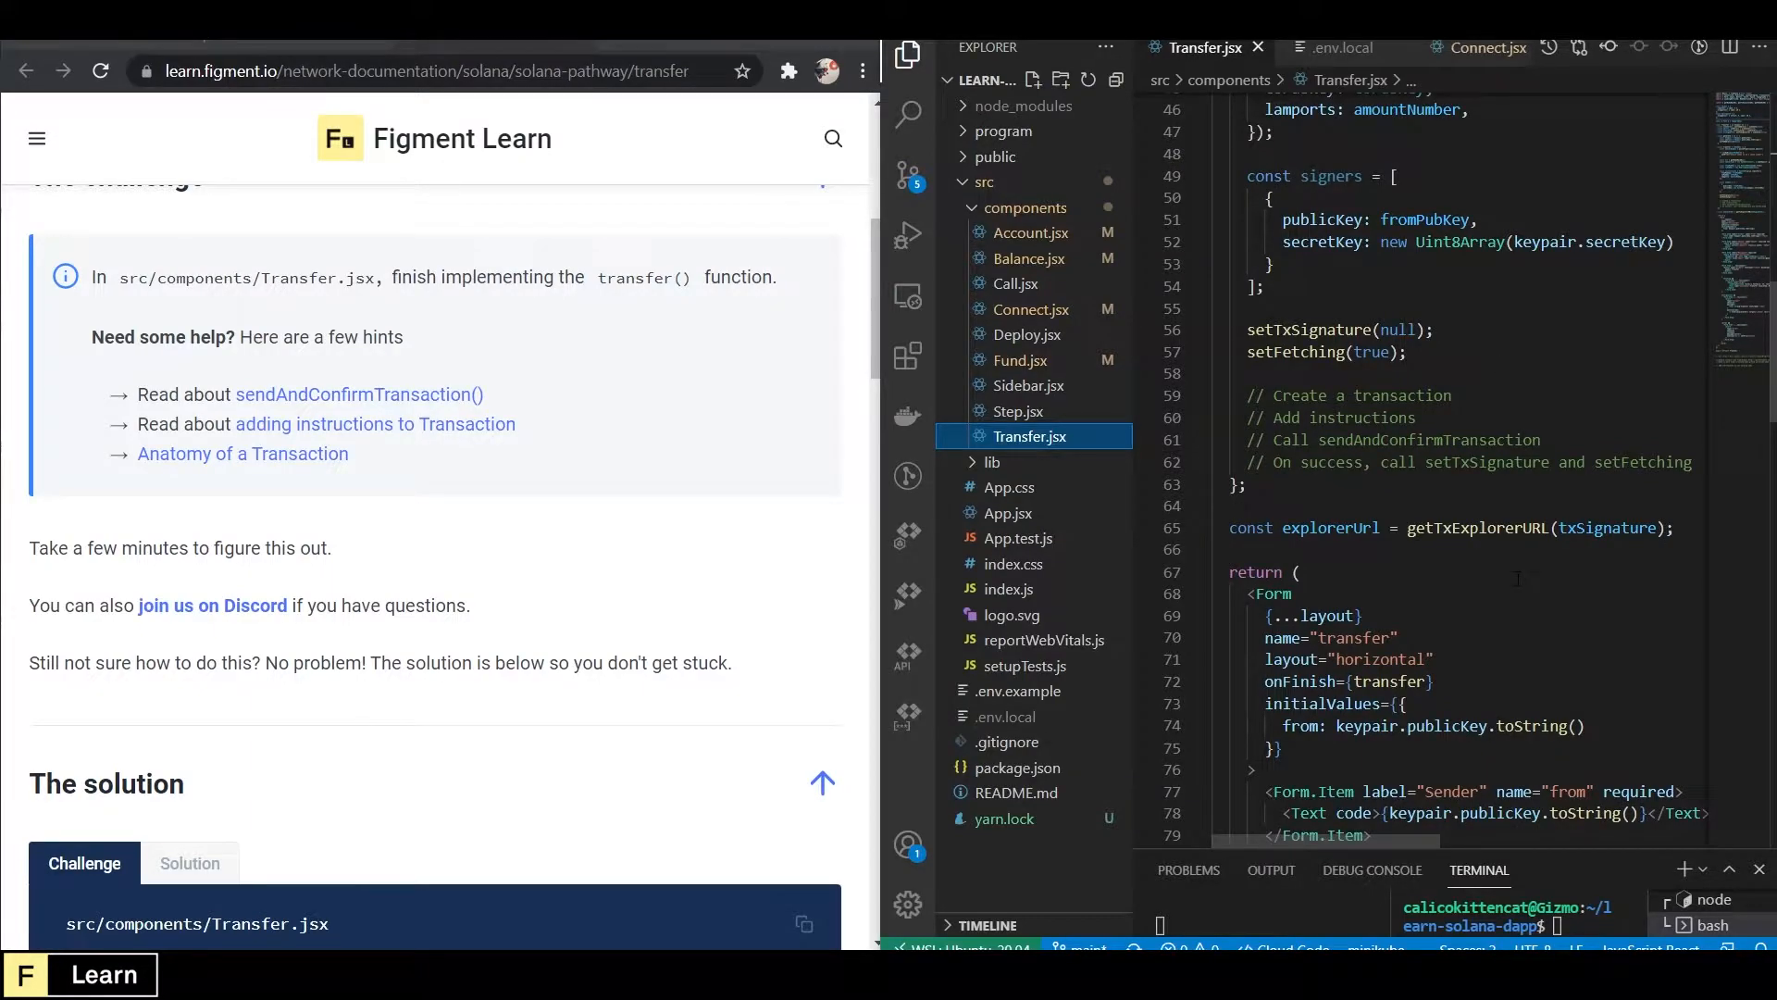
pyautogui.moveTo(691, 555)
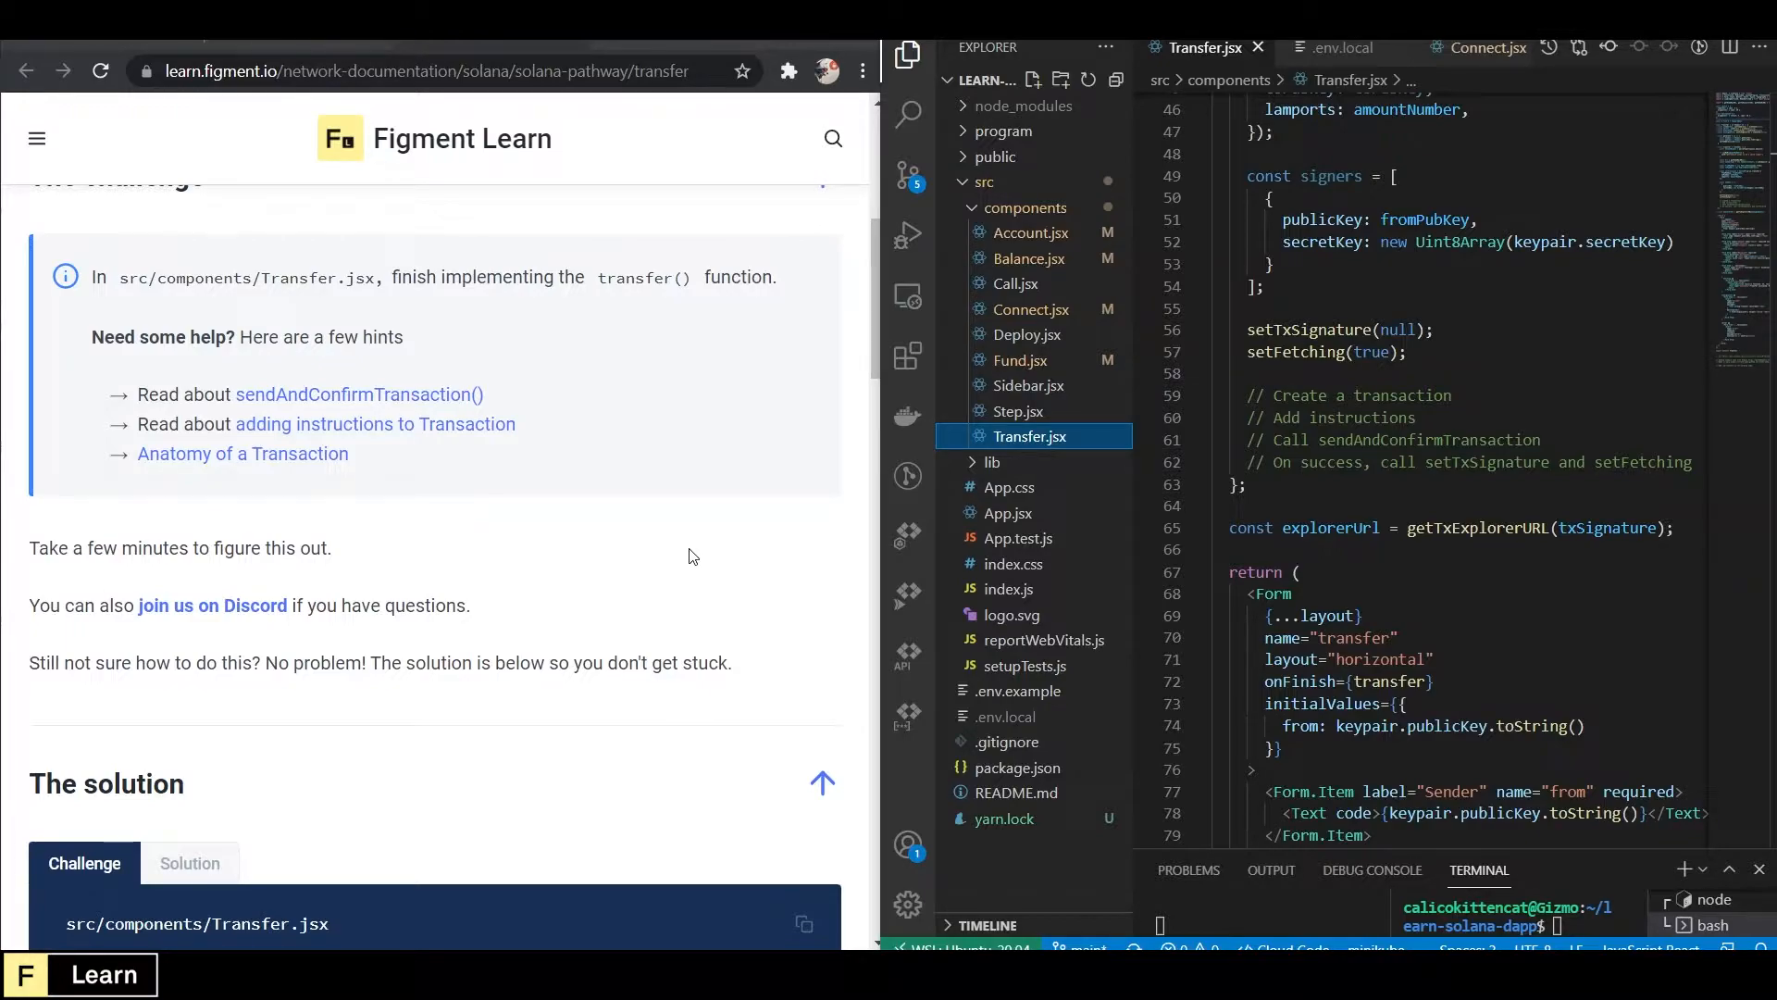
pyautogui.scroll(-3)
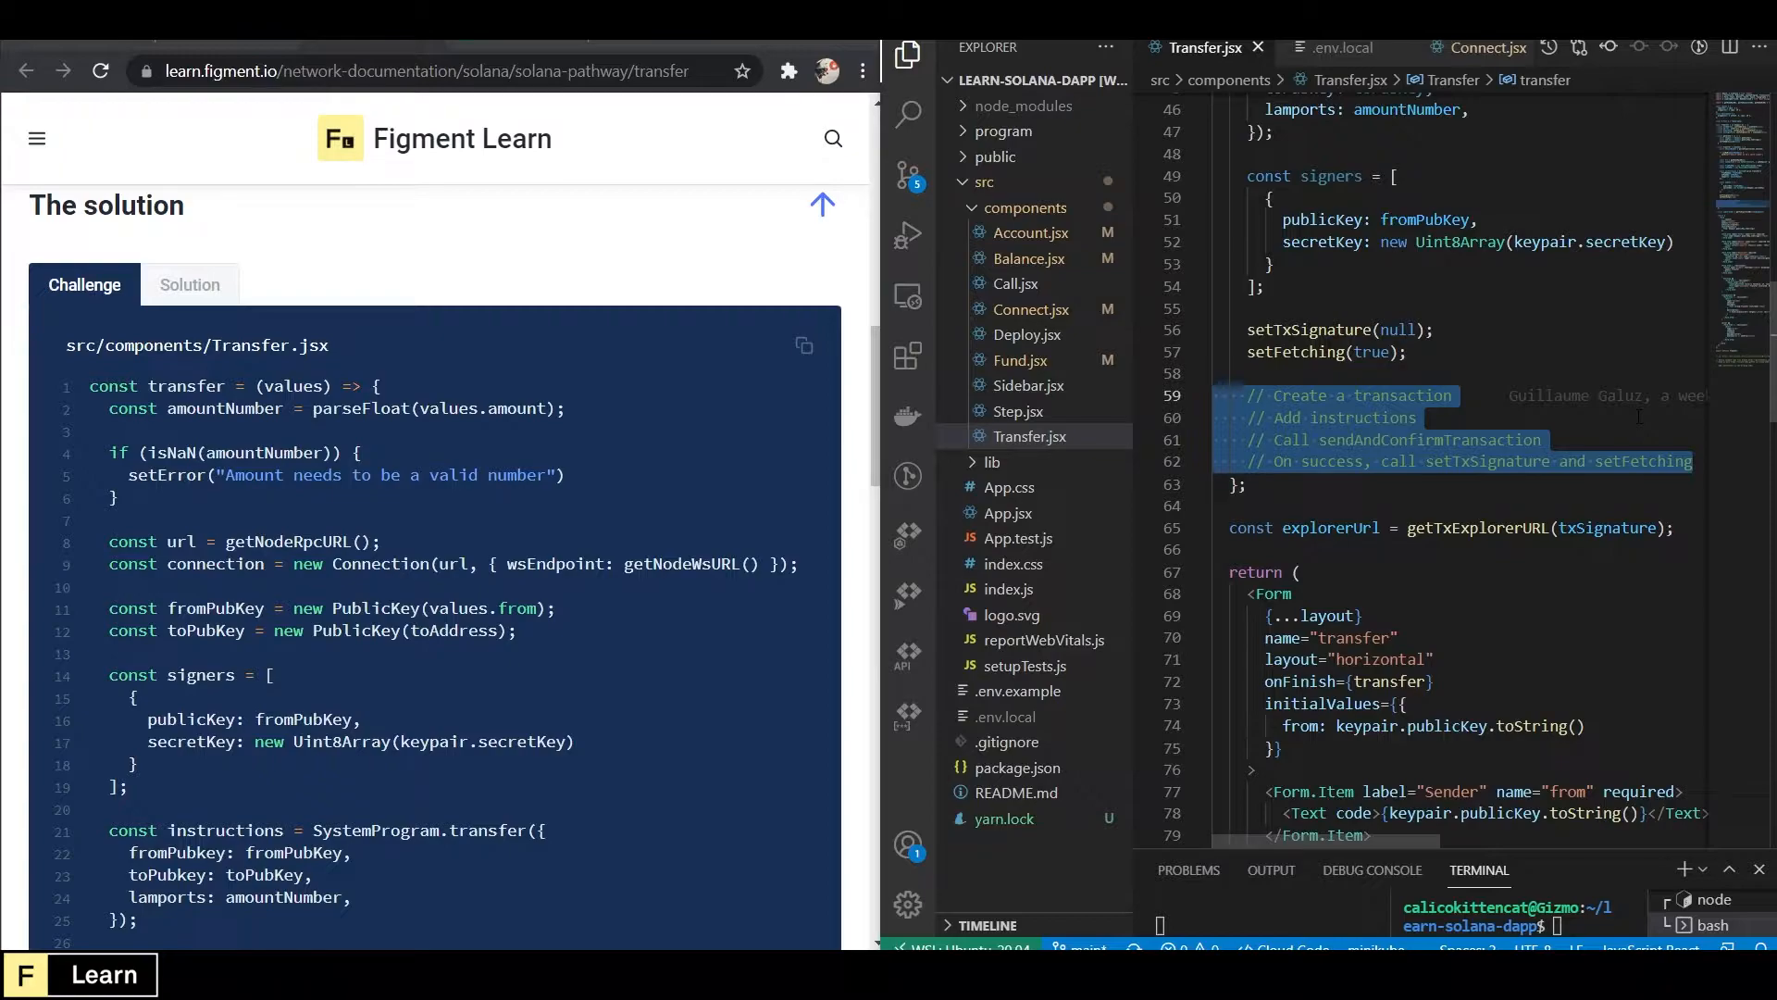
# Replace the TODO comments with const transaction = new Transaction().add(instructions);.
pyautogui.write('cont')
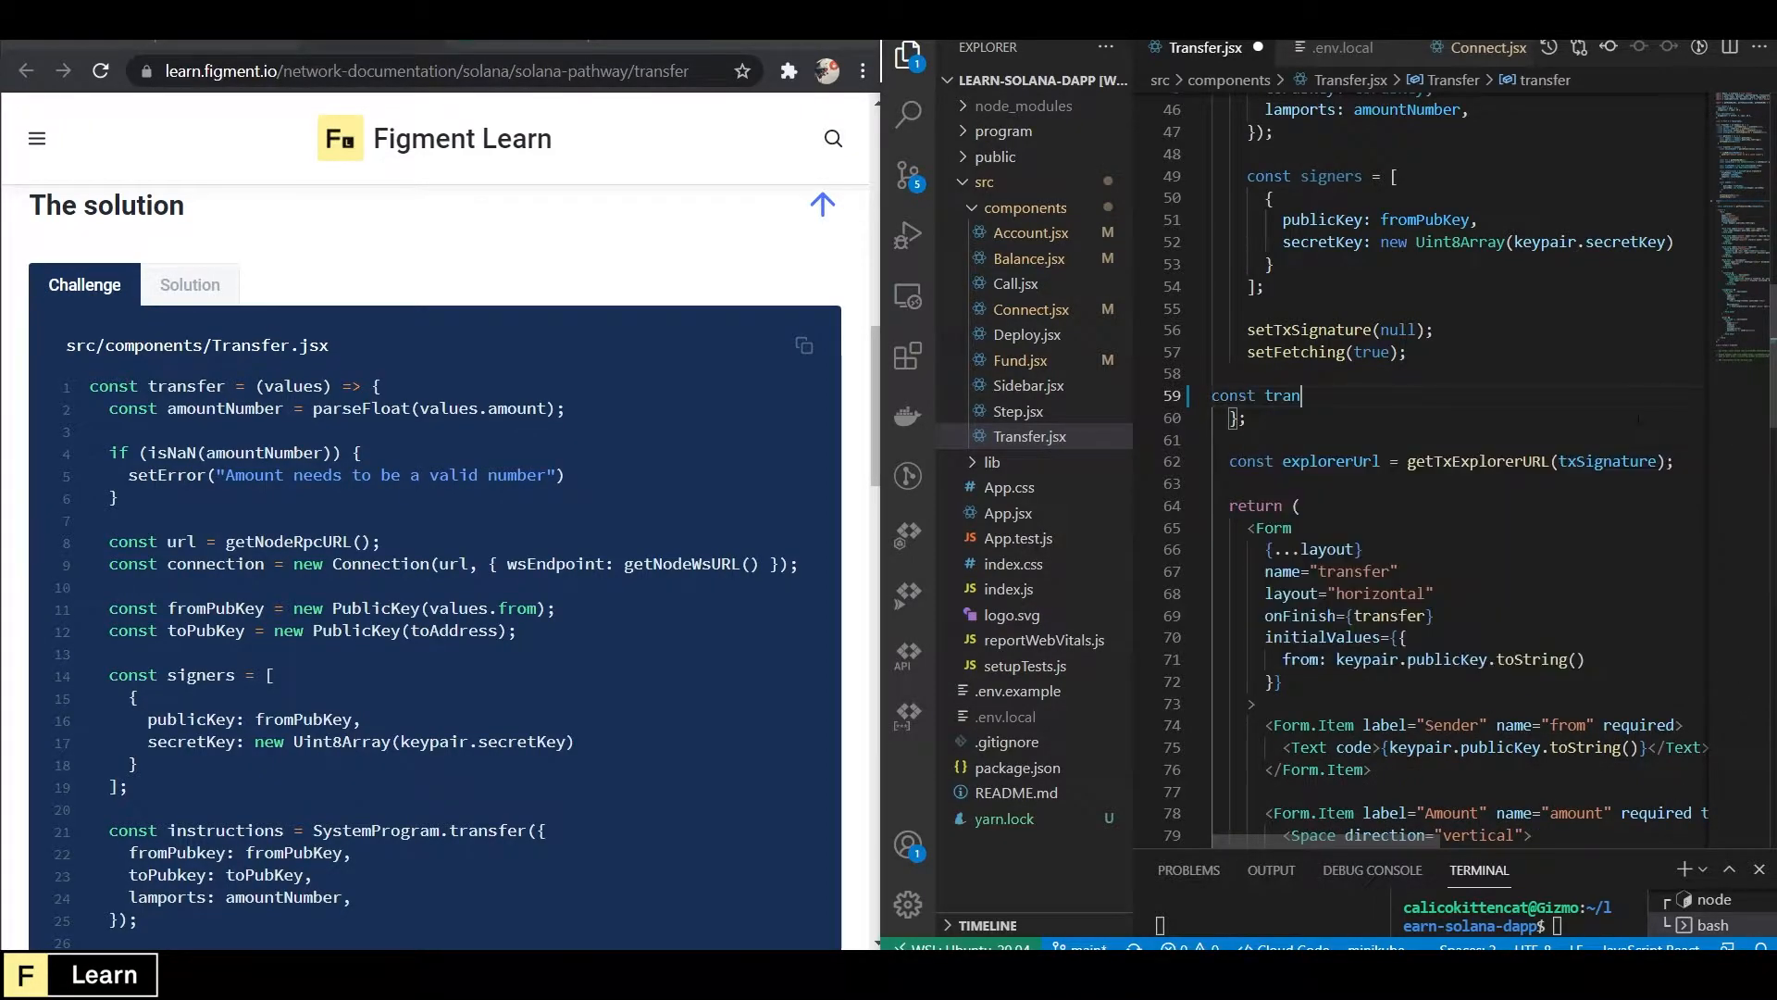
pyautogui.write('saction = new')
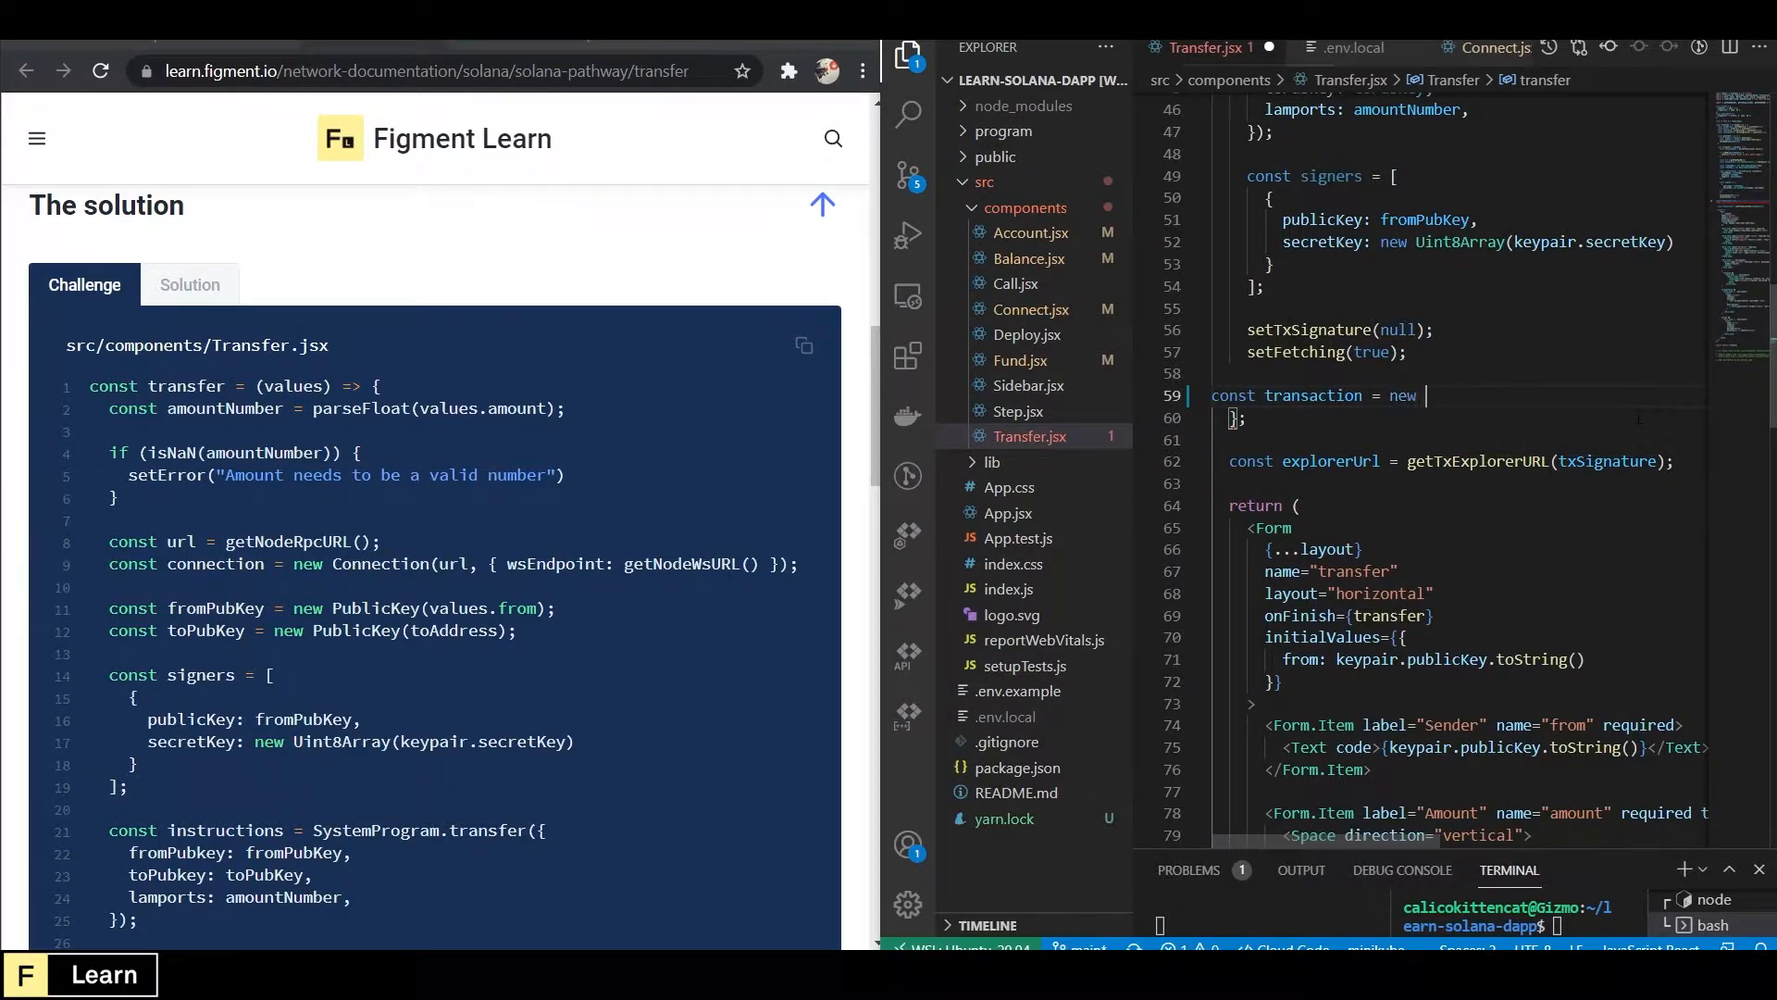
pyautogui.write('Transaction(')
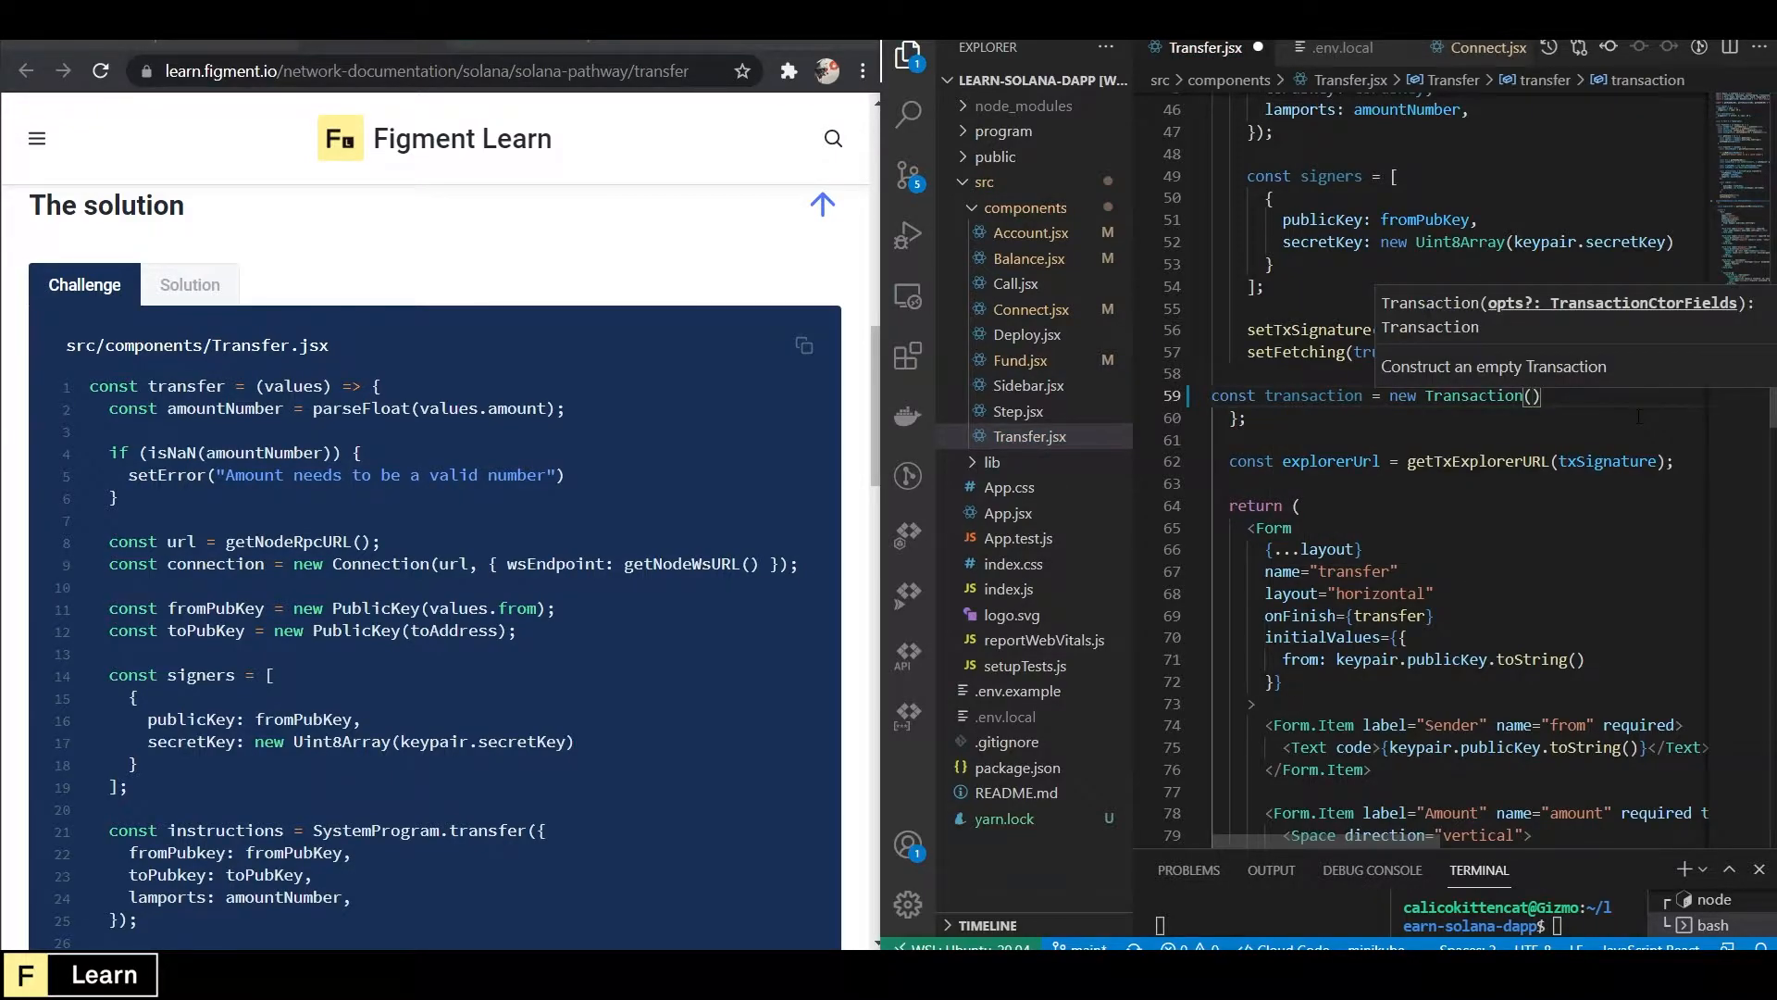
pyautogui.write('.')
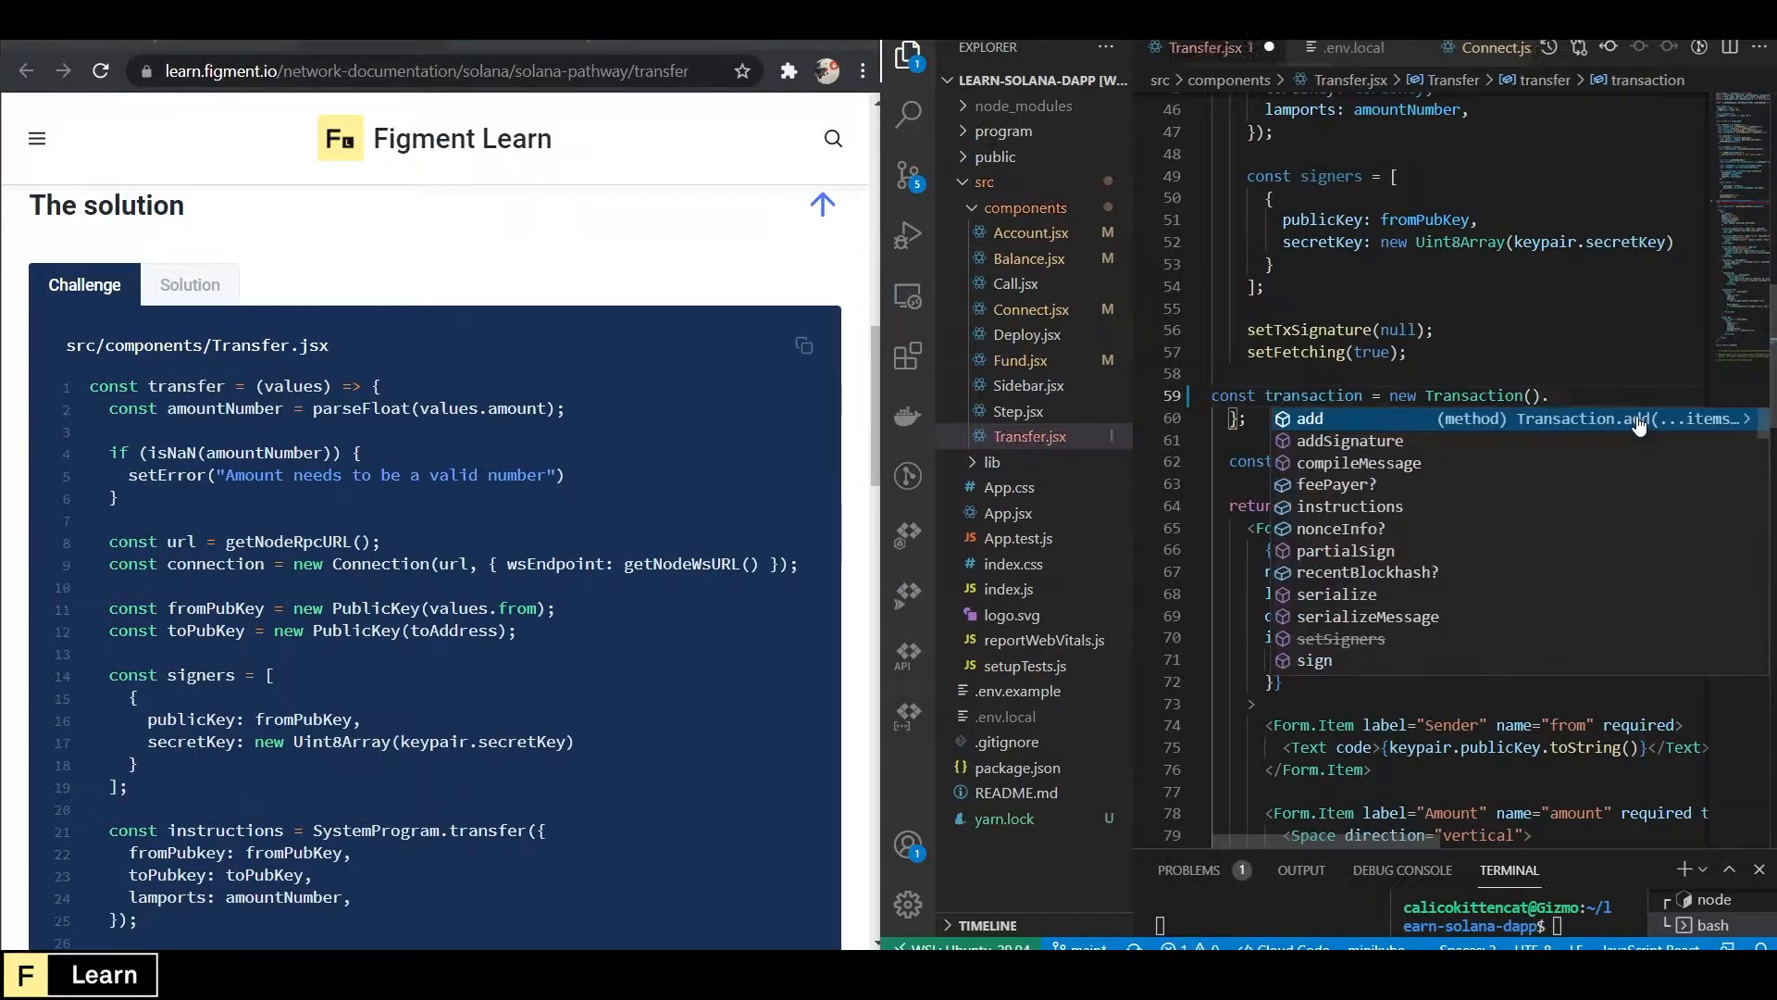
pyautogui.write('.add(')
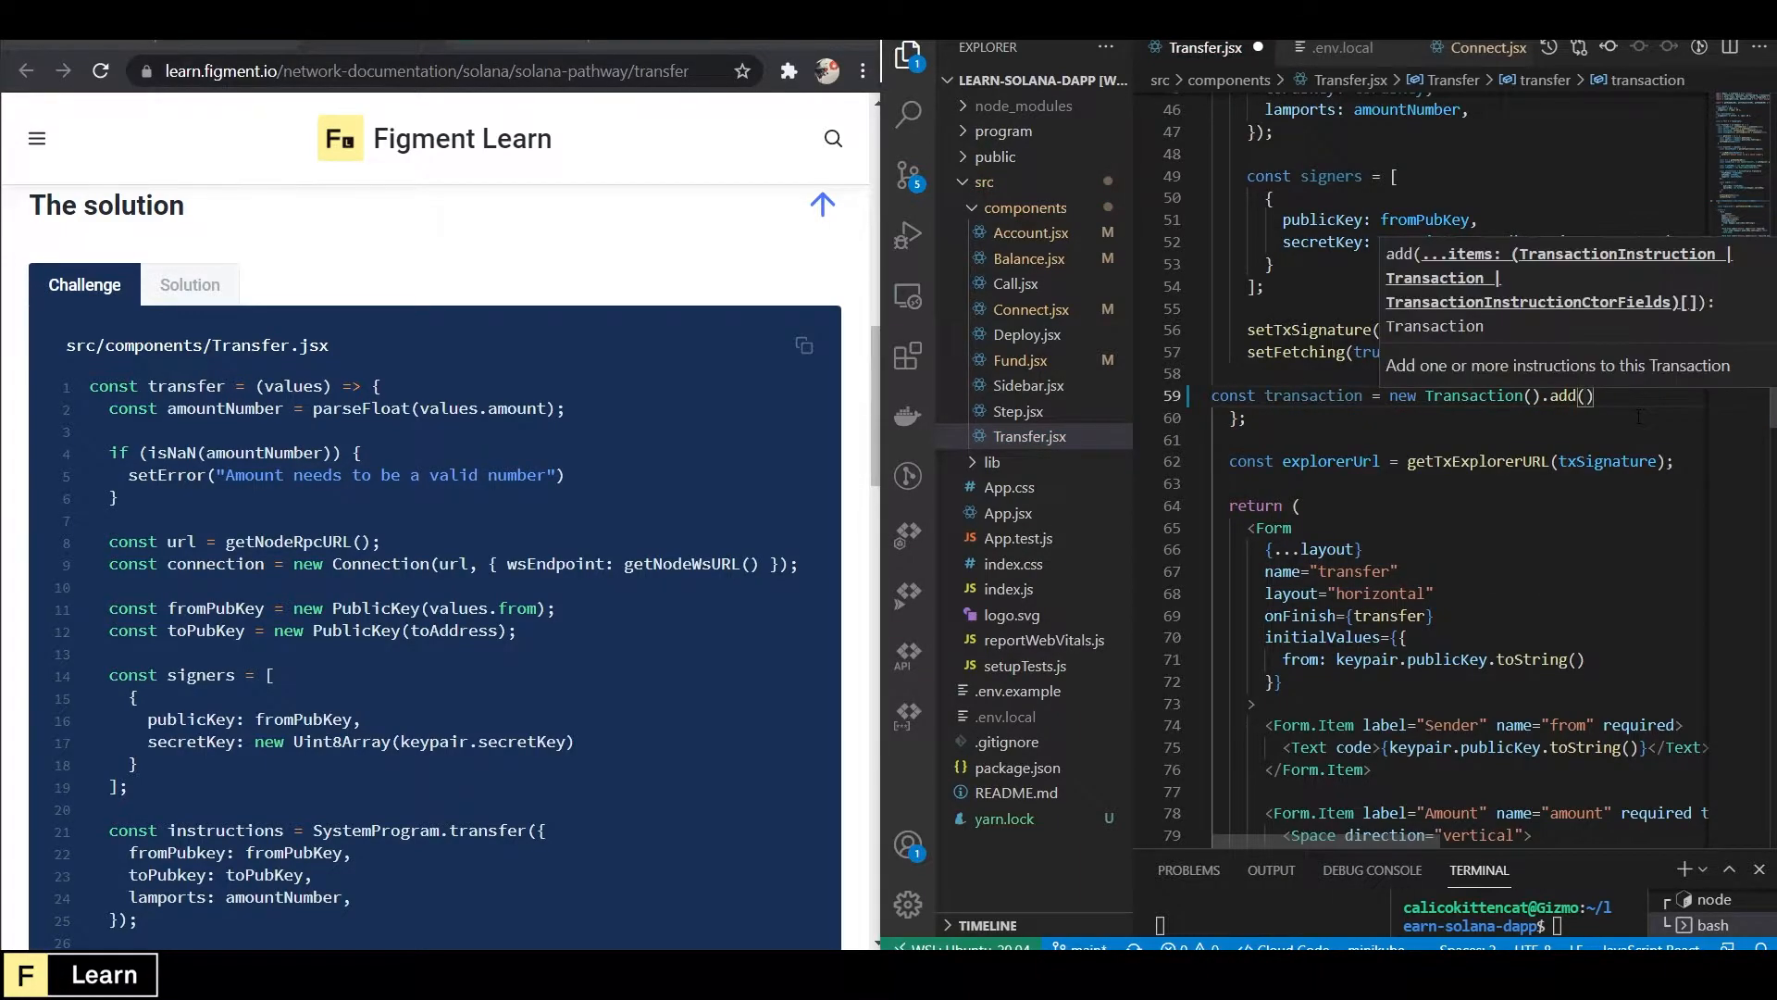
pyautogui.write('instructions')
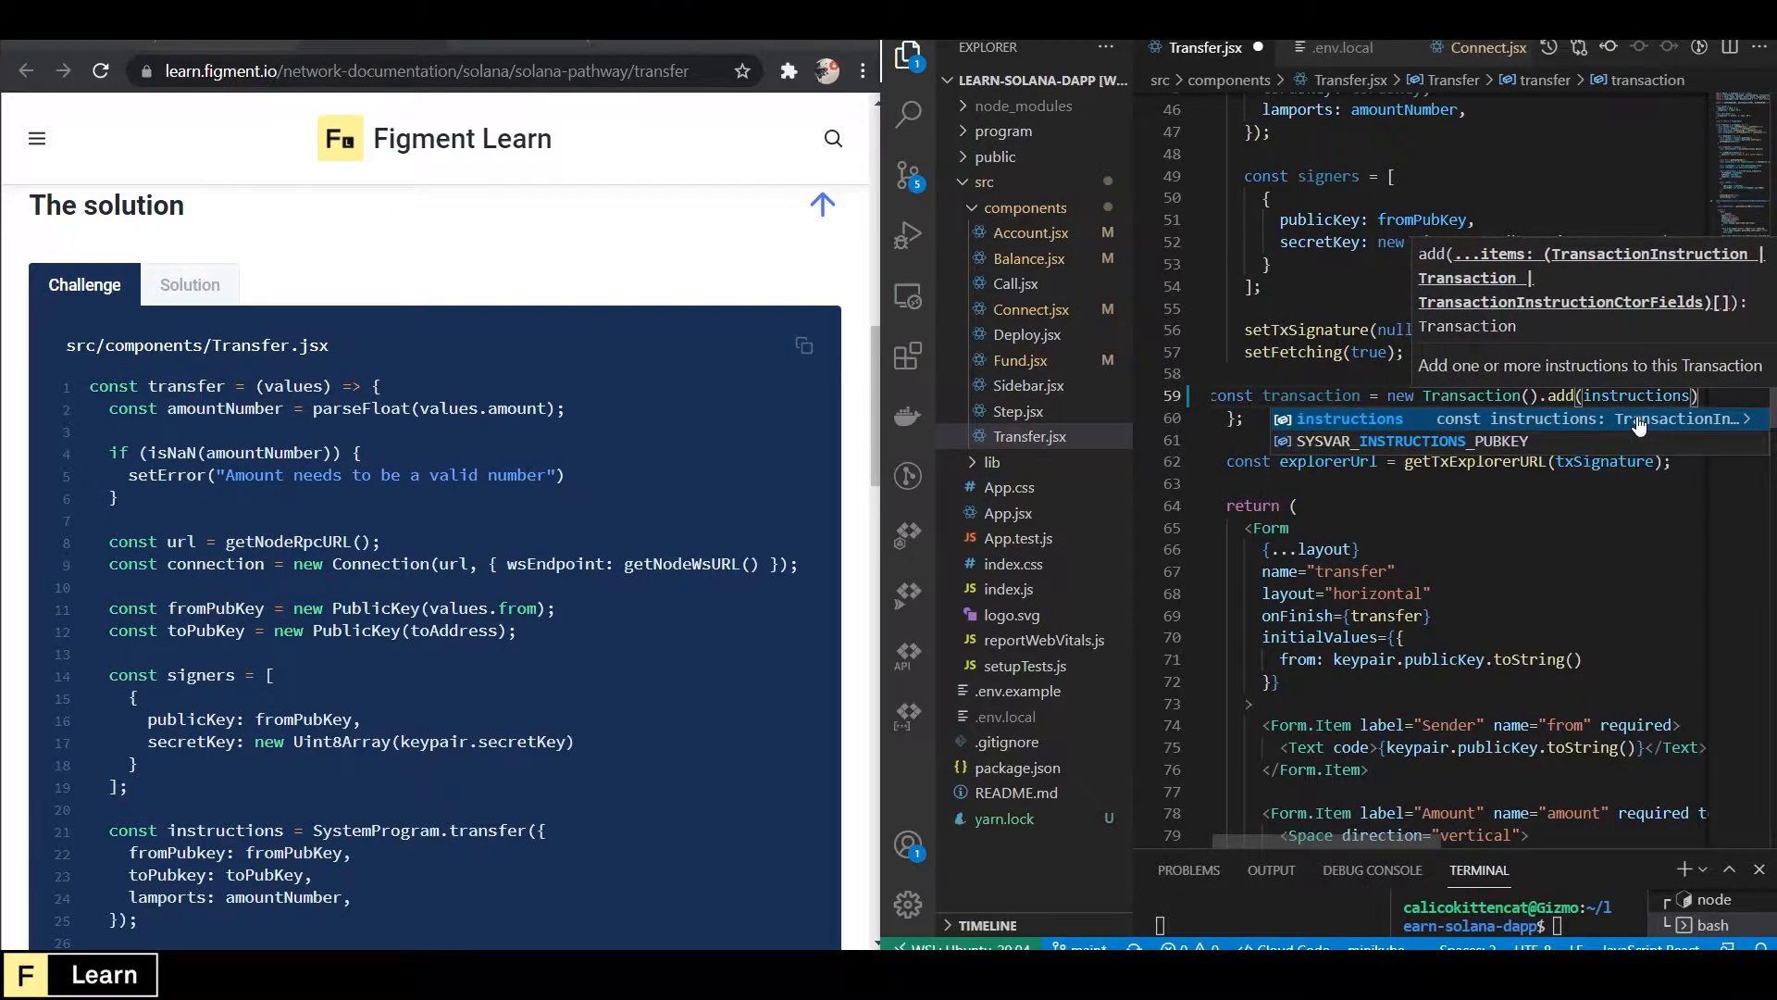
pyautogui.press('Escape')
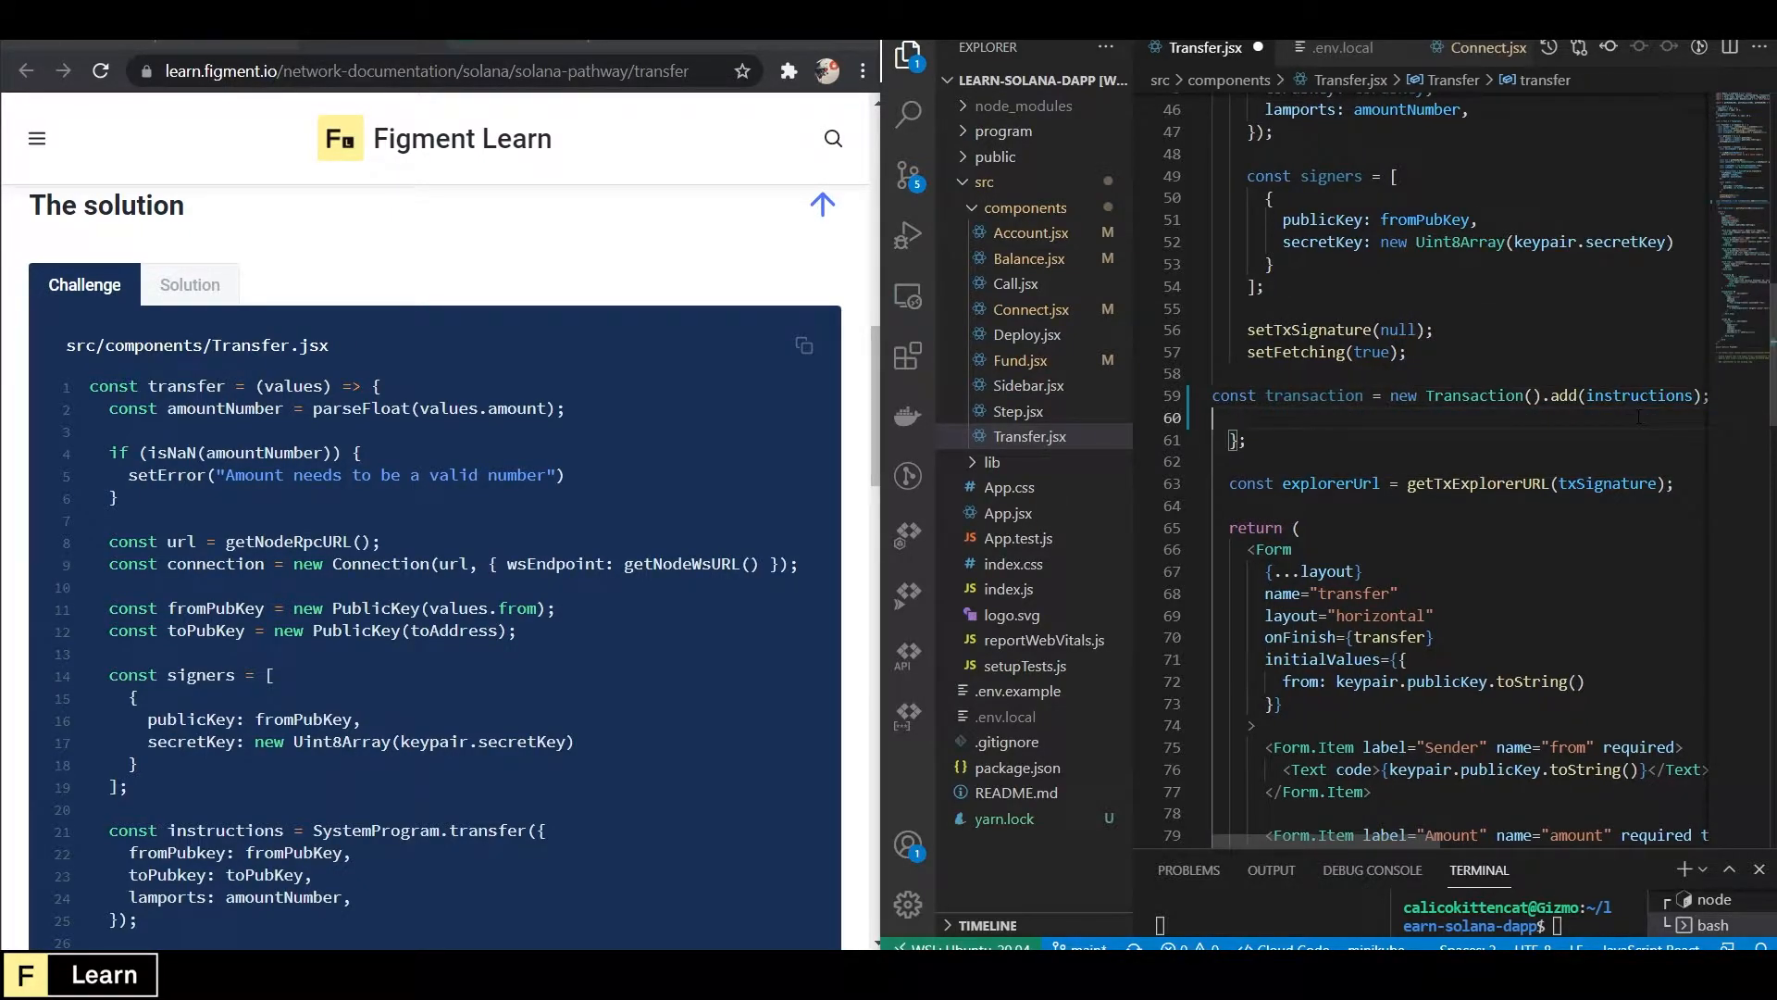
# Call sendAndConfirmTransaction with connection, transaction and signers.
pyautogui.write('ser')
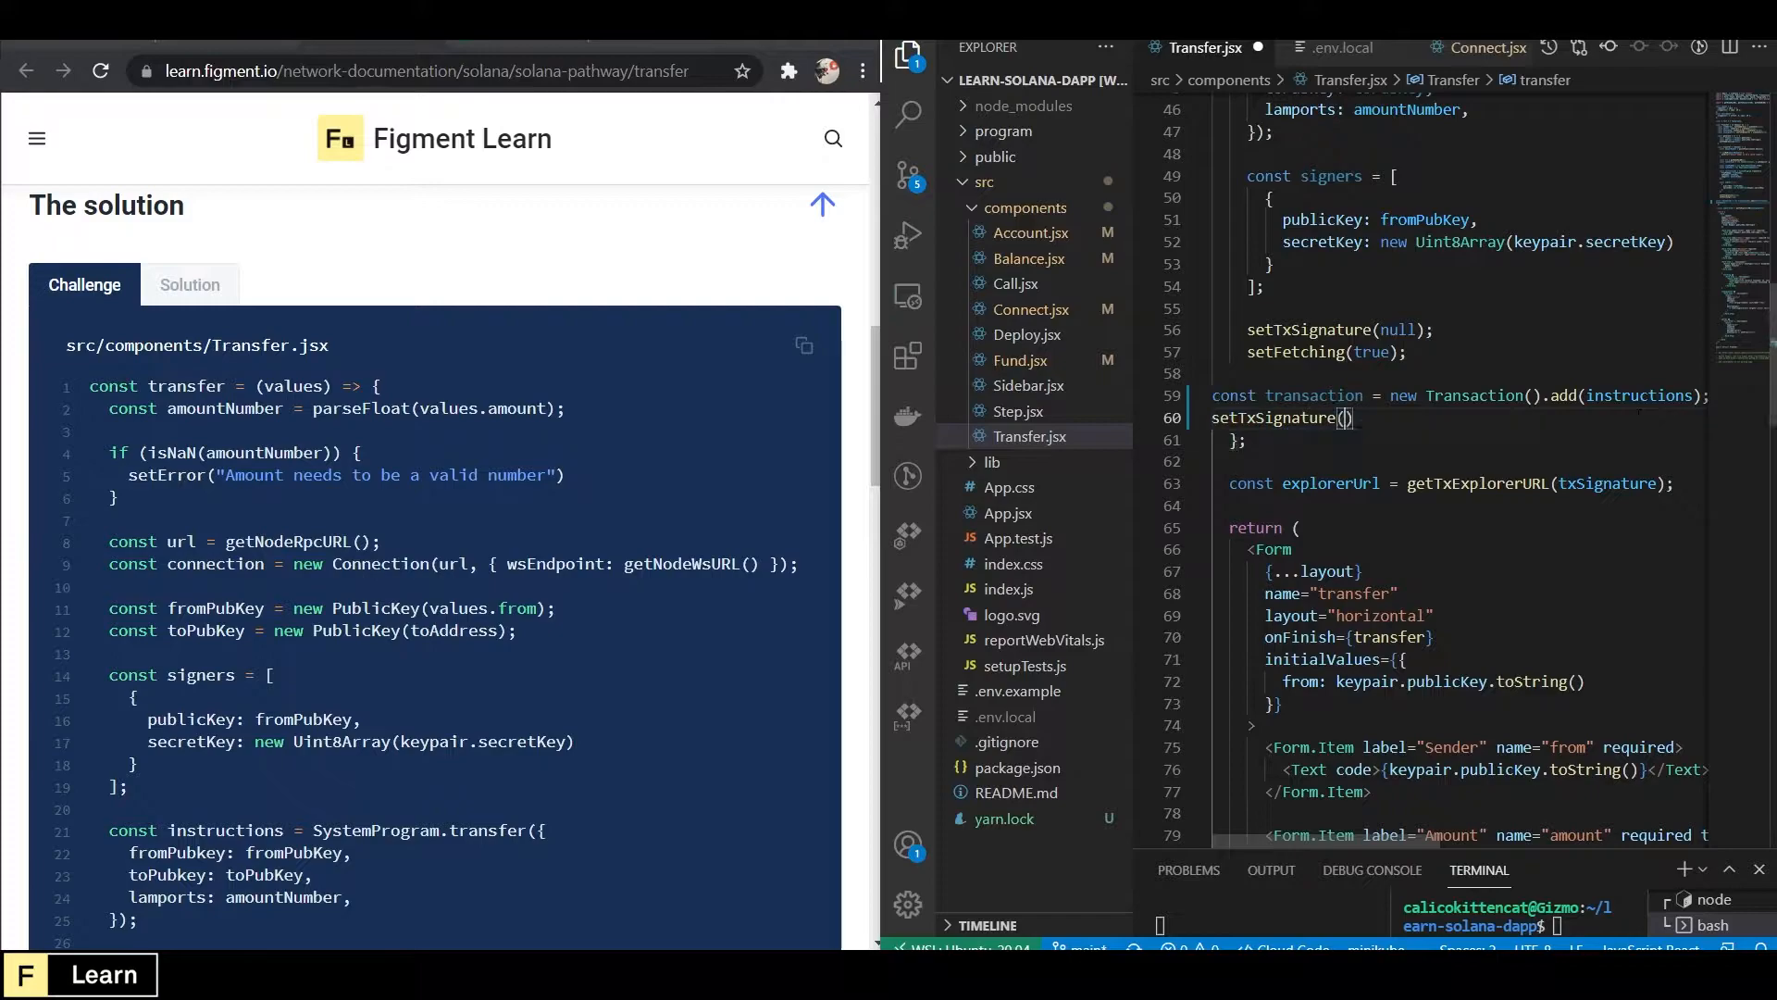
pyautogui.write('setFetching')
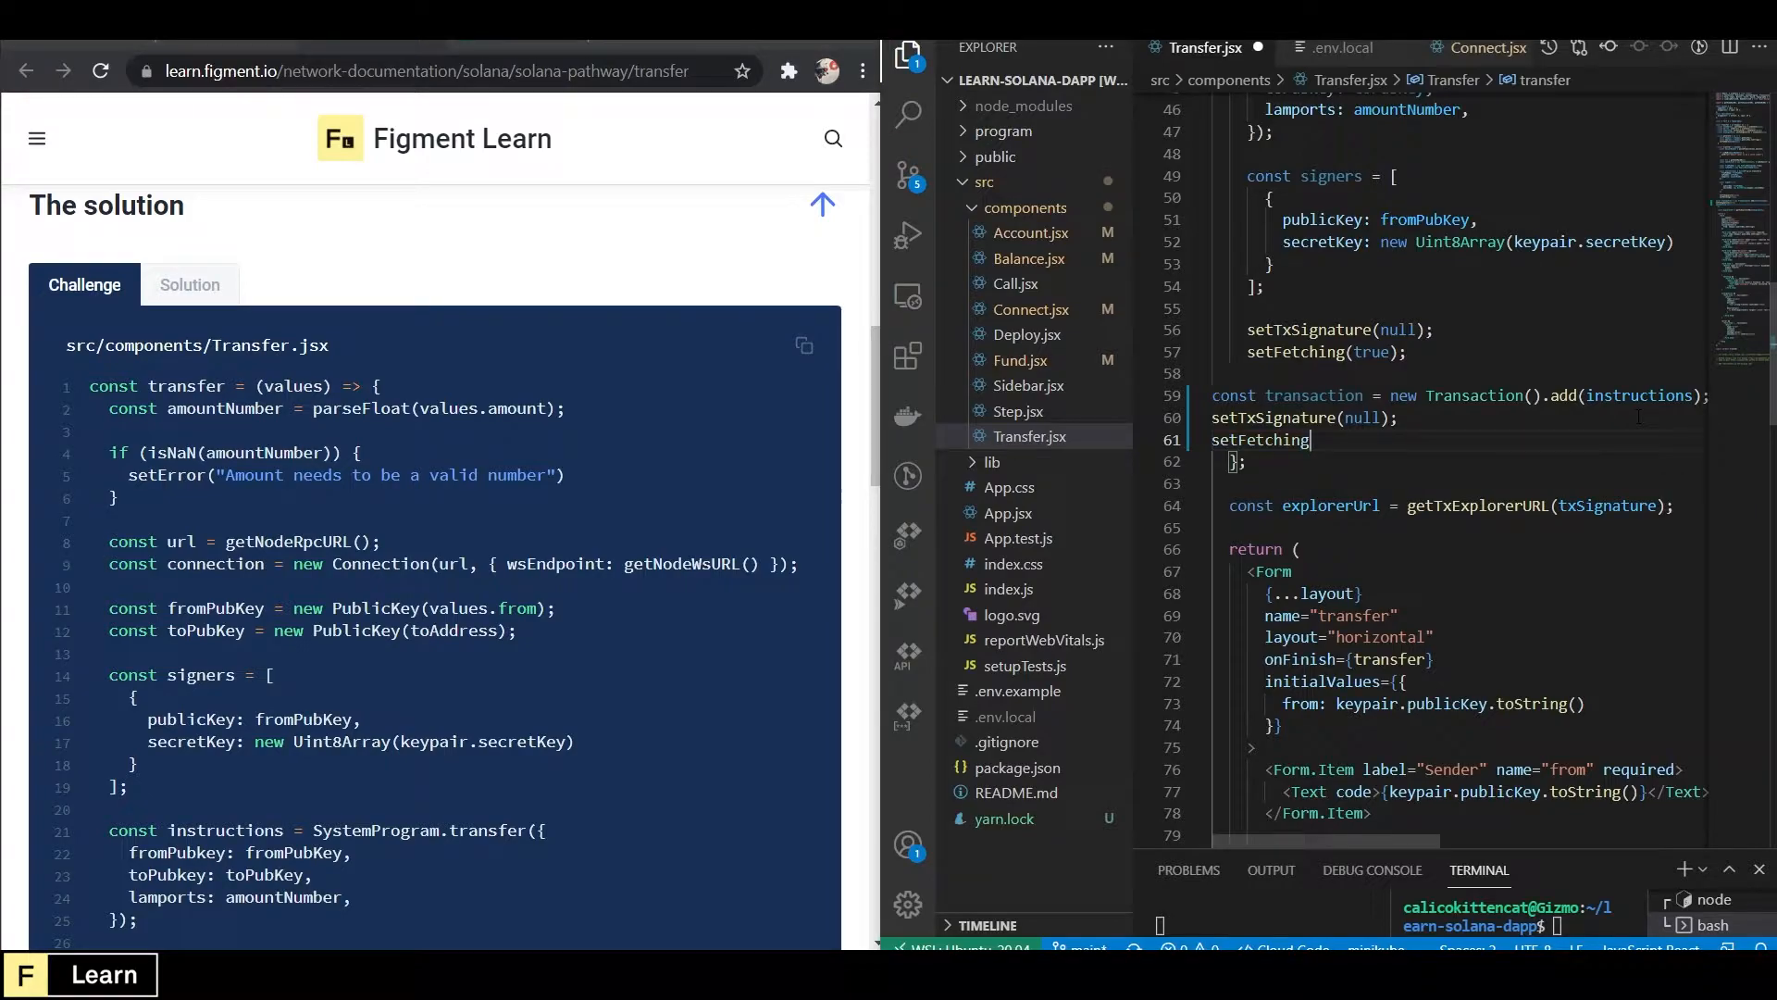
pyautogui.write('send')
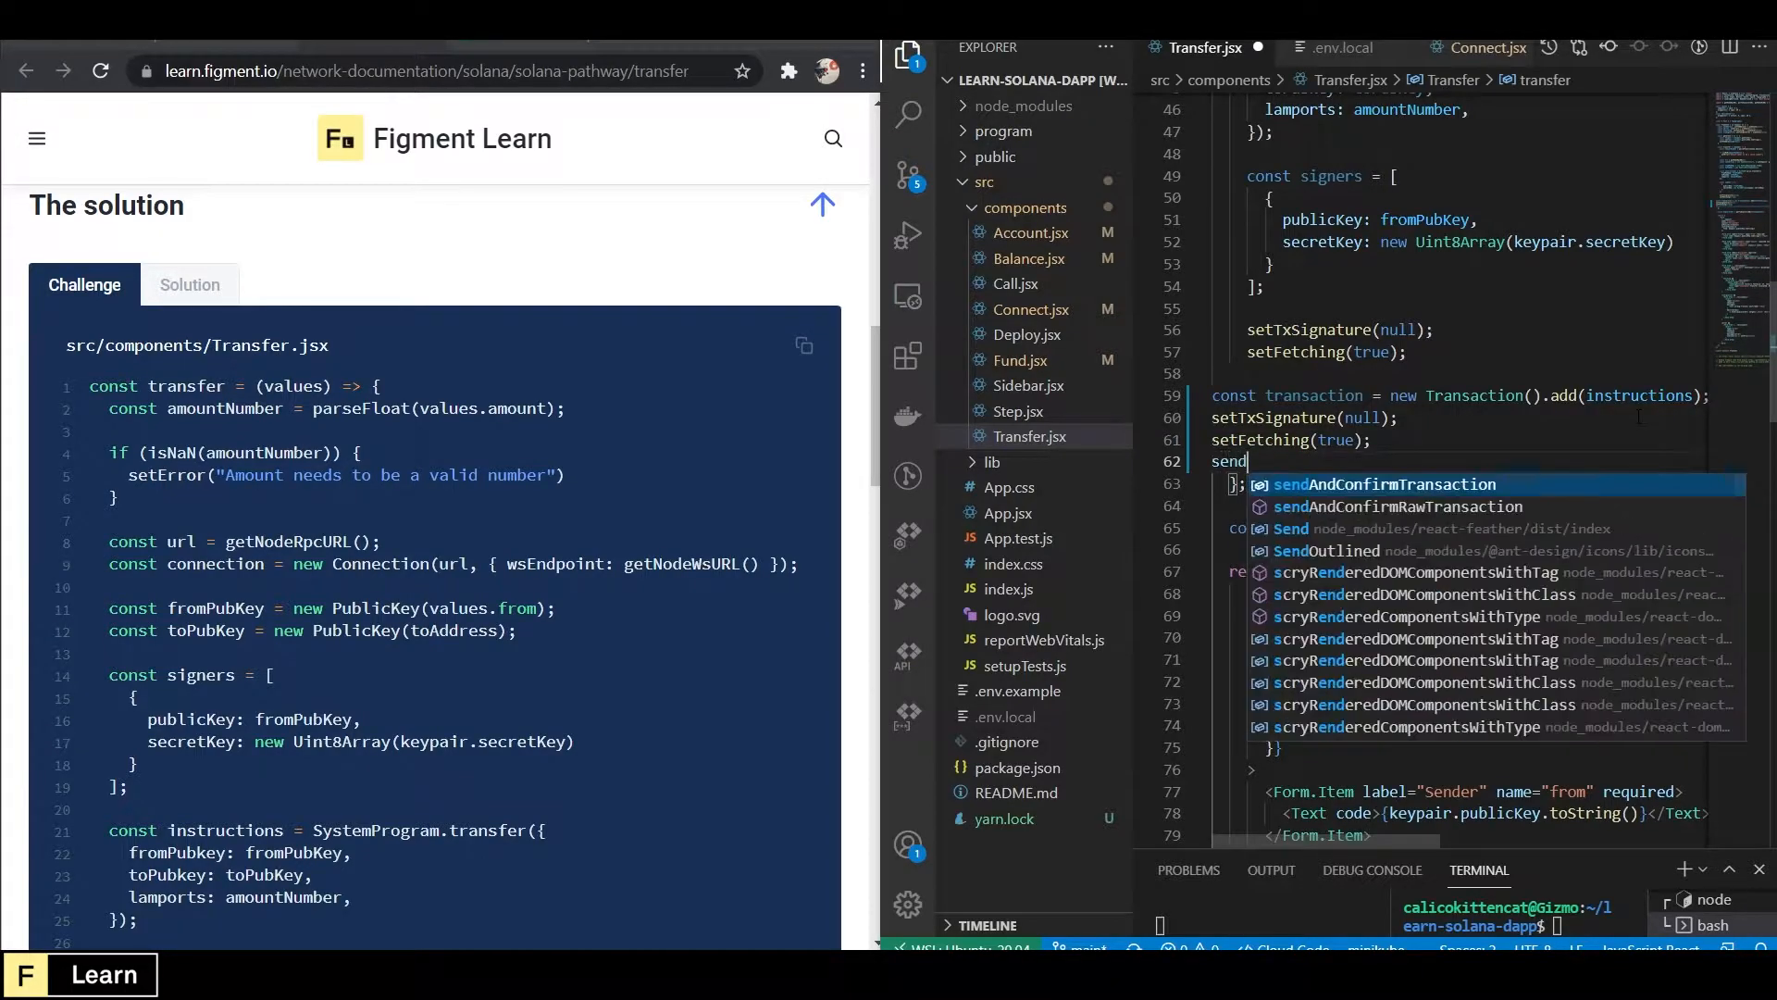
pyautogui.write('And')
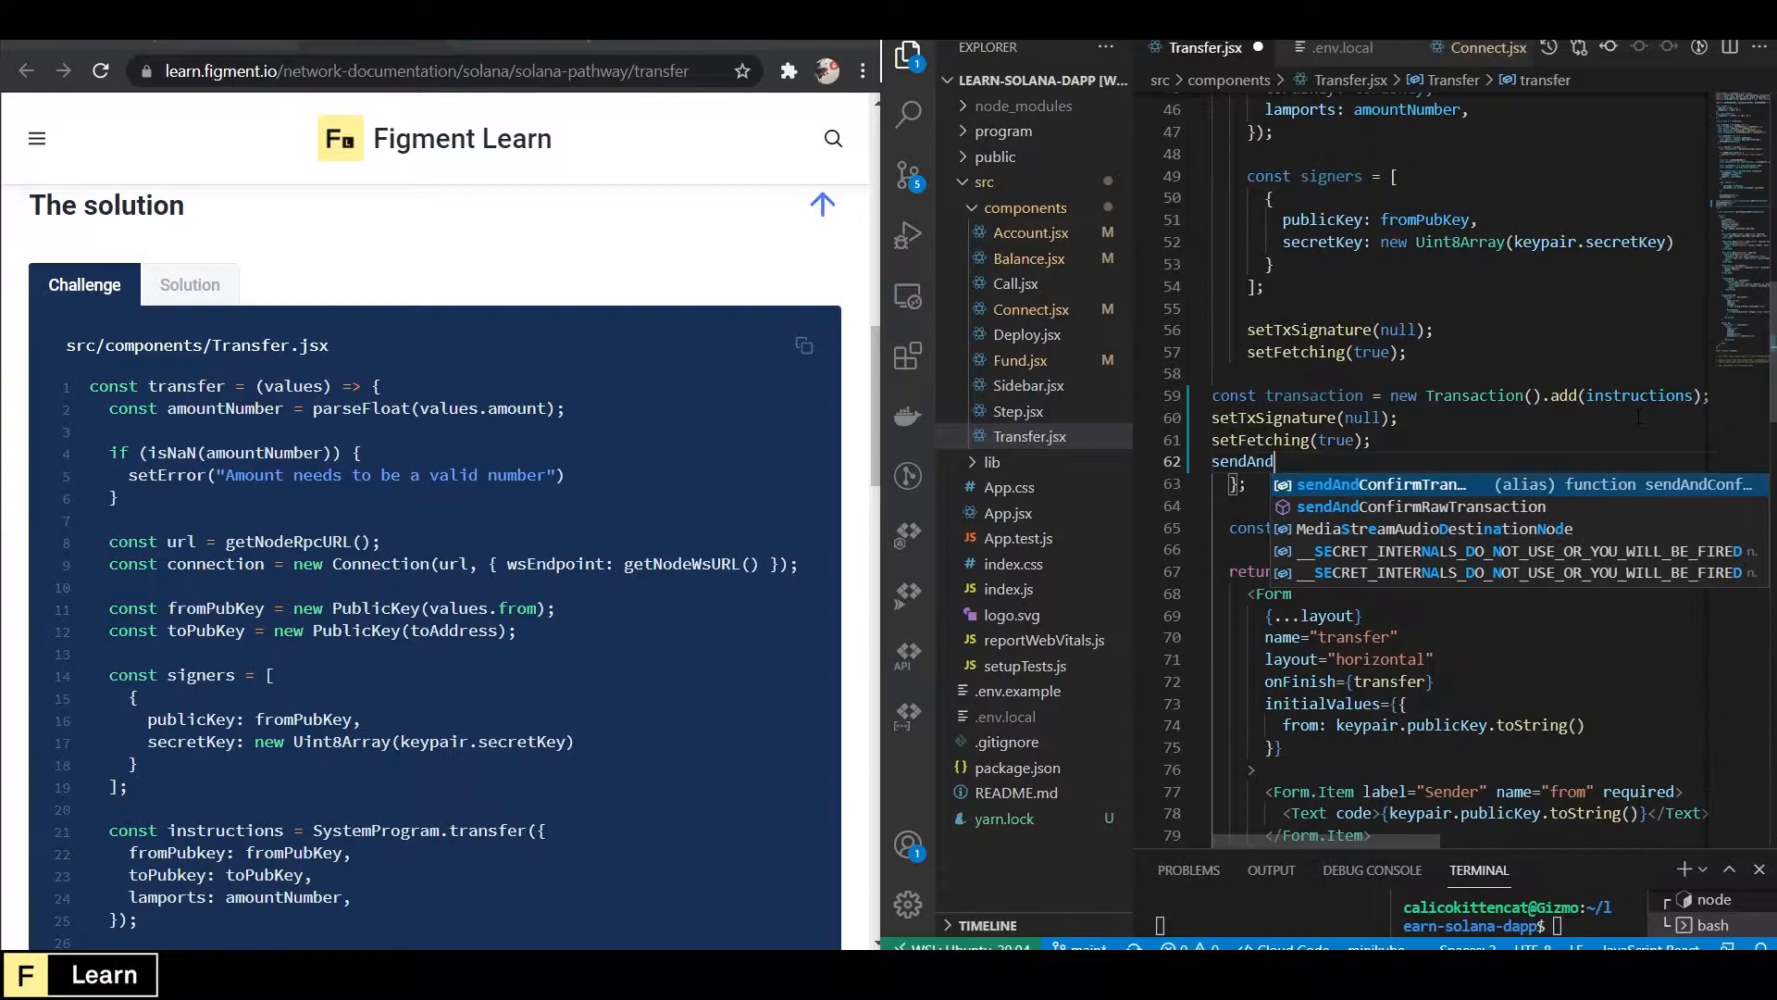
pyautogui.write('Confirm')
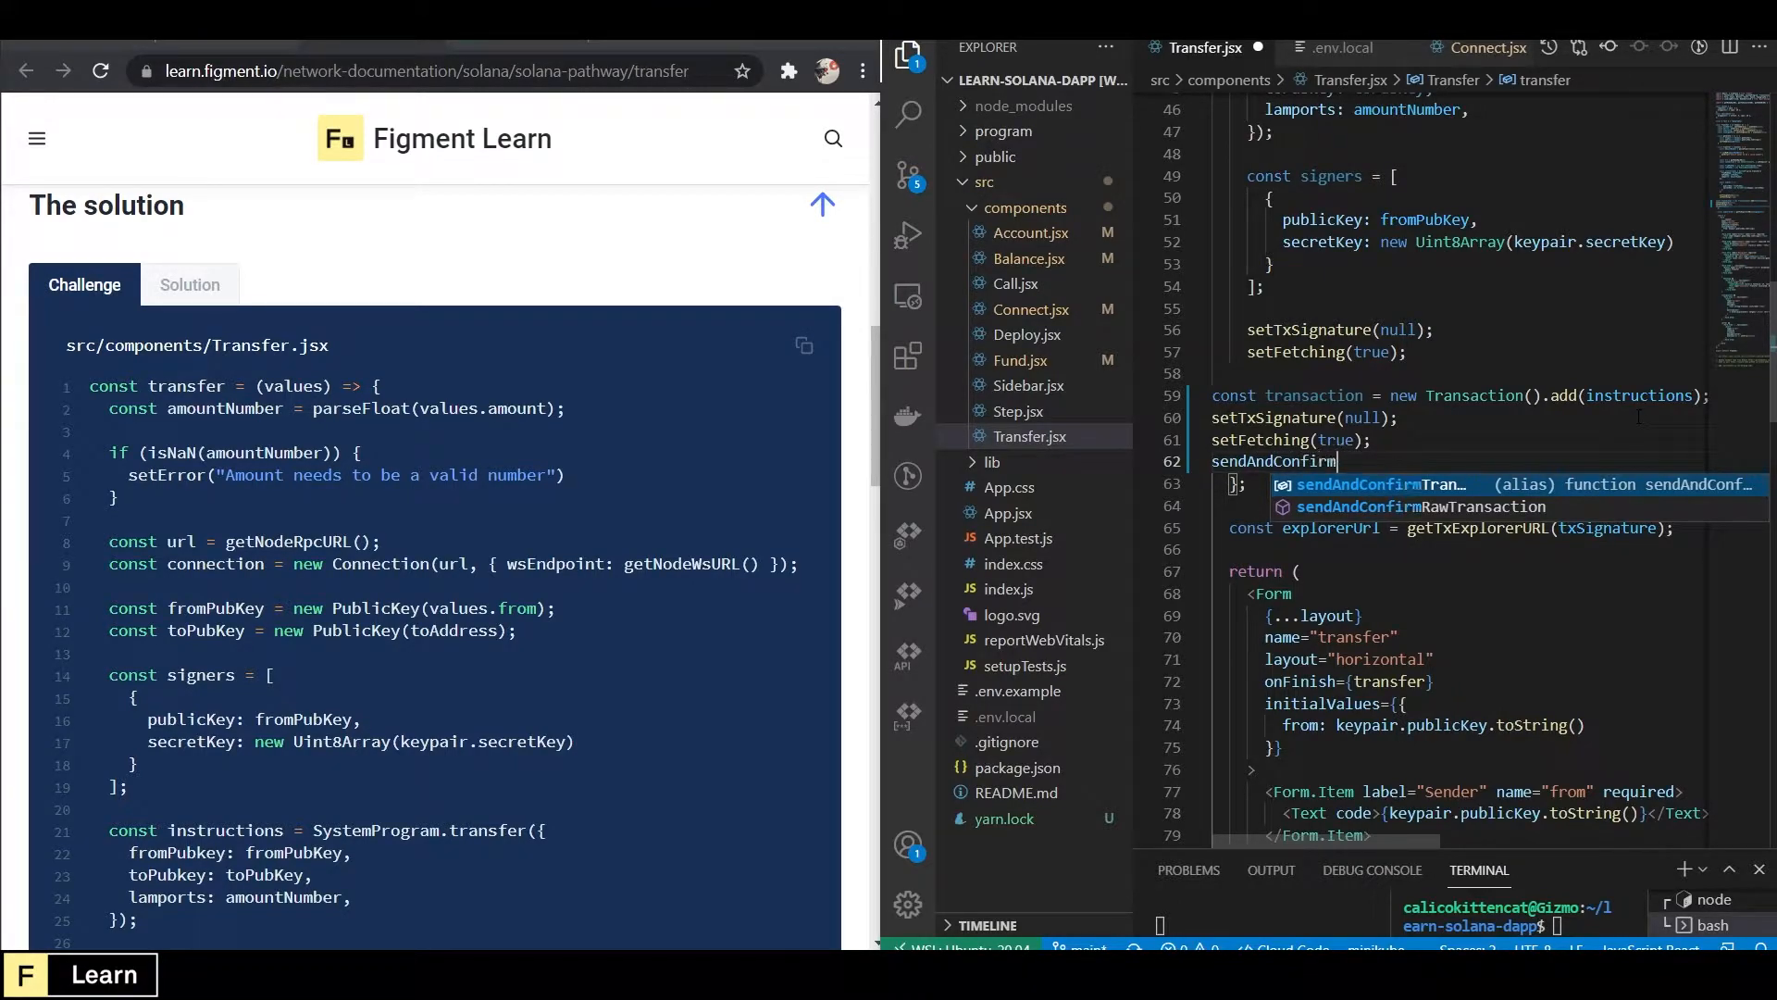
pyautogui.write('Tra')
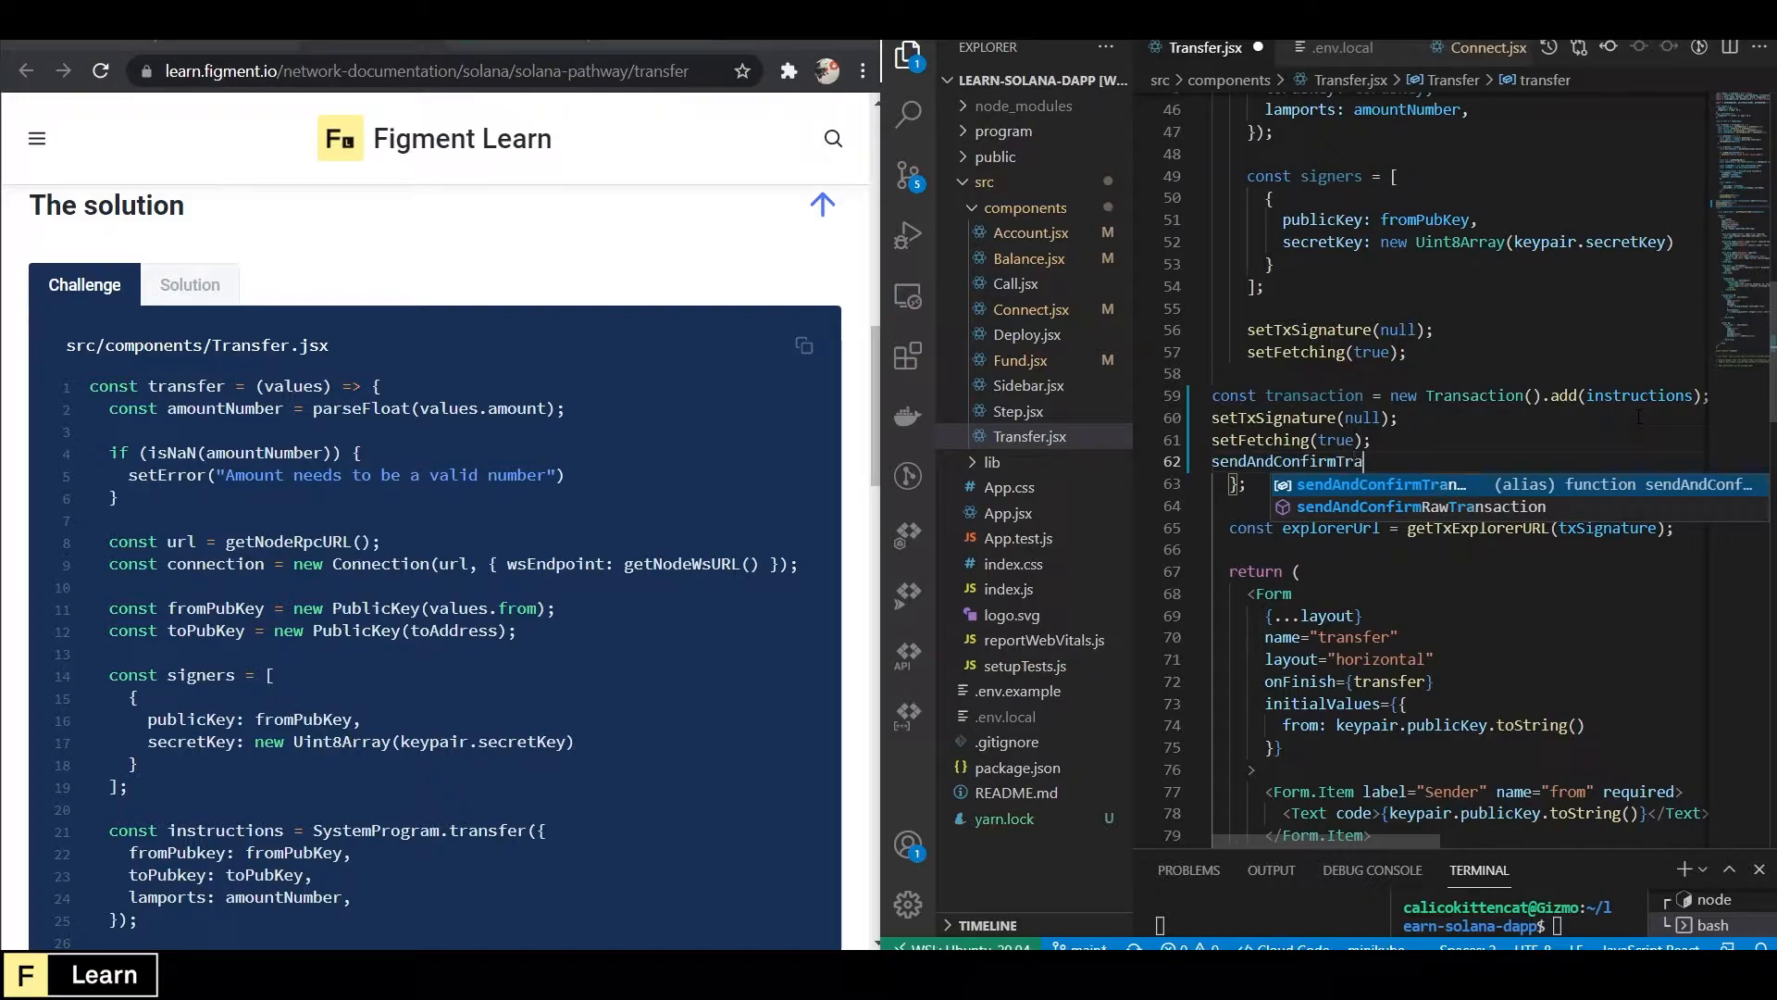
pyautogui.write('connection')
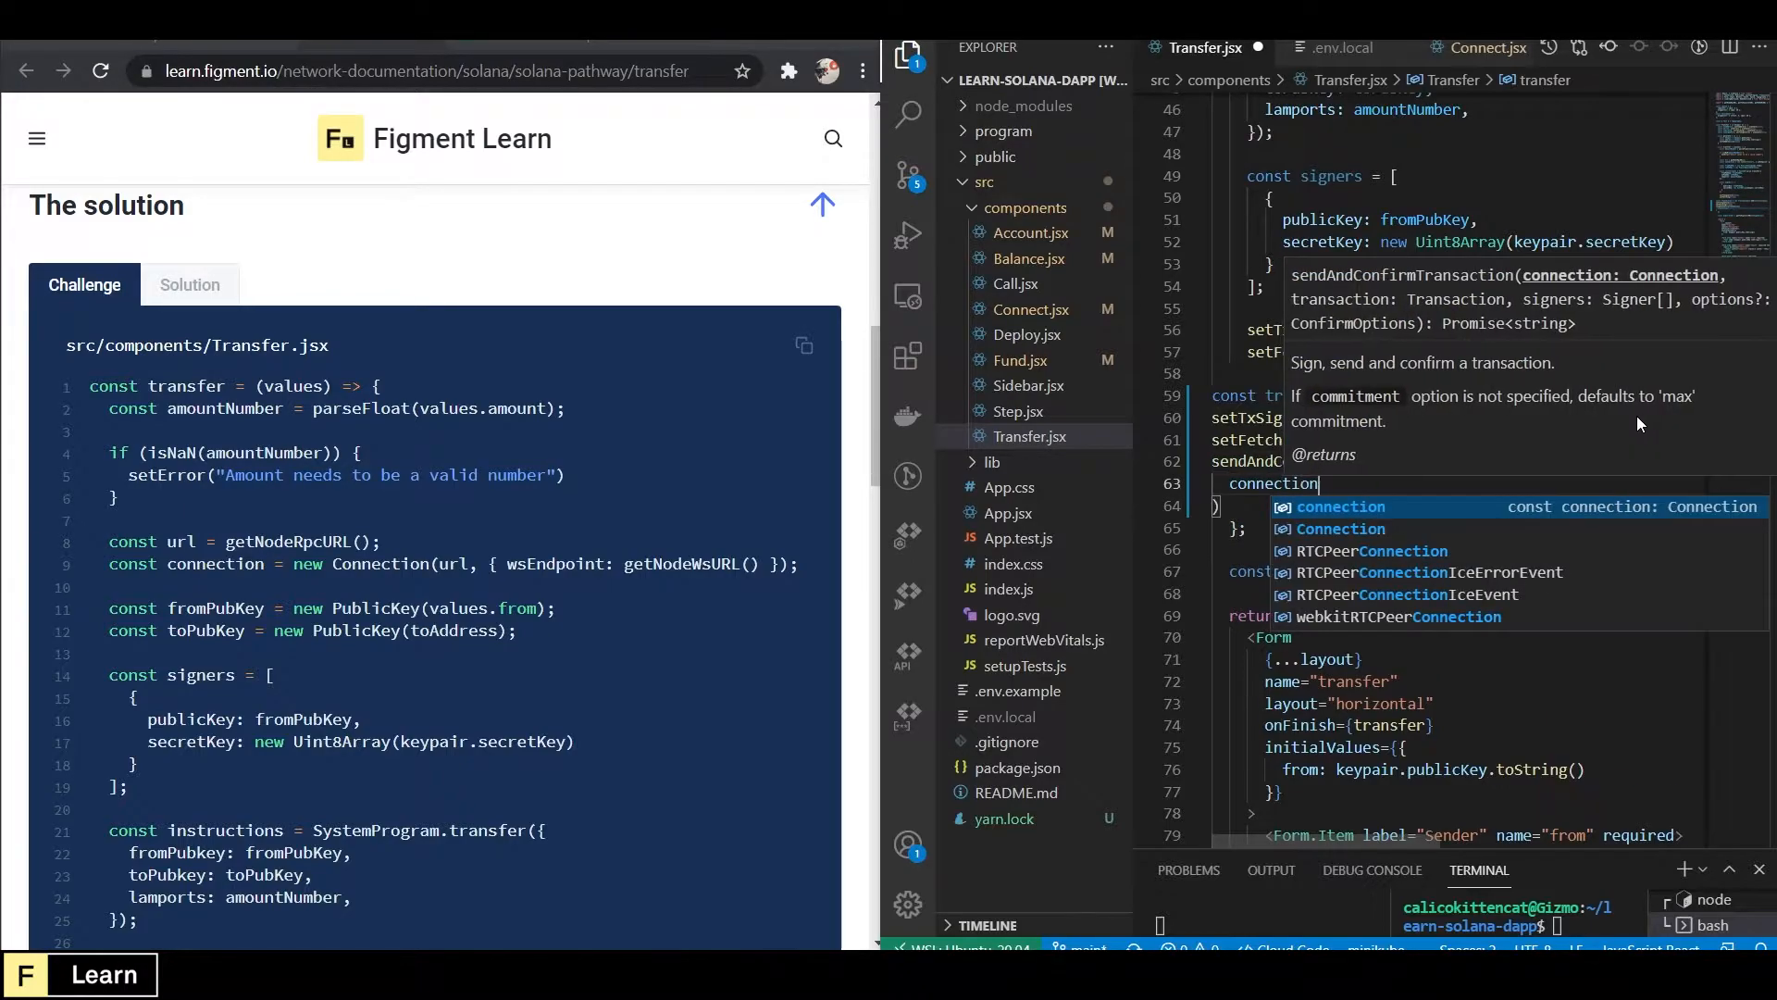
pyautogui.write('transca')
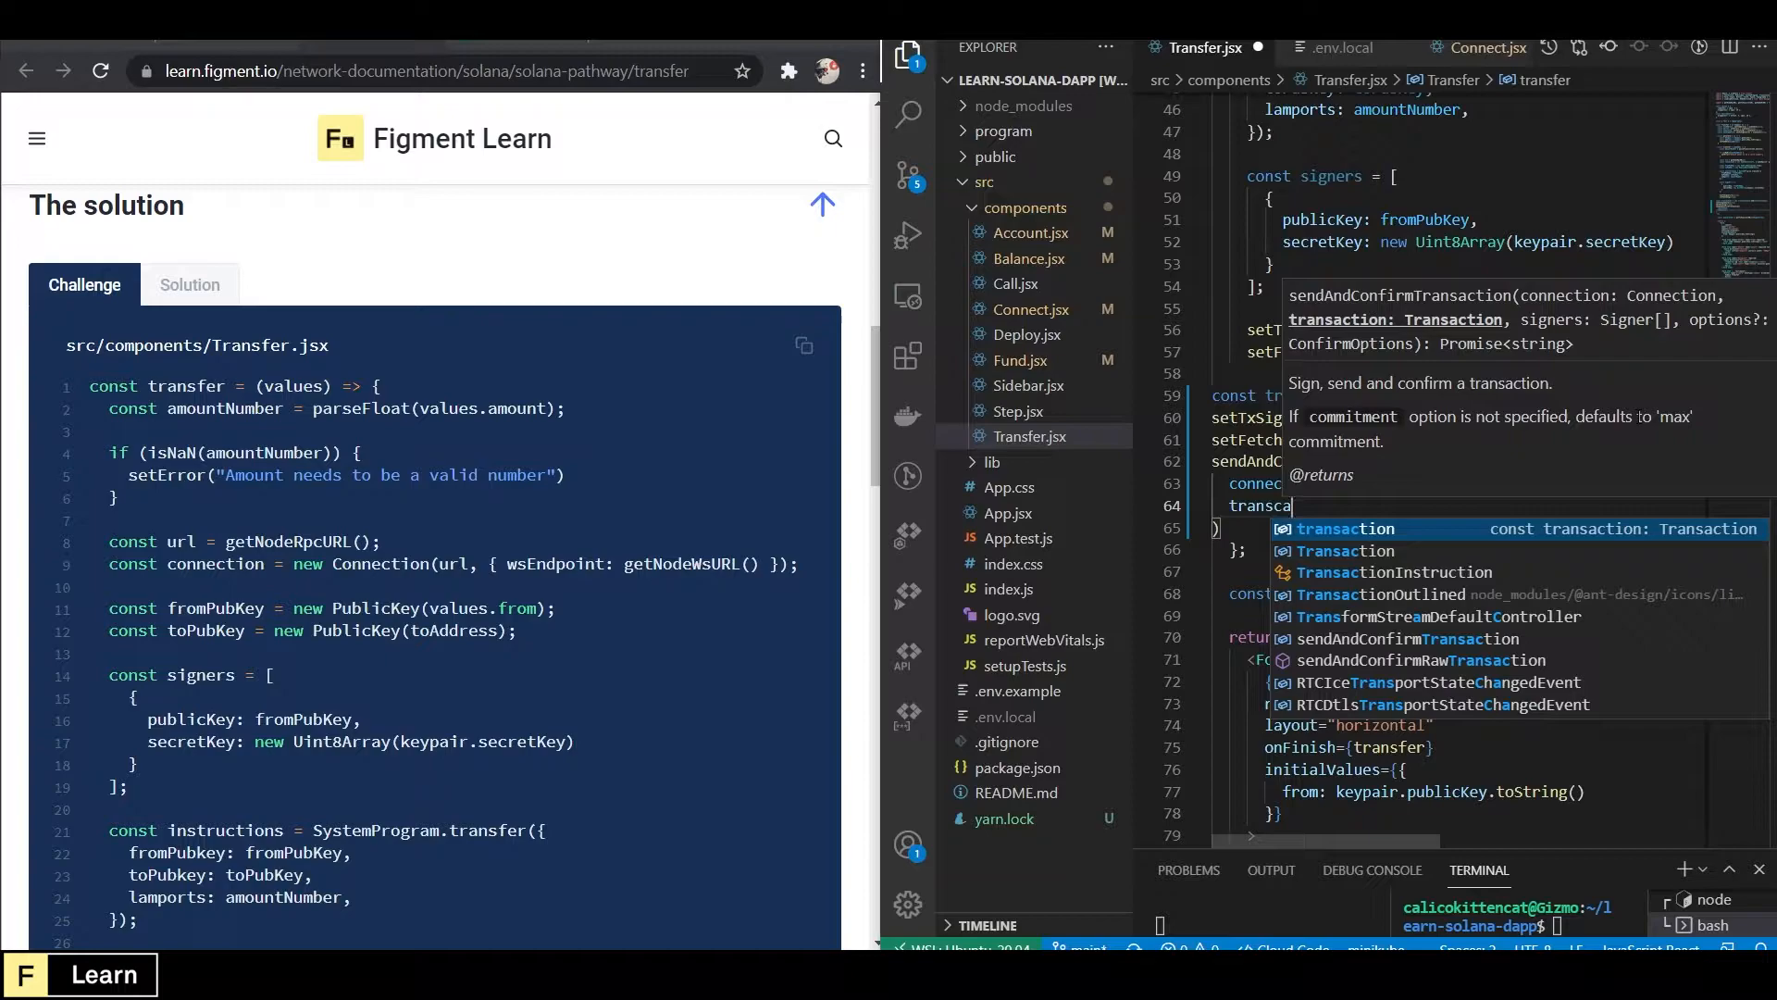
# Add a .then handler calling setTxSignature(signature) and setFetching(false), then begin .catch.
pyautogui.write('.then((signature) => }')
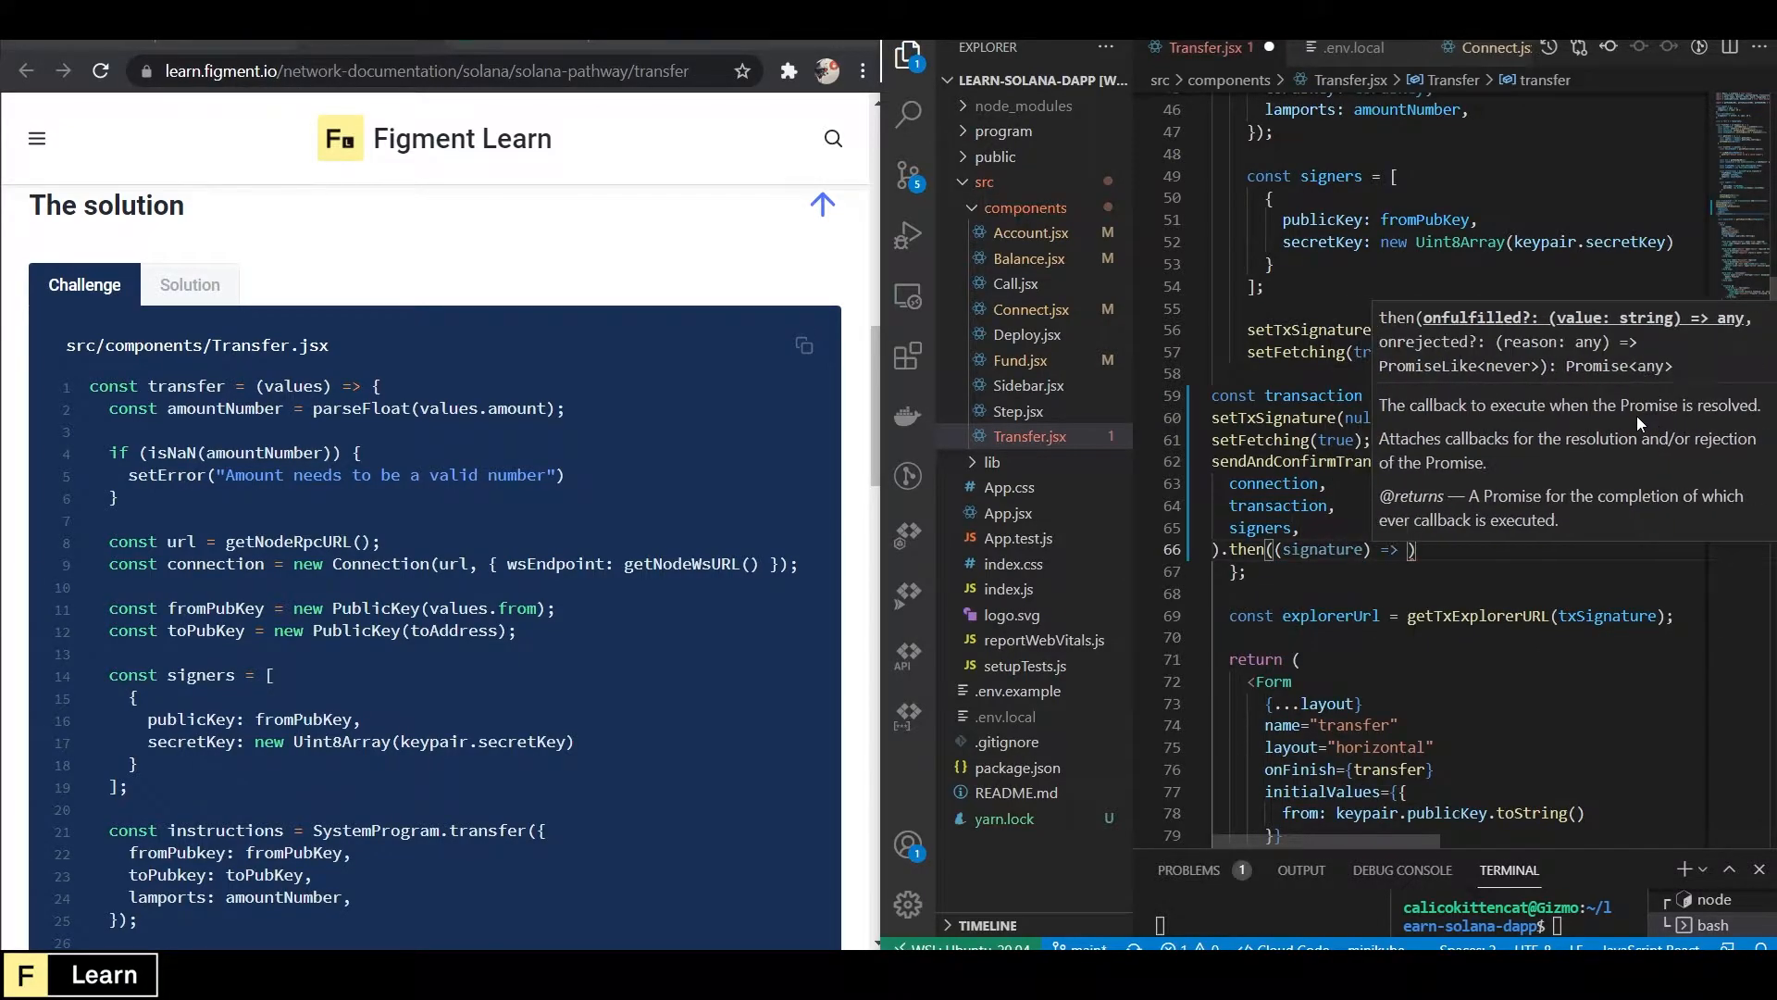
pyautogui.write('set')
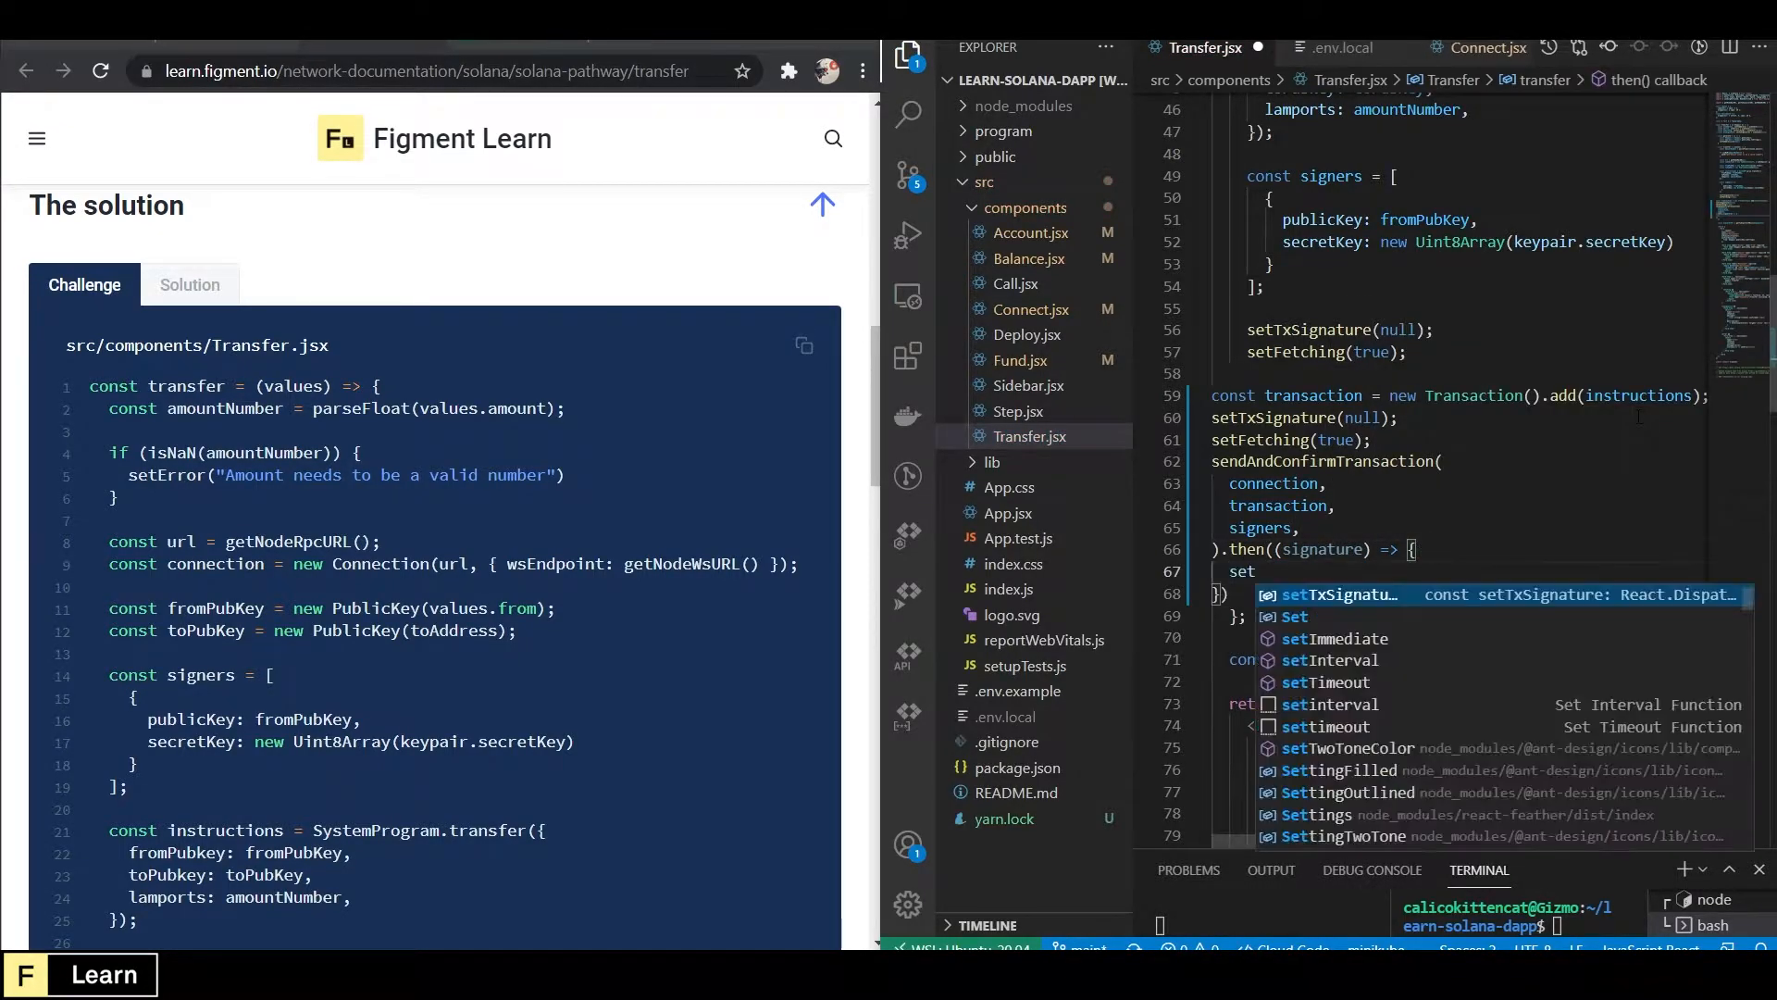
pyautogui.write('TxSignature')
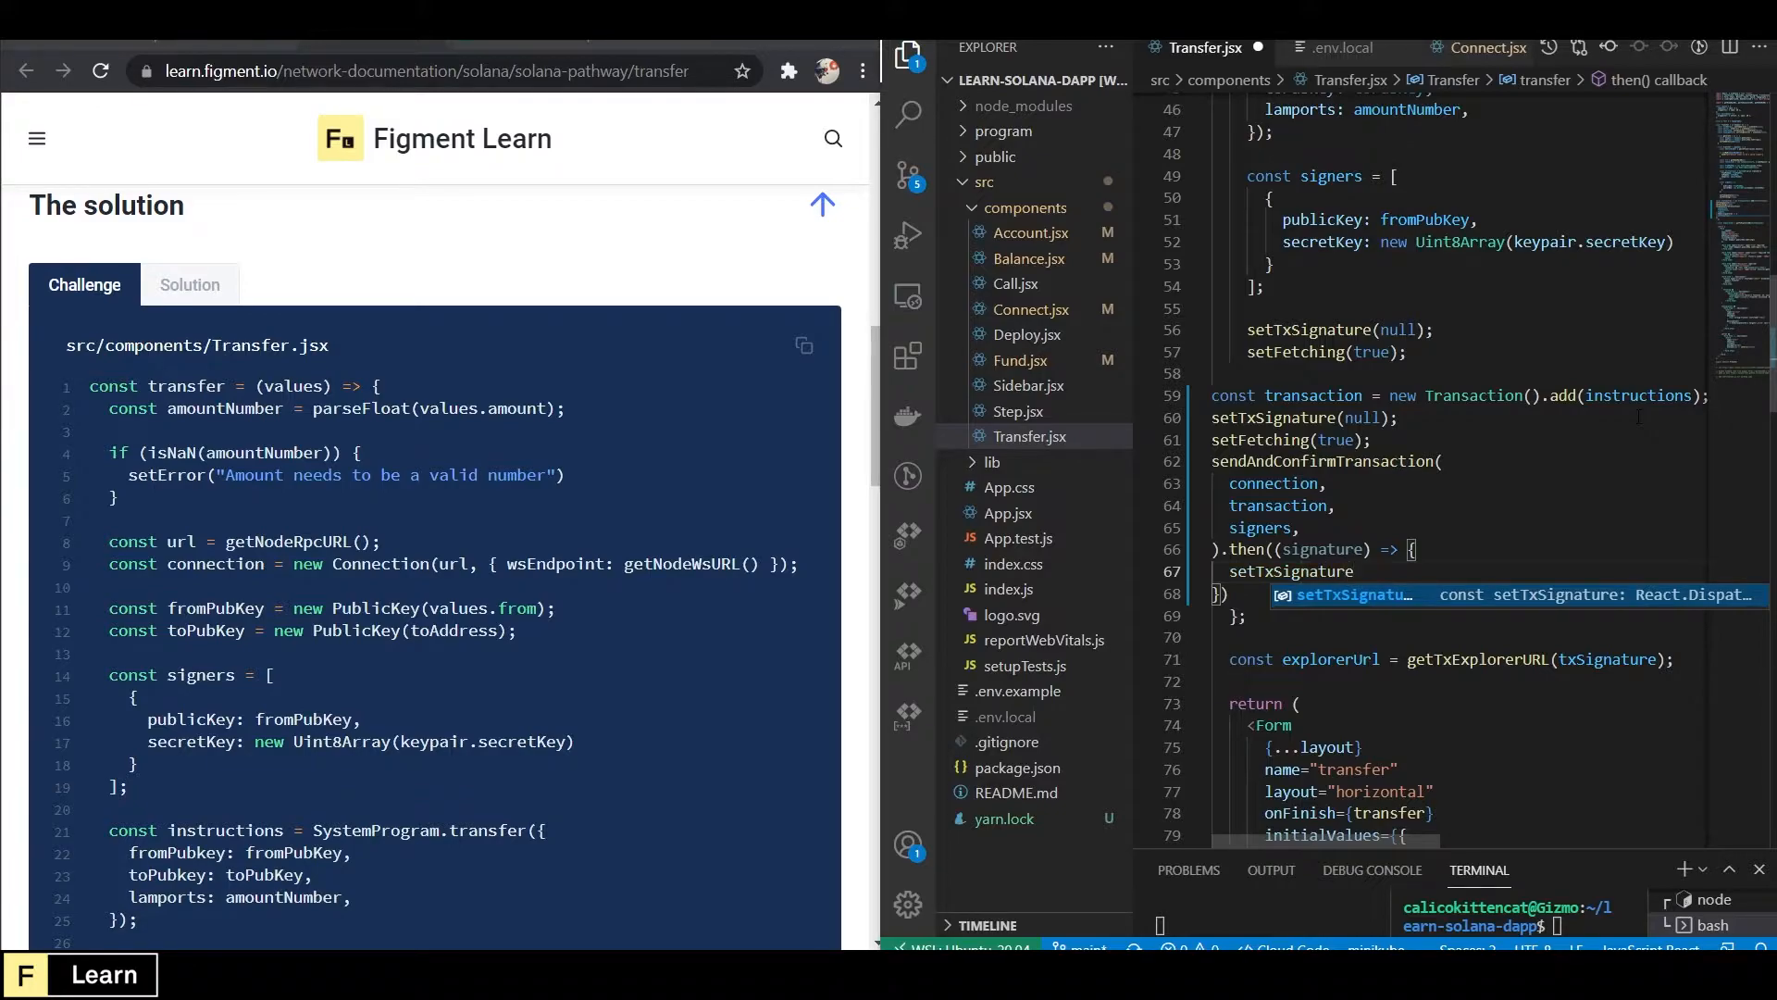
pyautogui.write('signat)')
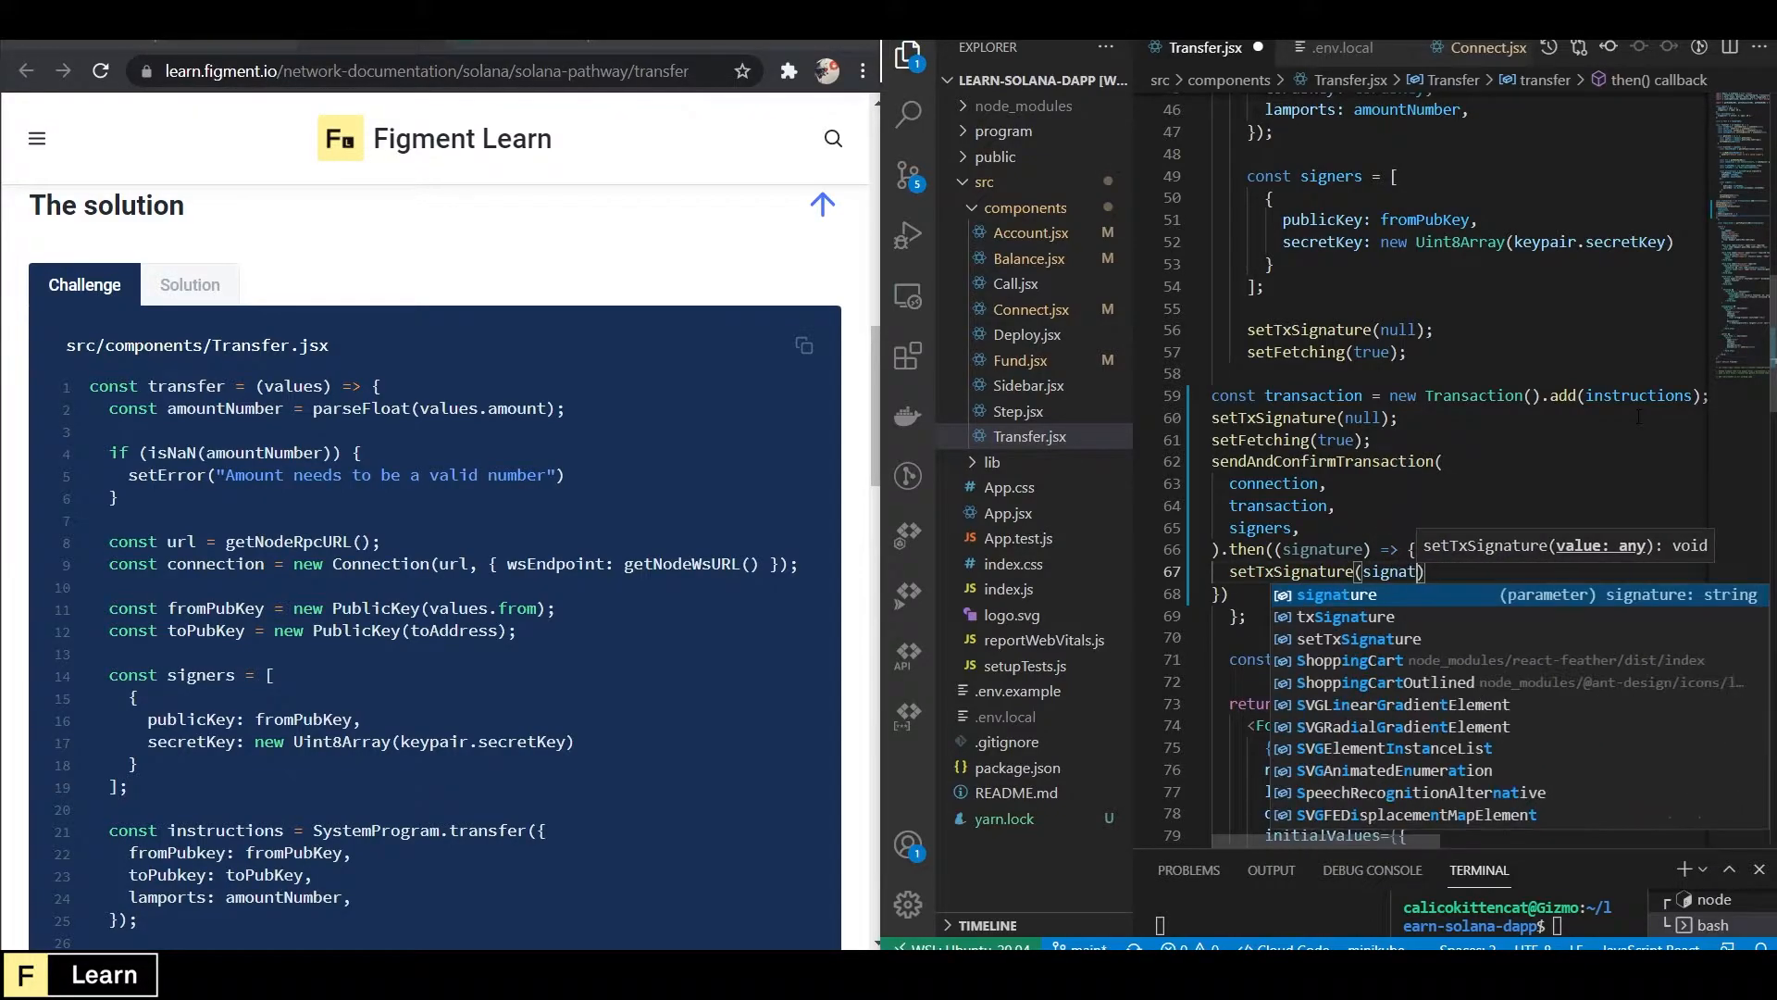
pyautogui.write('setFetching(false);')
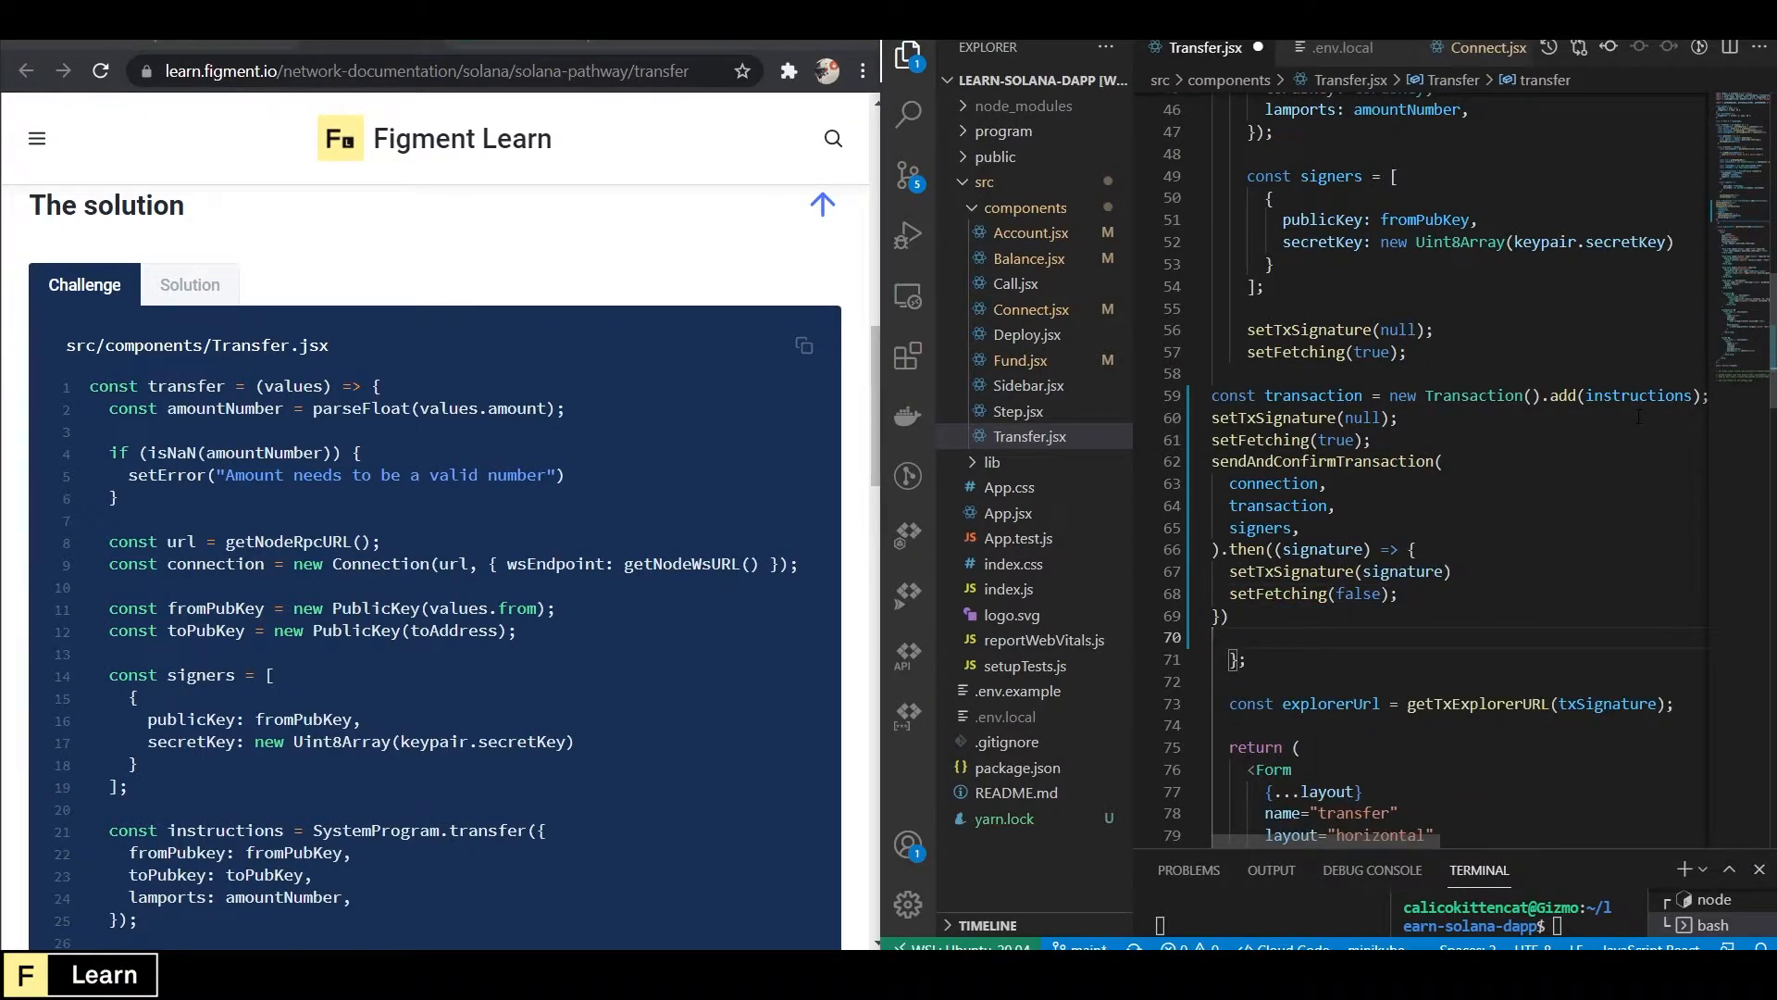
pyautogui.write('.catch((err) => {')
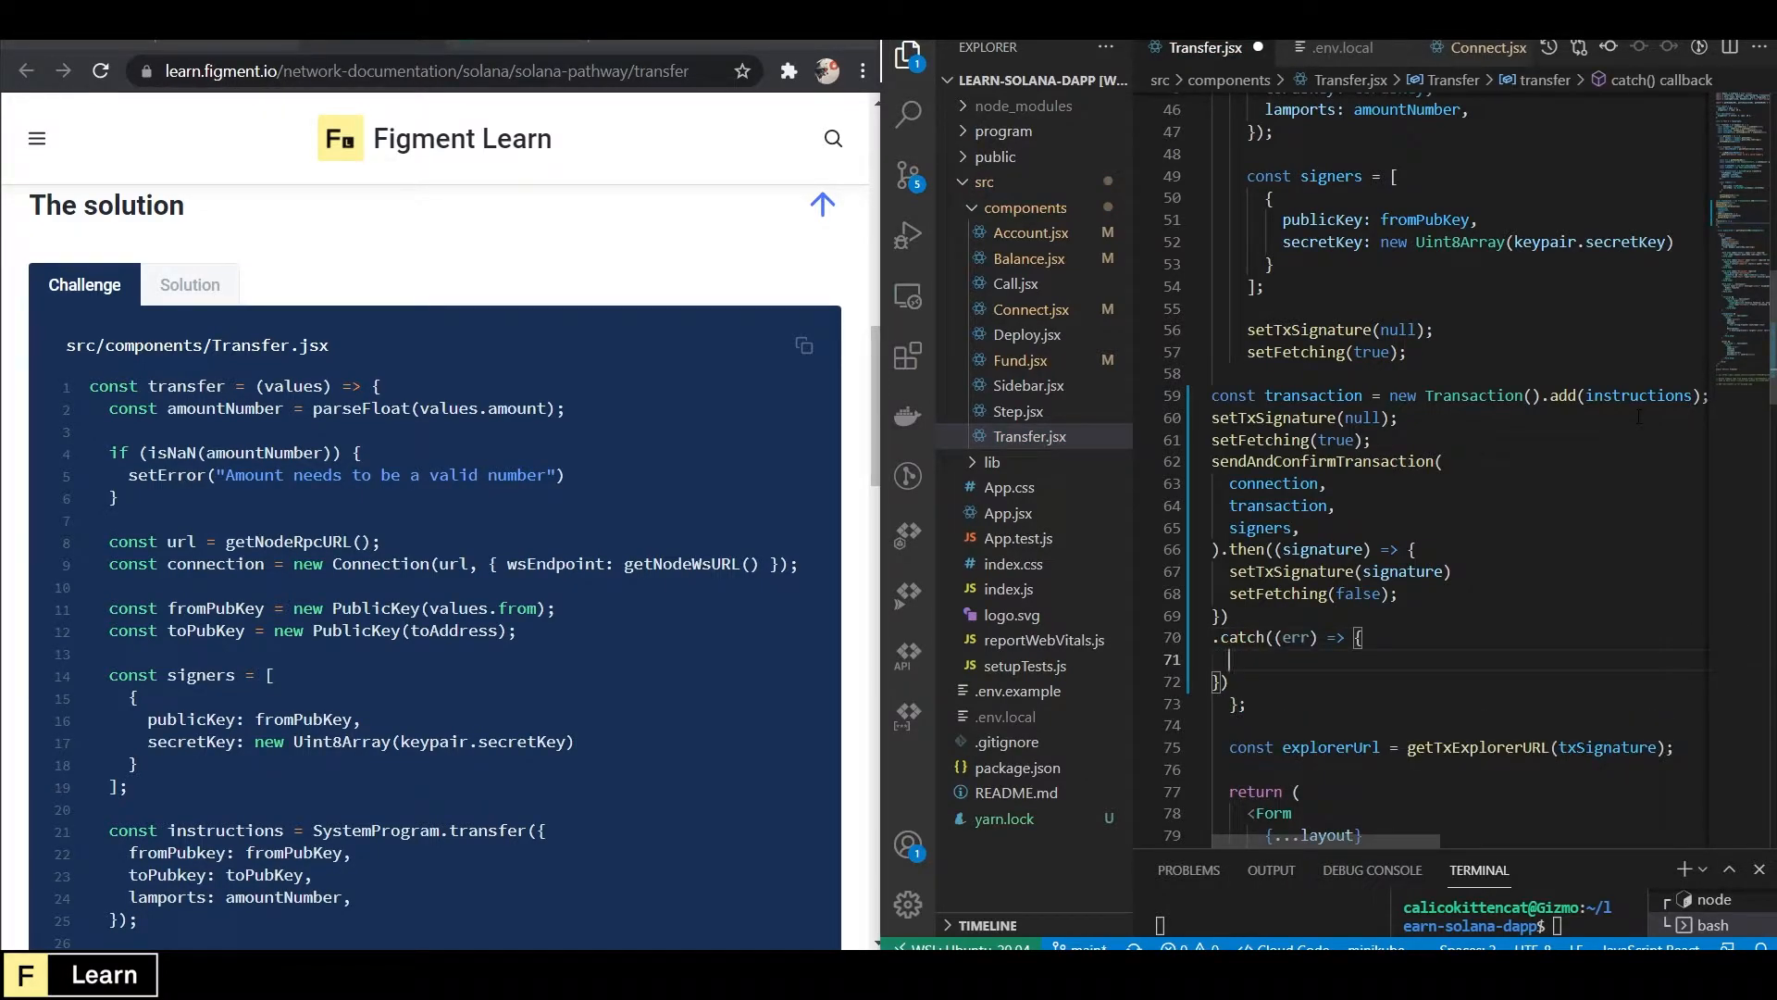
# Make the catch handler call console.log(err) and setFetching(false).
pyautogui.write('console.log')
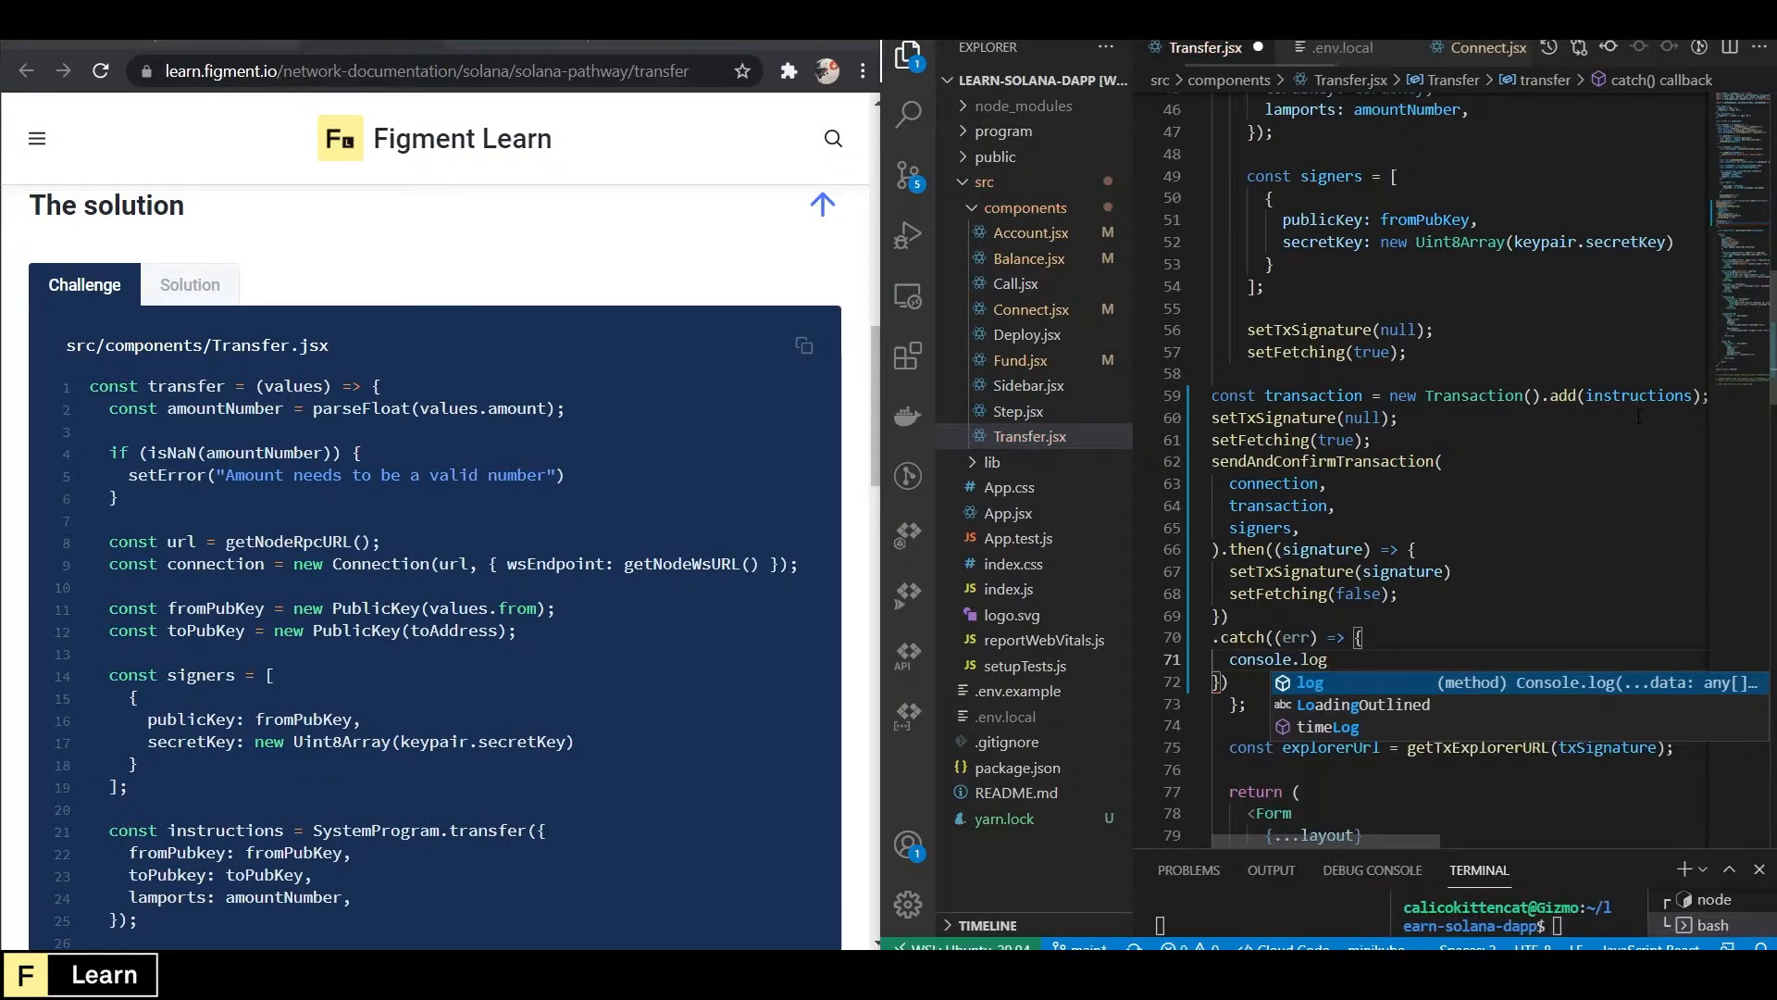
pyautogui.write('(err);')
pyautogui.write('setFetching(false);')
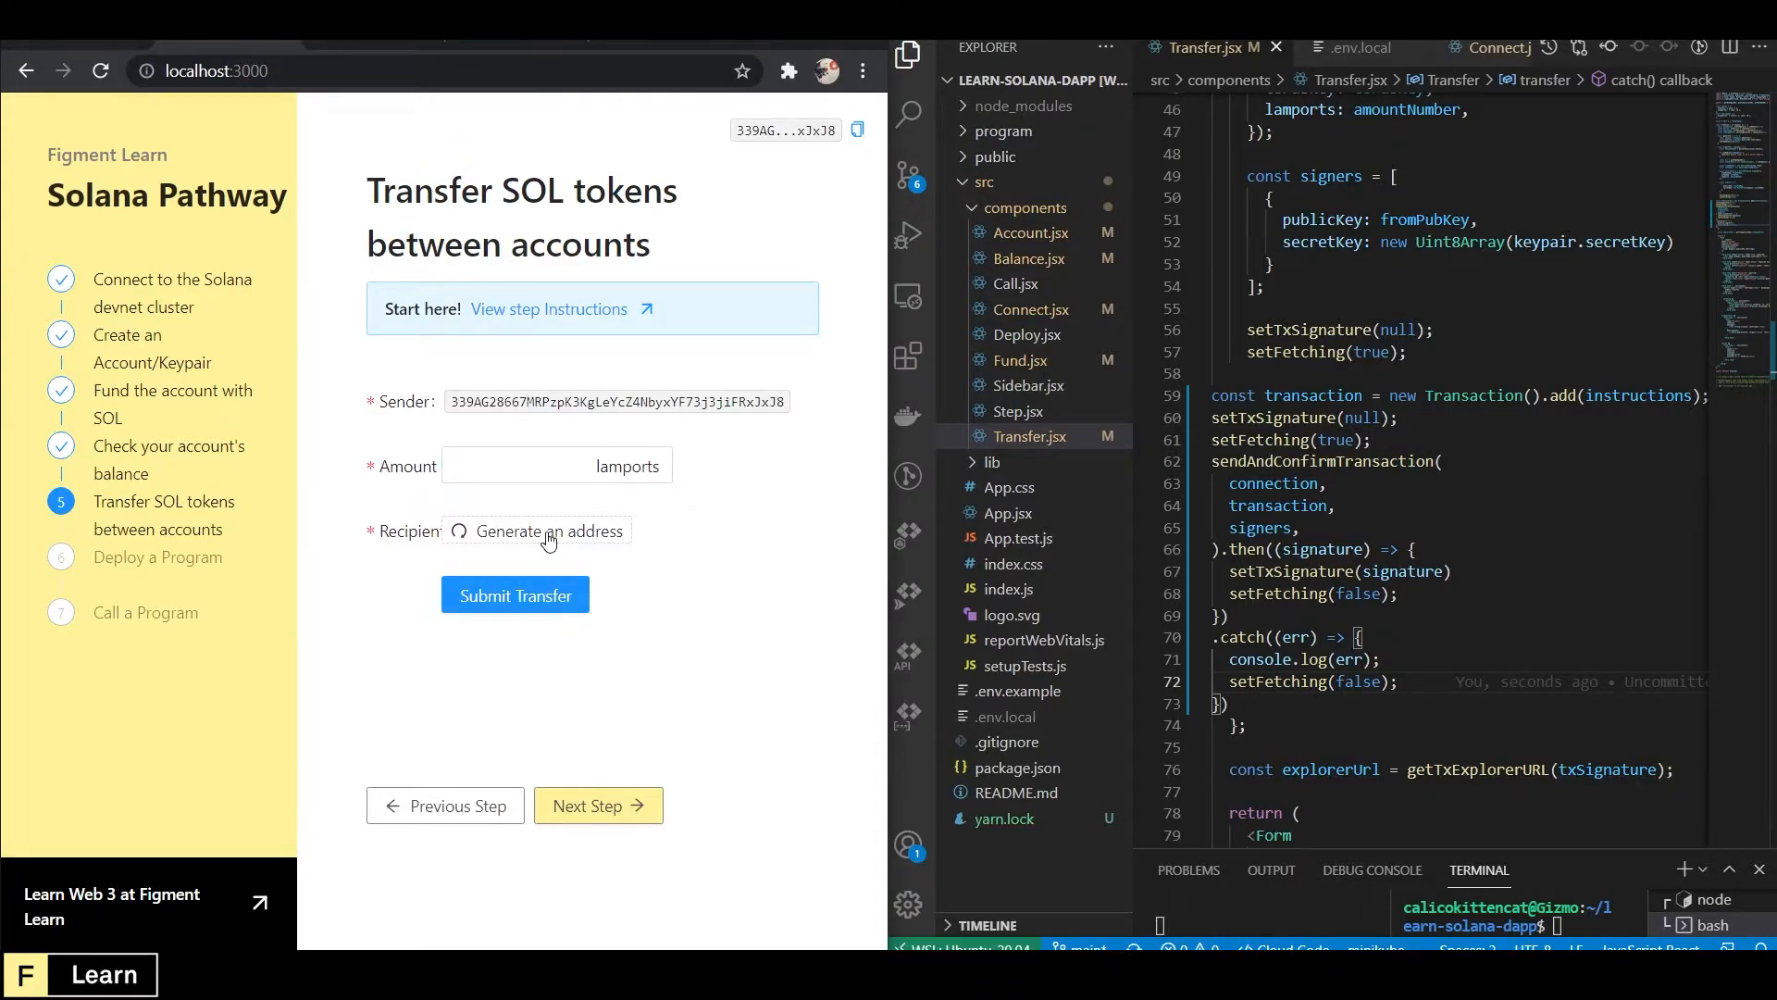
# Submit a 1-lamport transfer and view the confirmed transaction on Solana Explorer.
pyautogui.click(547, 530)
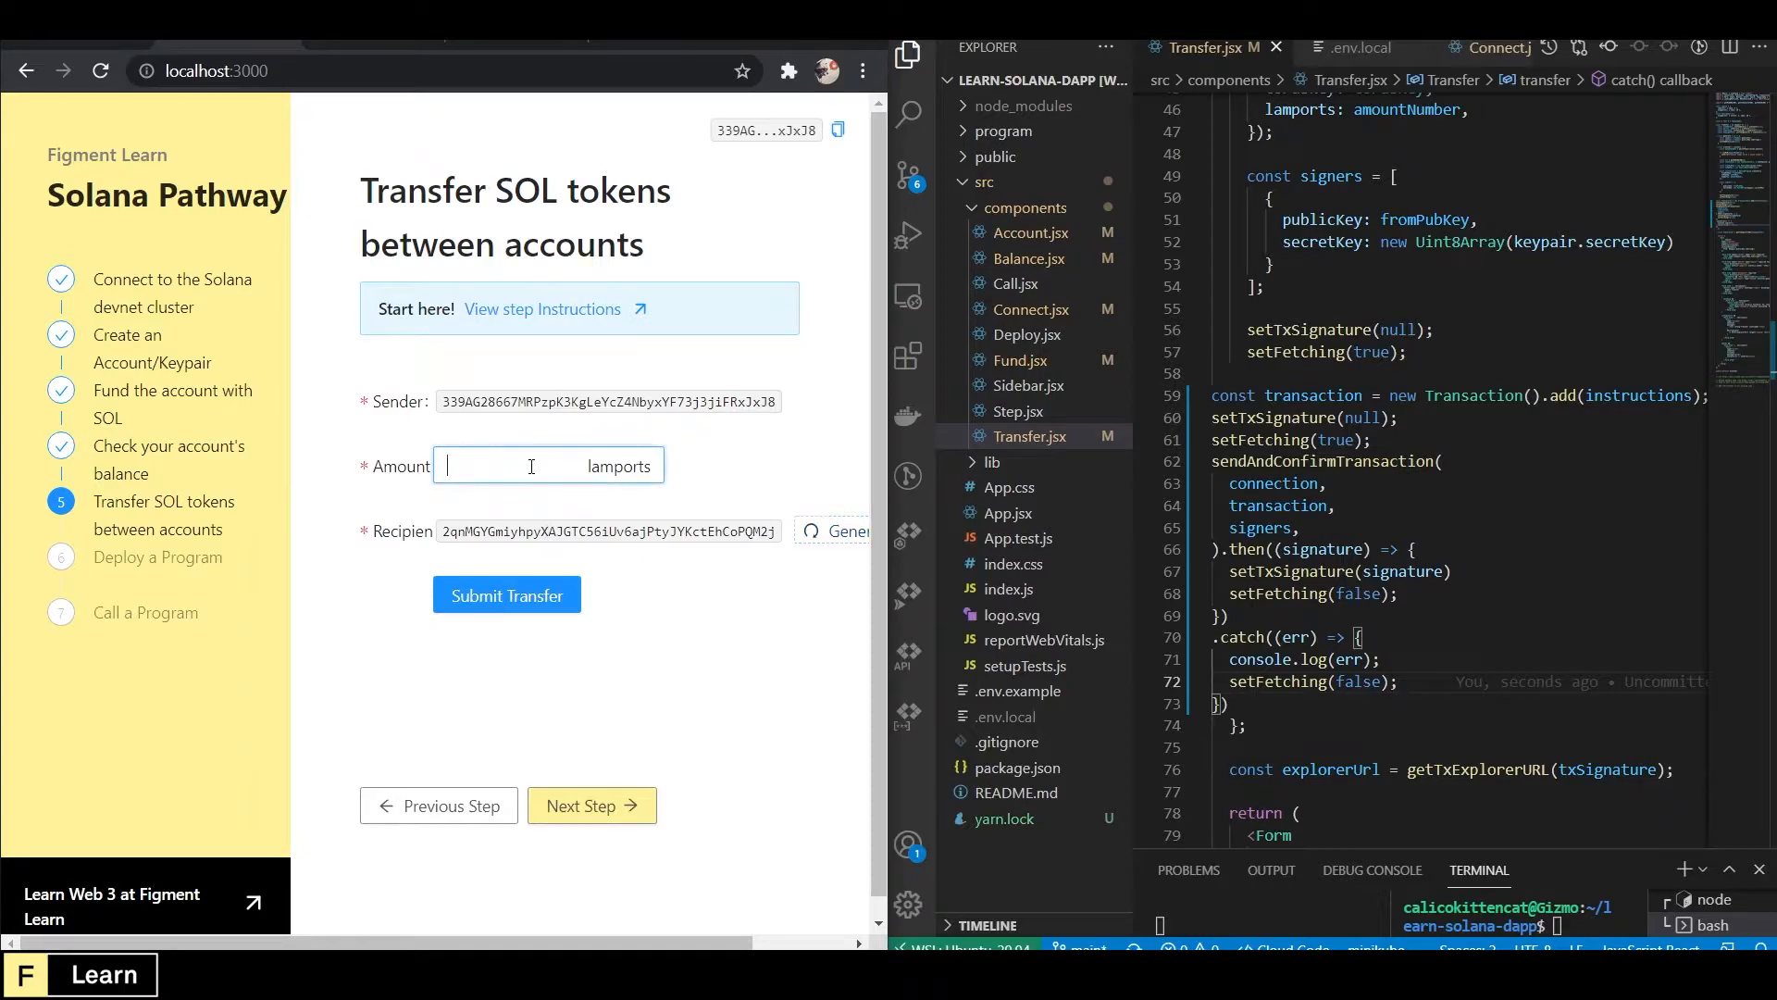
pyautogui.write('1')
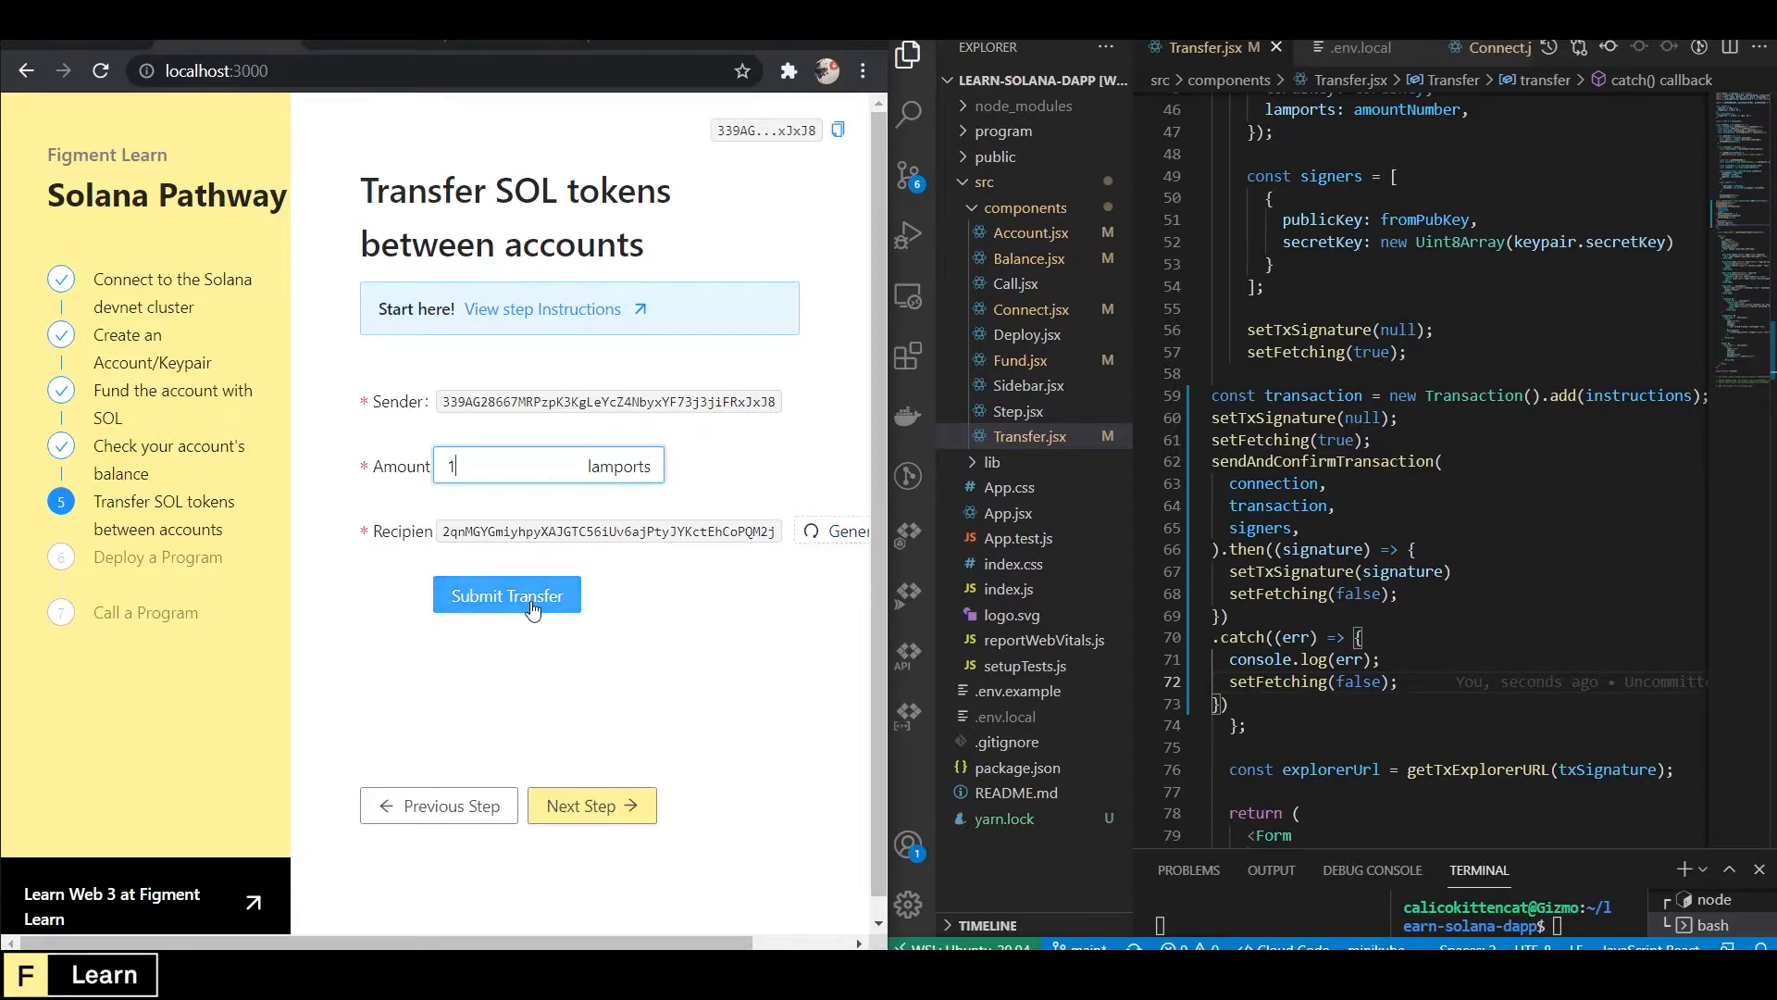
pyautogui.click(507, 595)
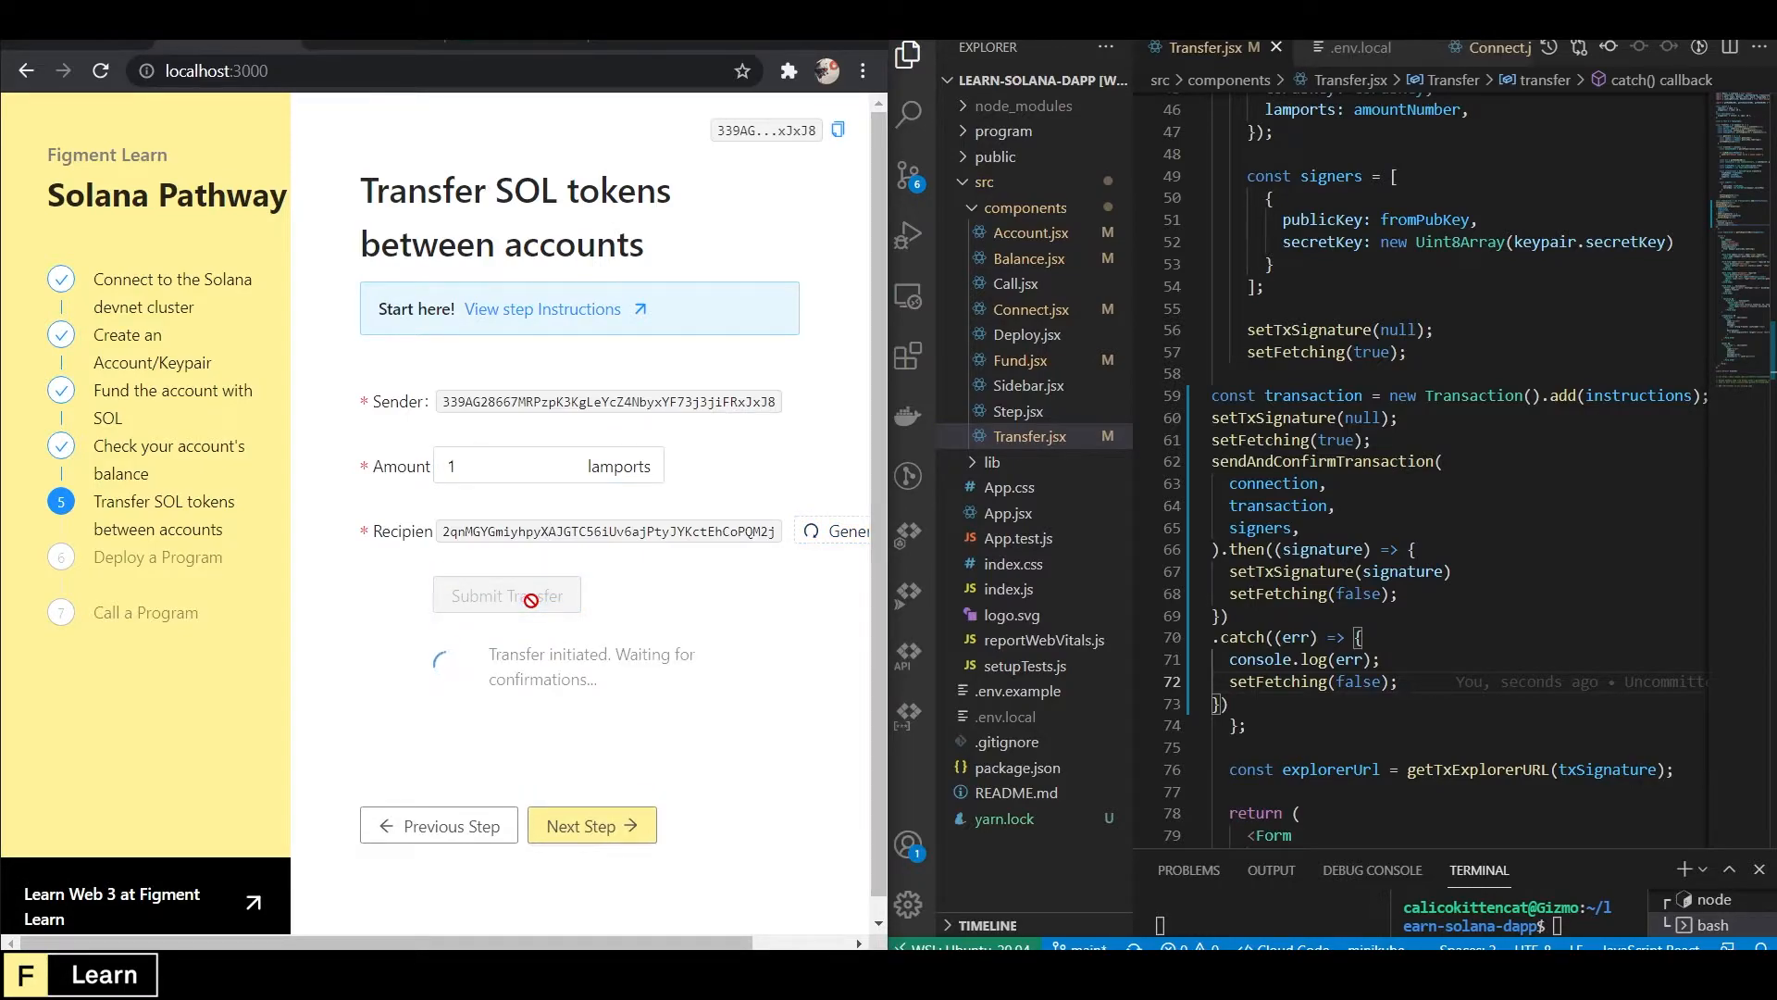
pyautogui.click(505, 595)
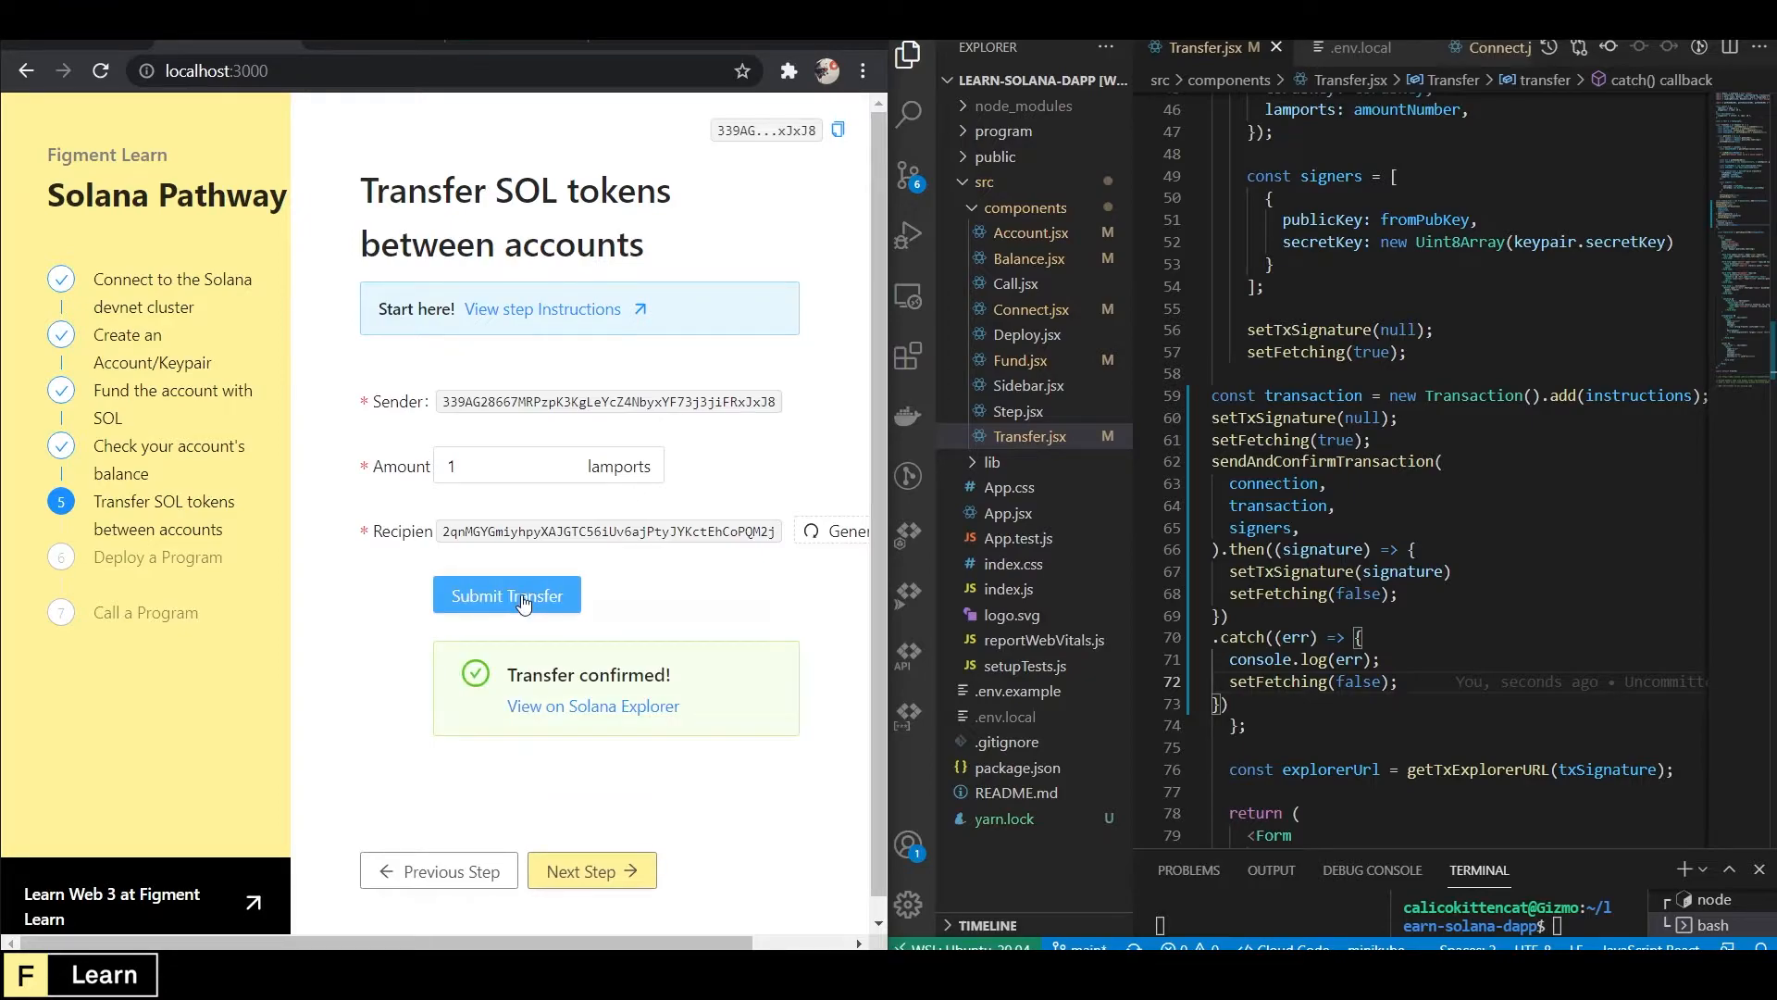
pyautogui.moveTo(618, 825)
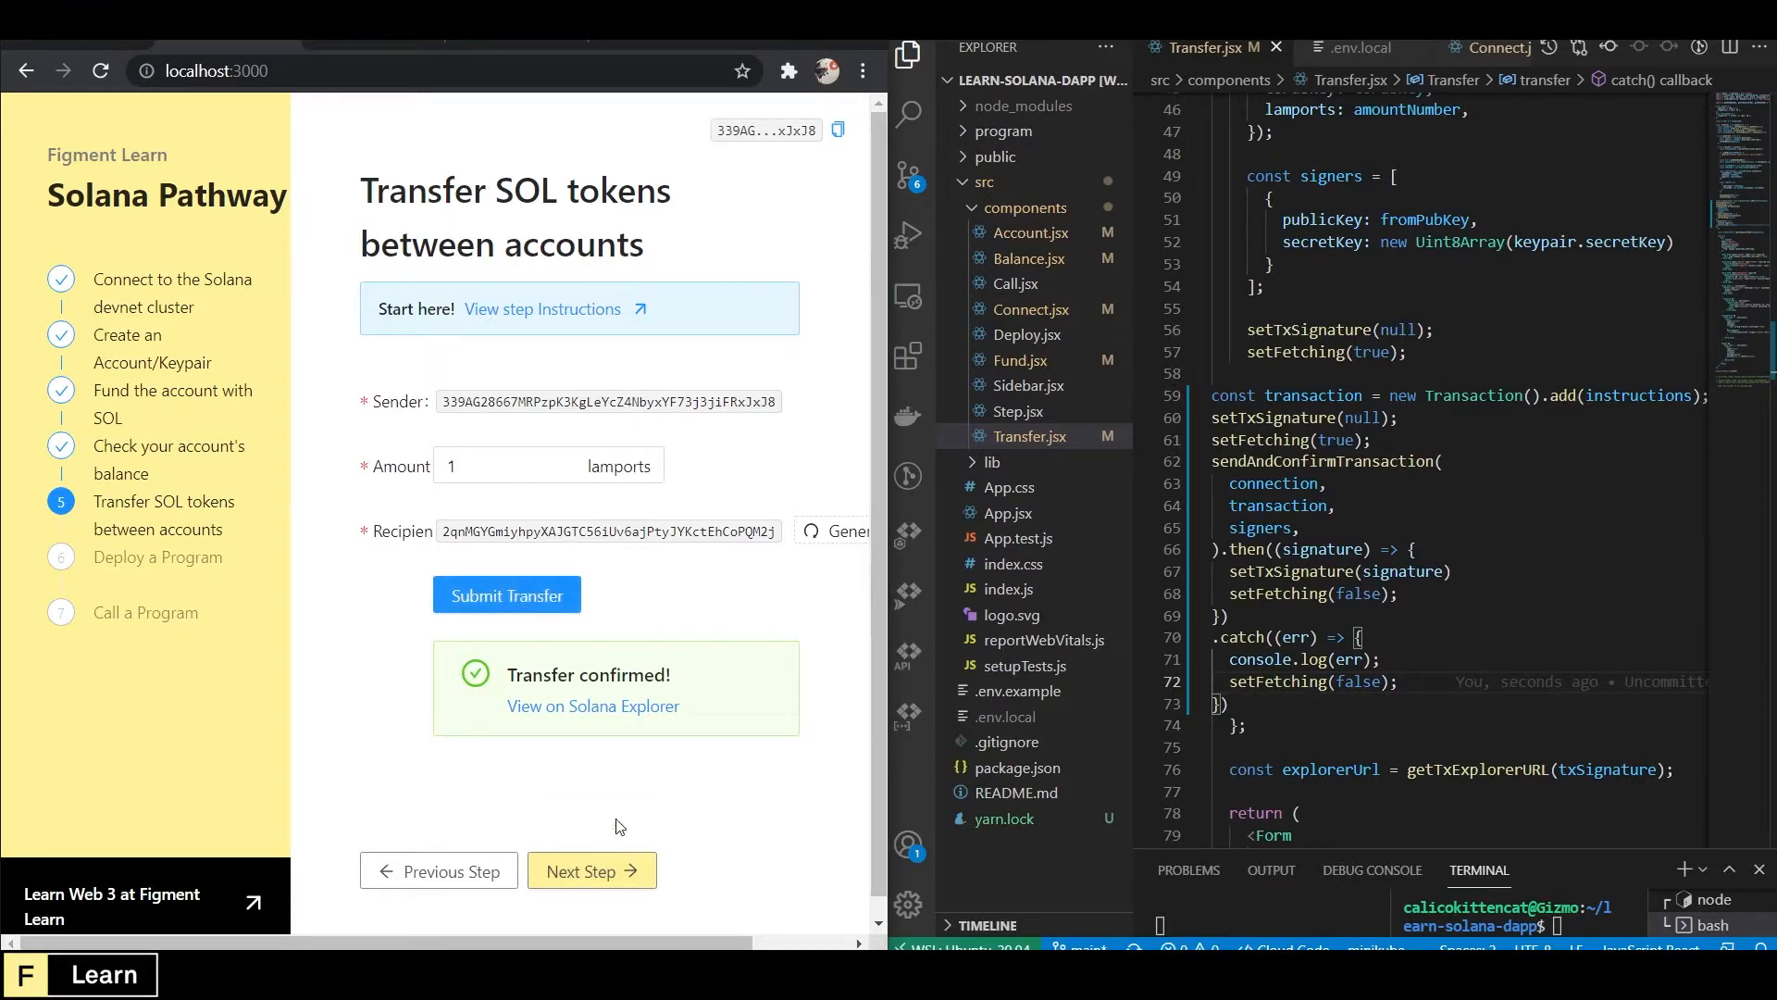
pyautogui.click(591, 705)
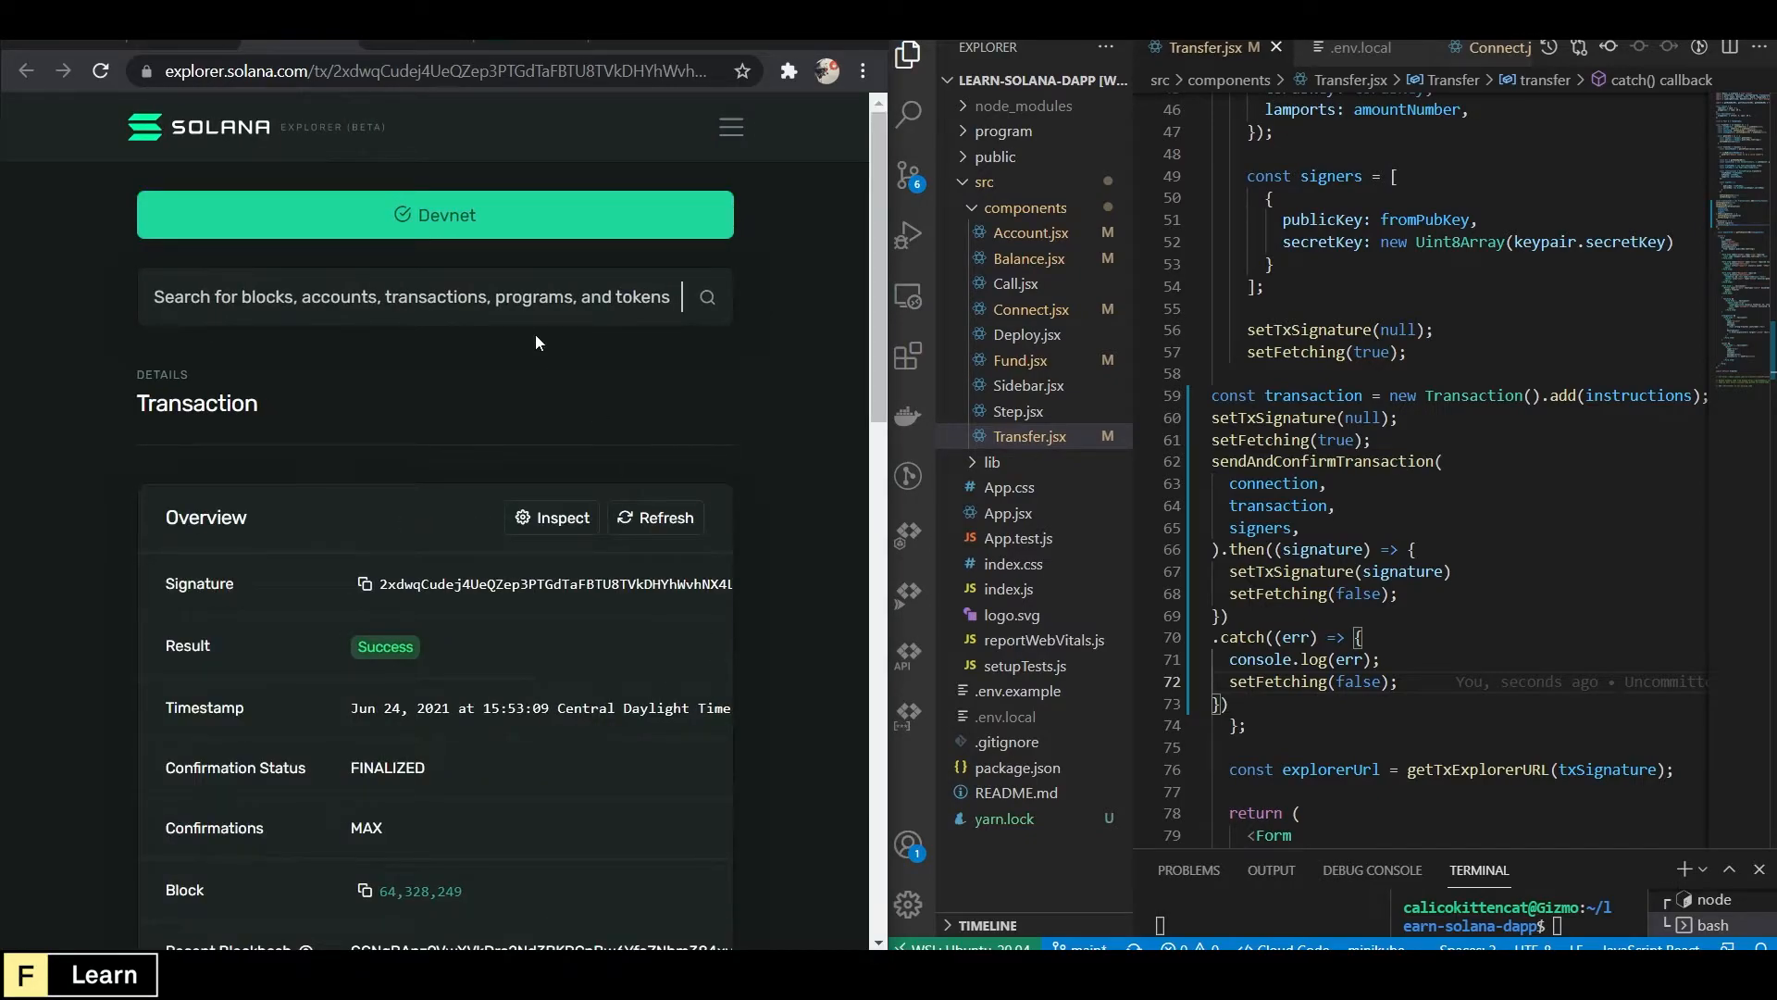
pyautogui.moveTo(348, 170)
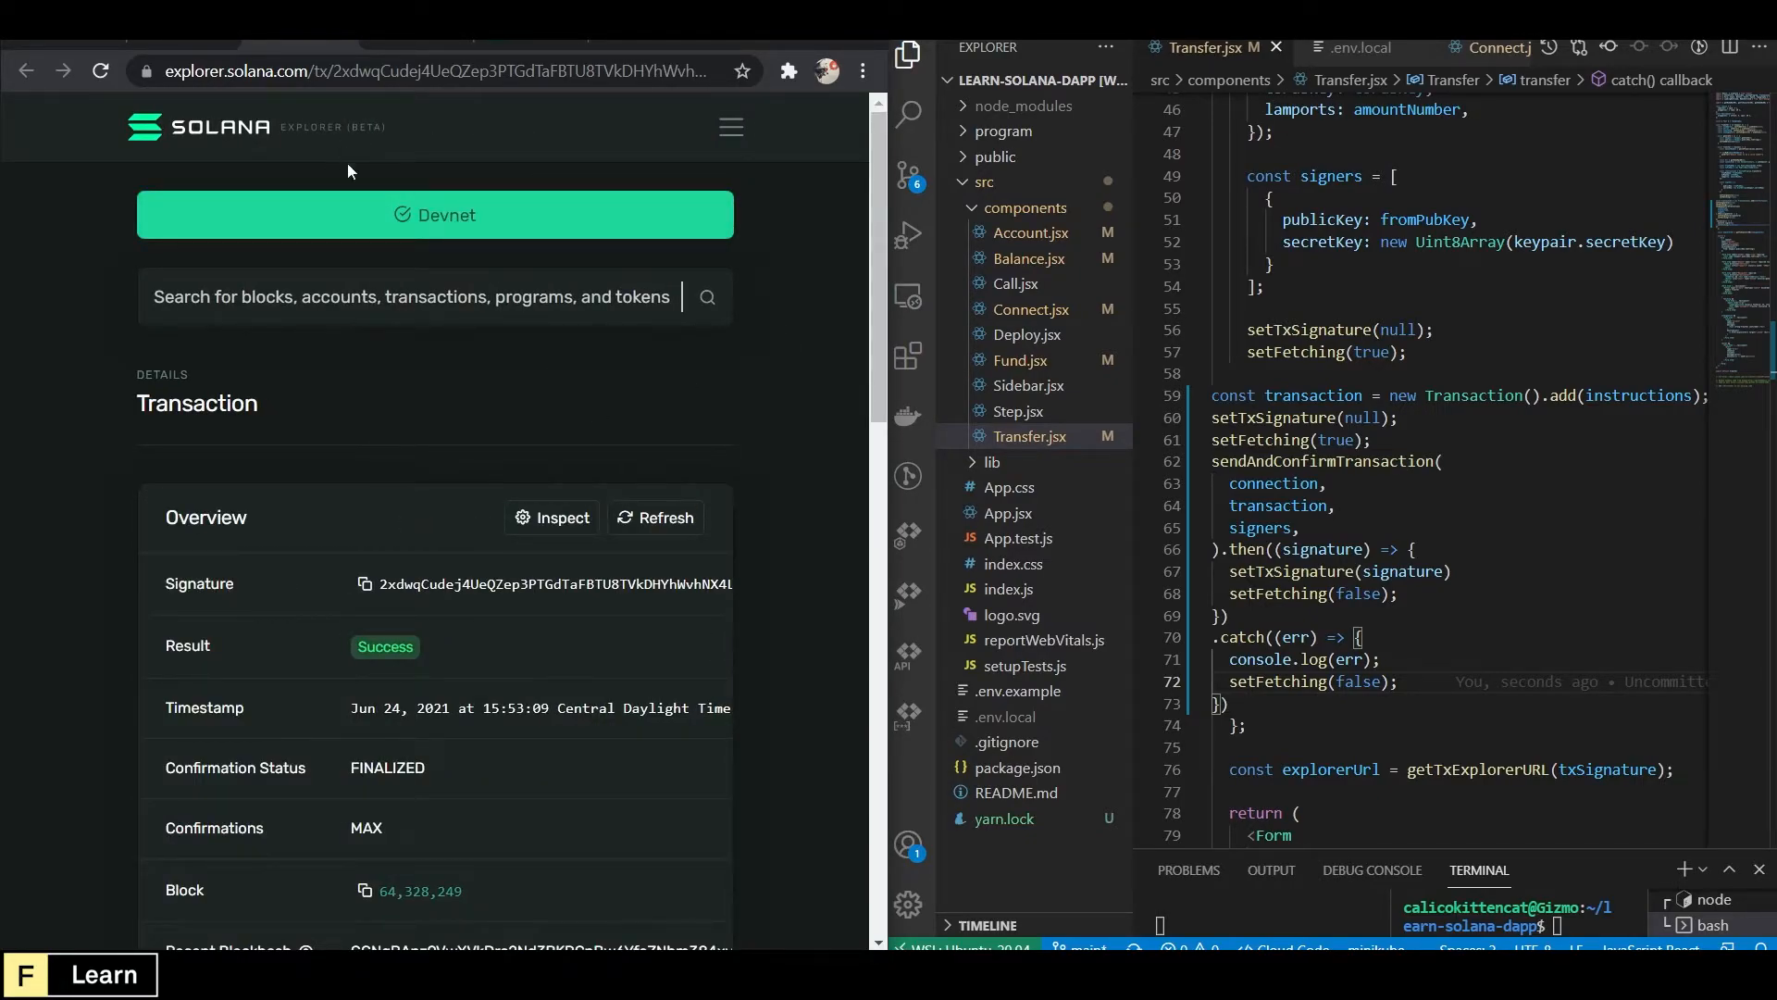
pyautogui.moveTo(314, 340)
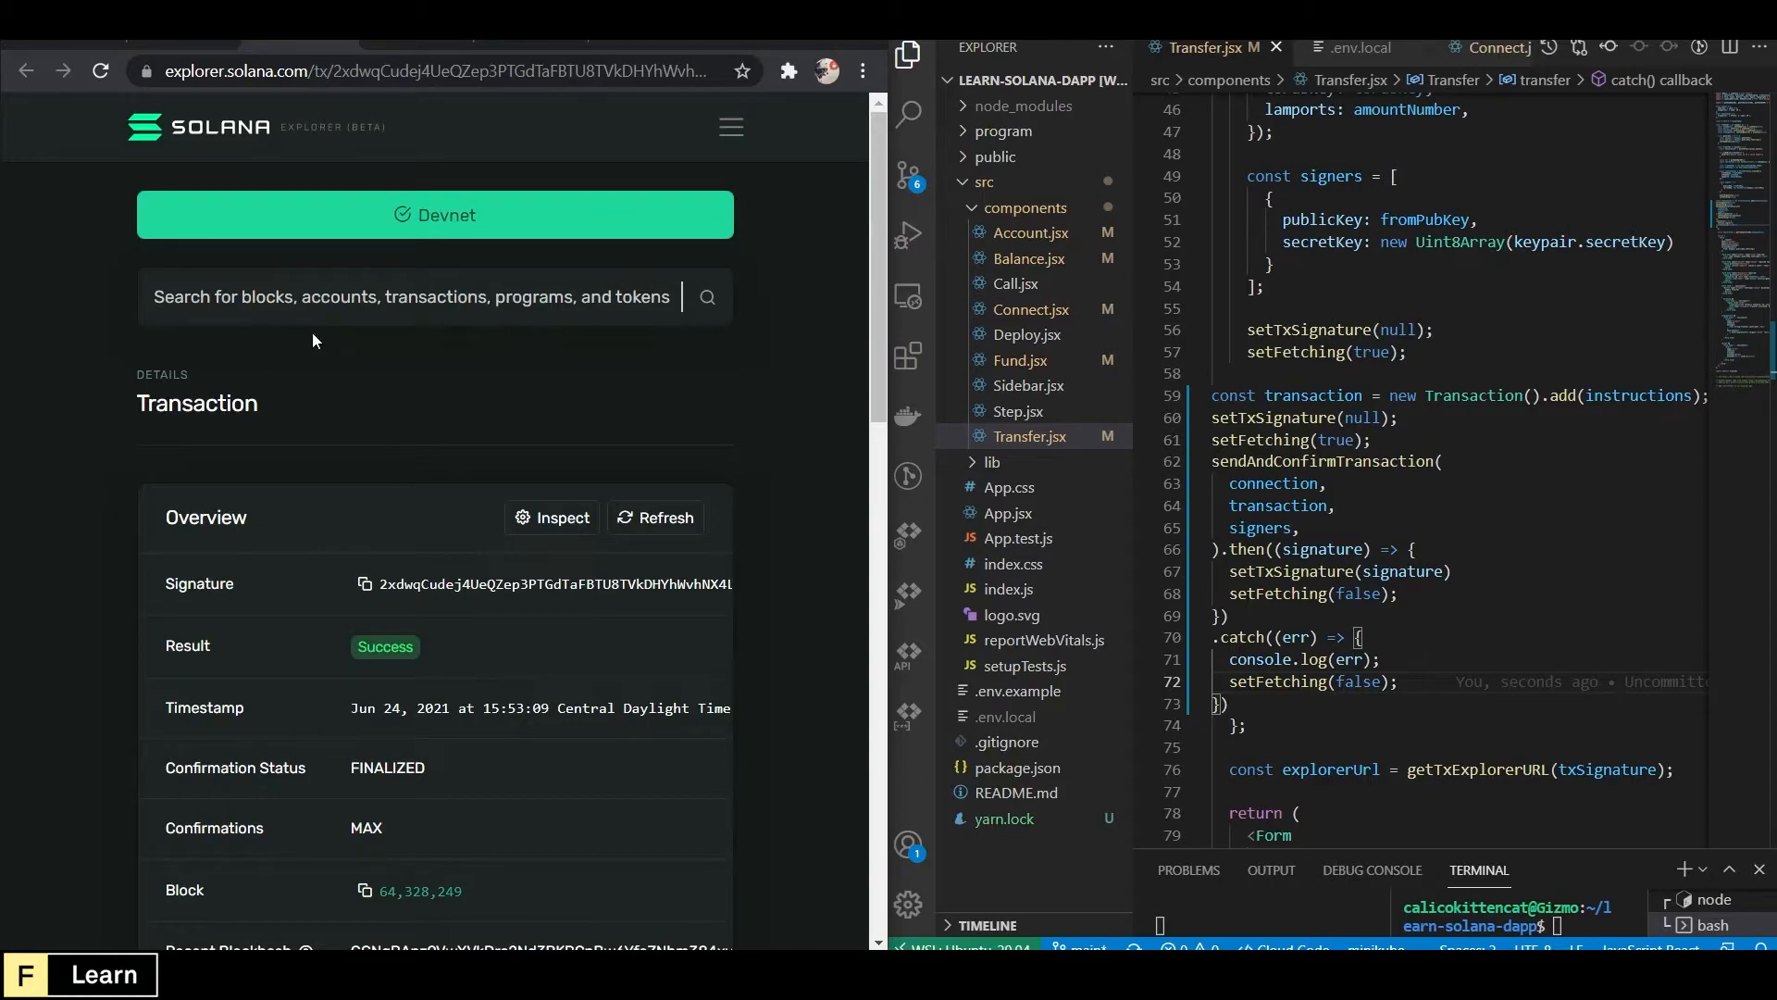
pyautogui.scroll(-3)
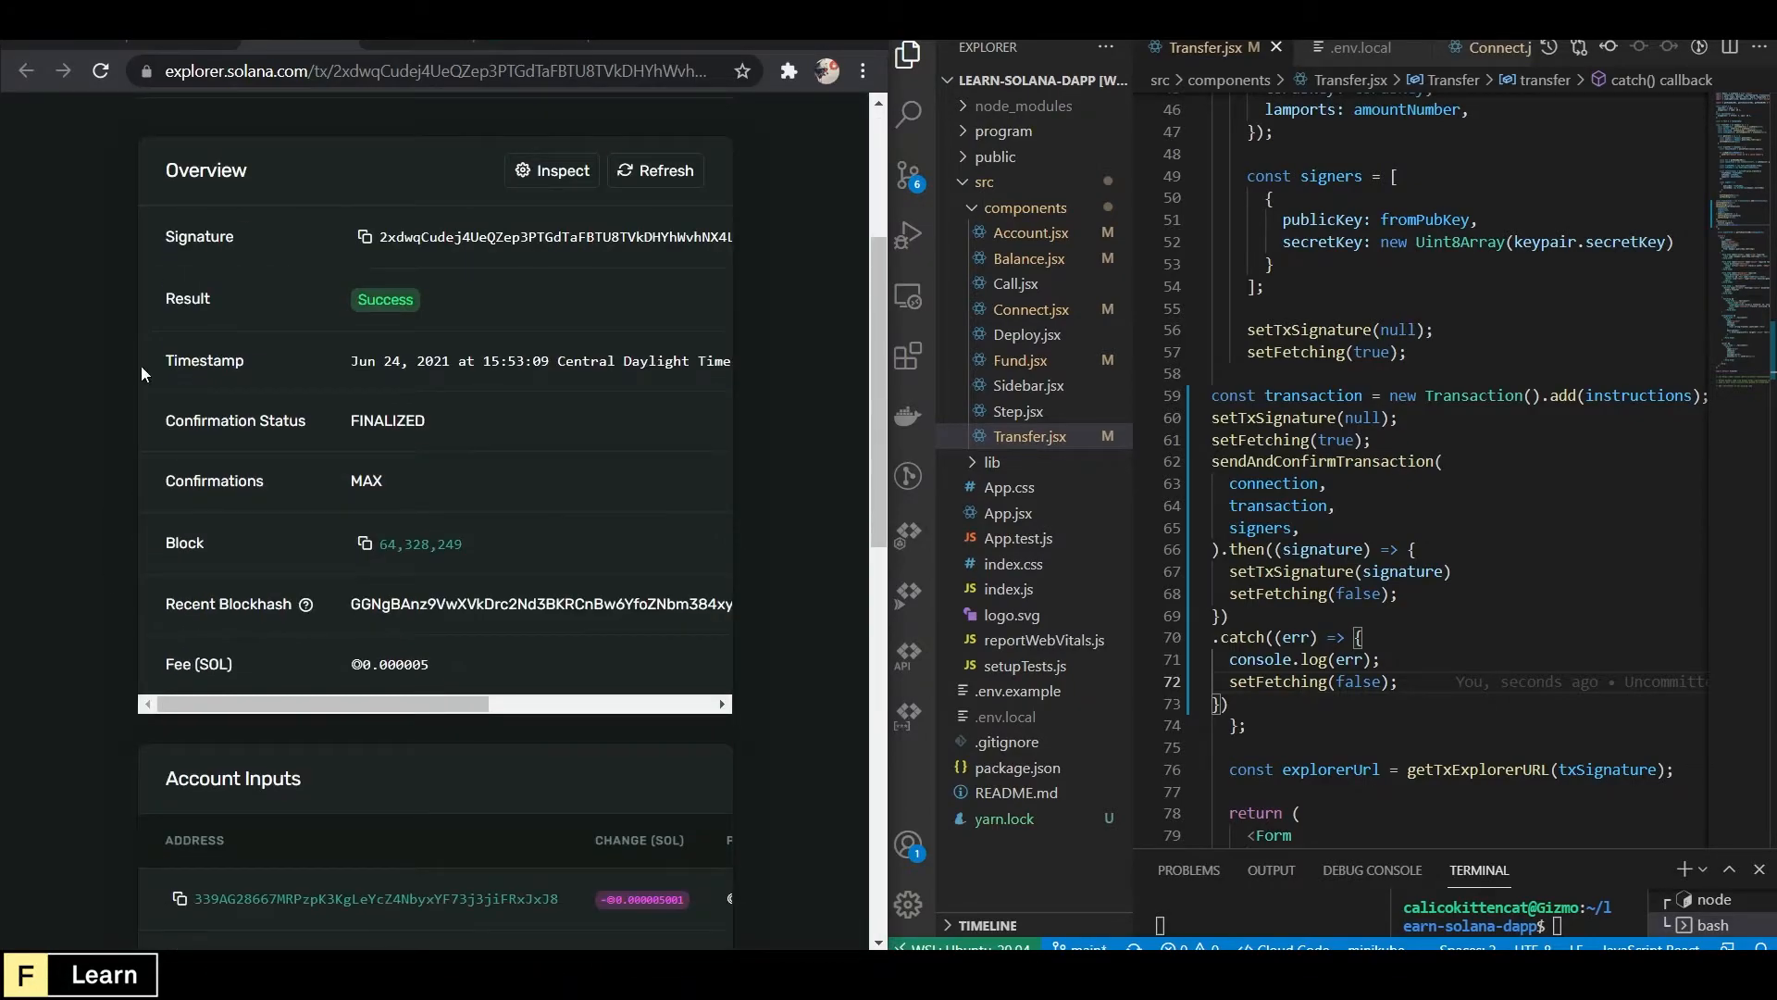
pyautogui.scroll(-3)
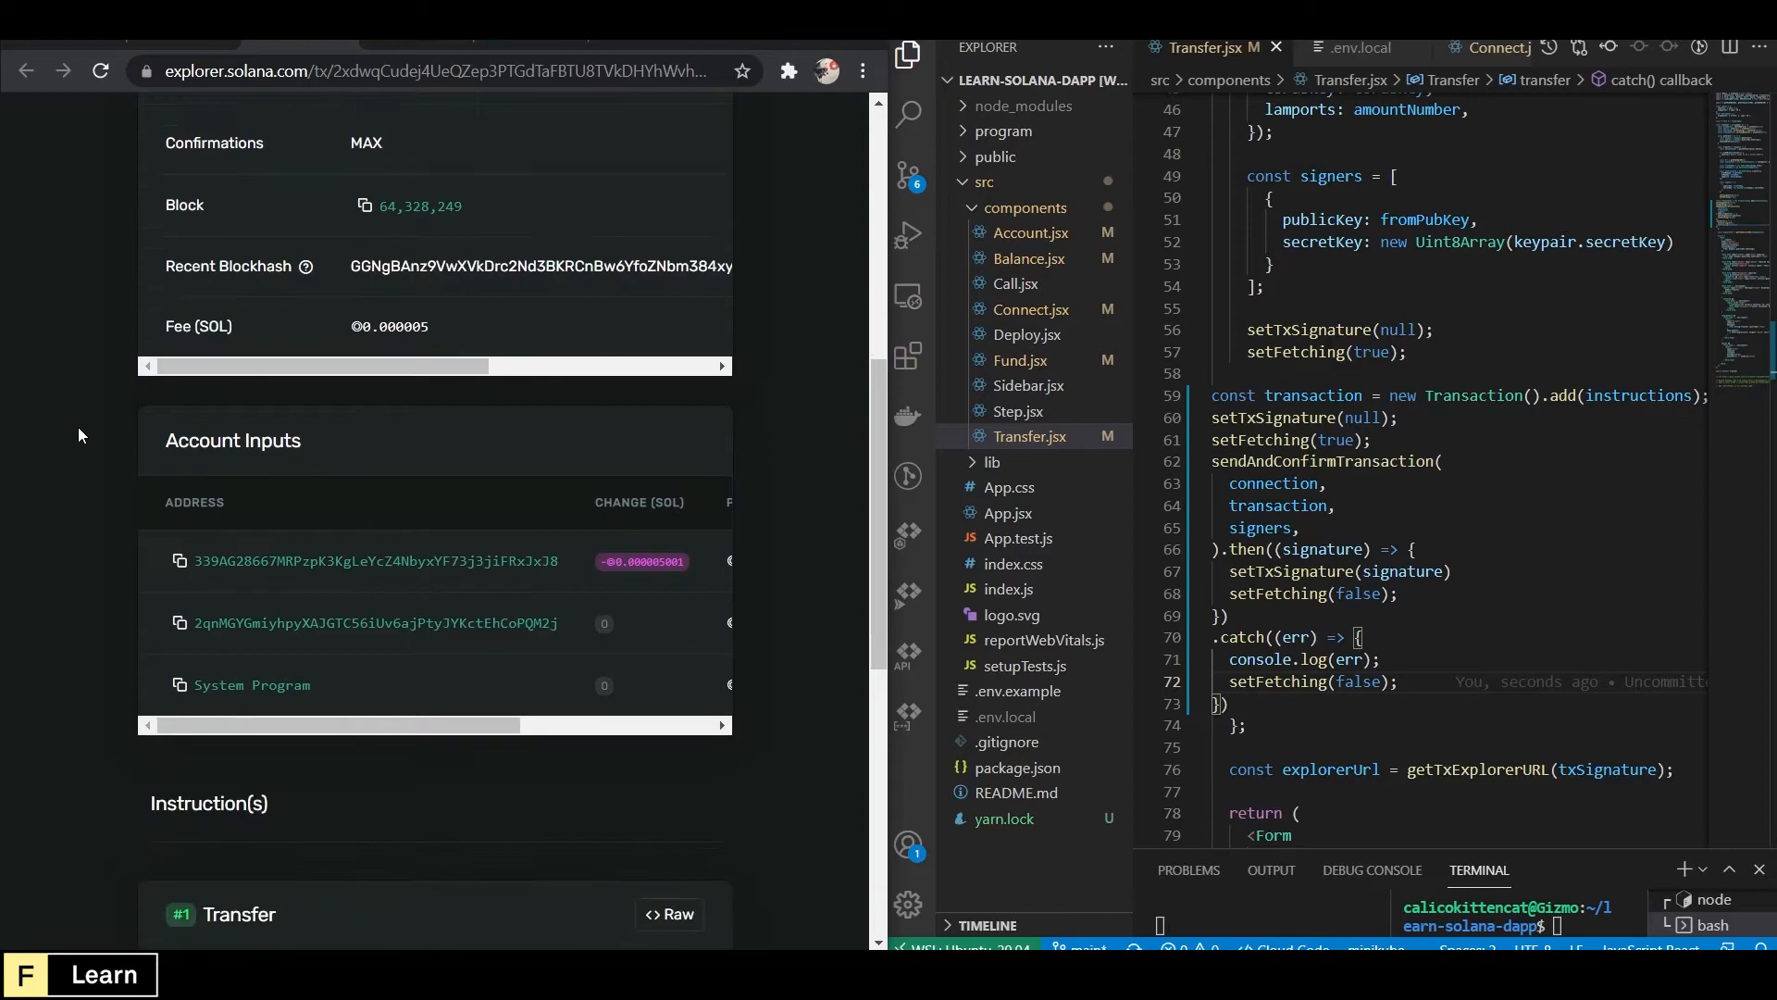
pyautogui.scroll(3)
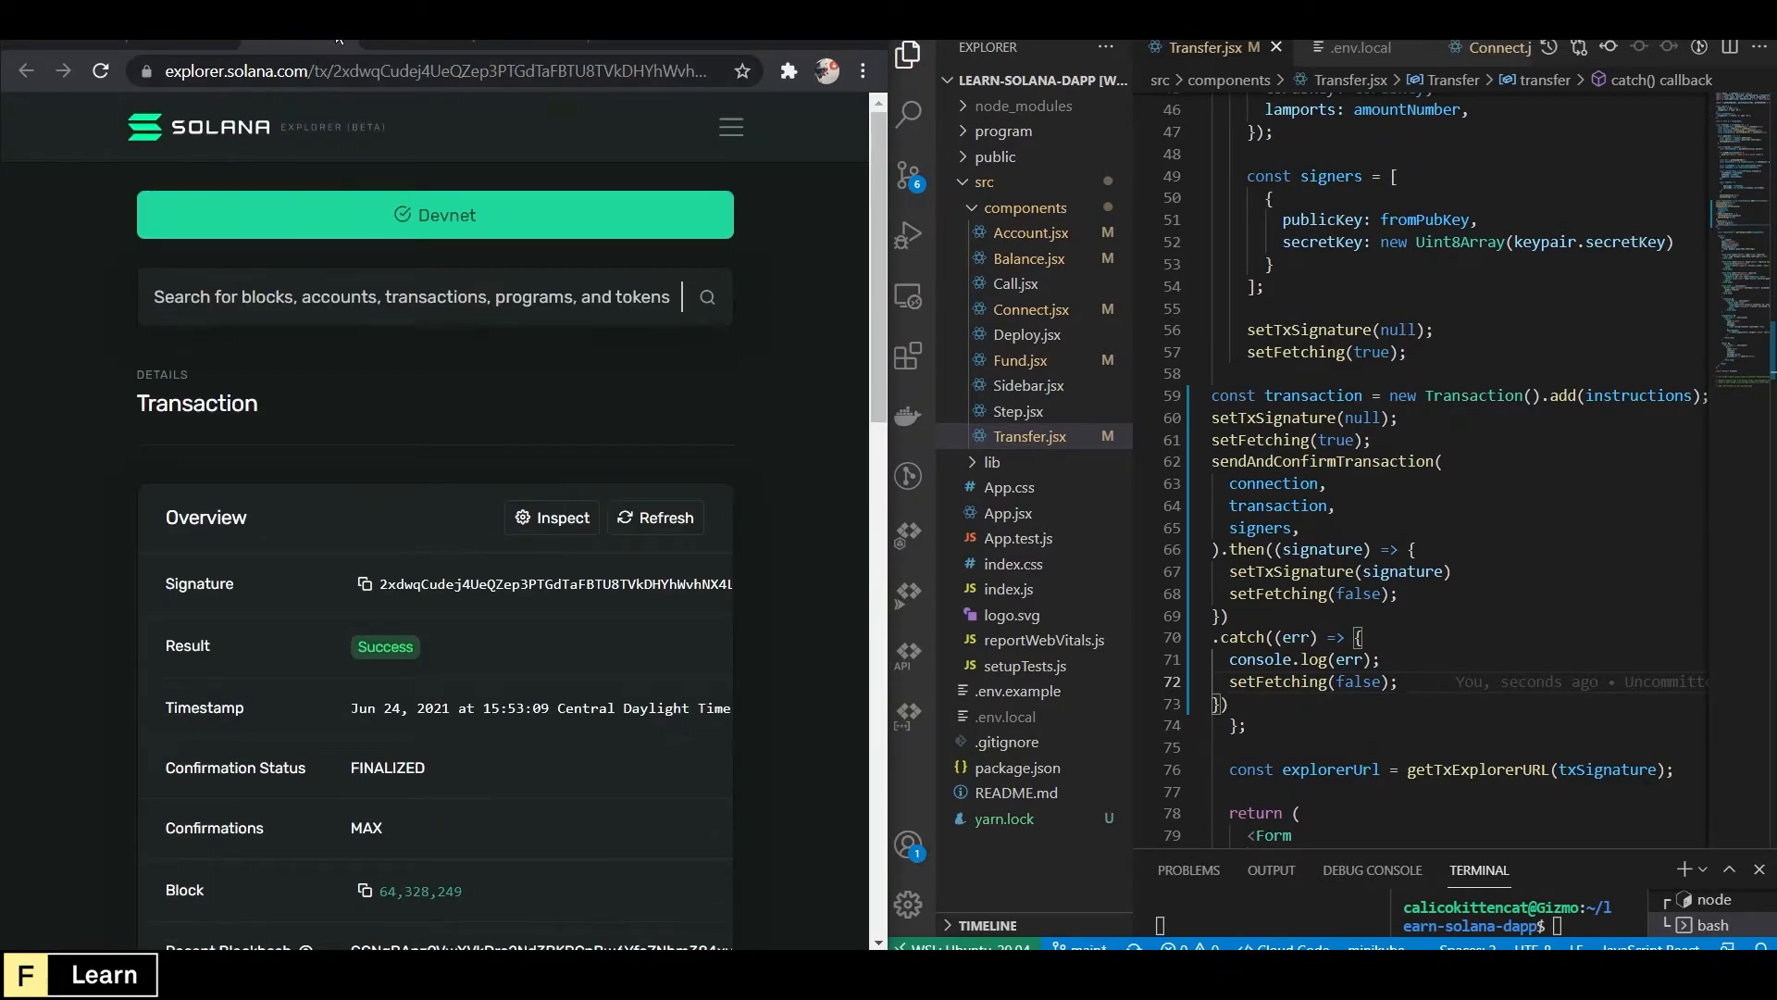
pyautogui.click(26, 70)
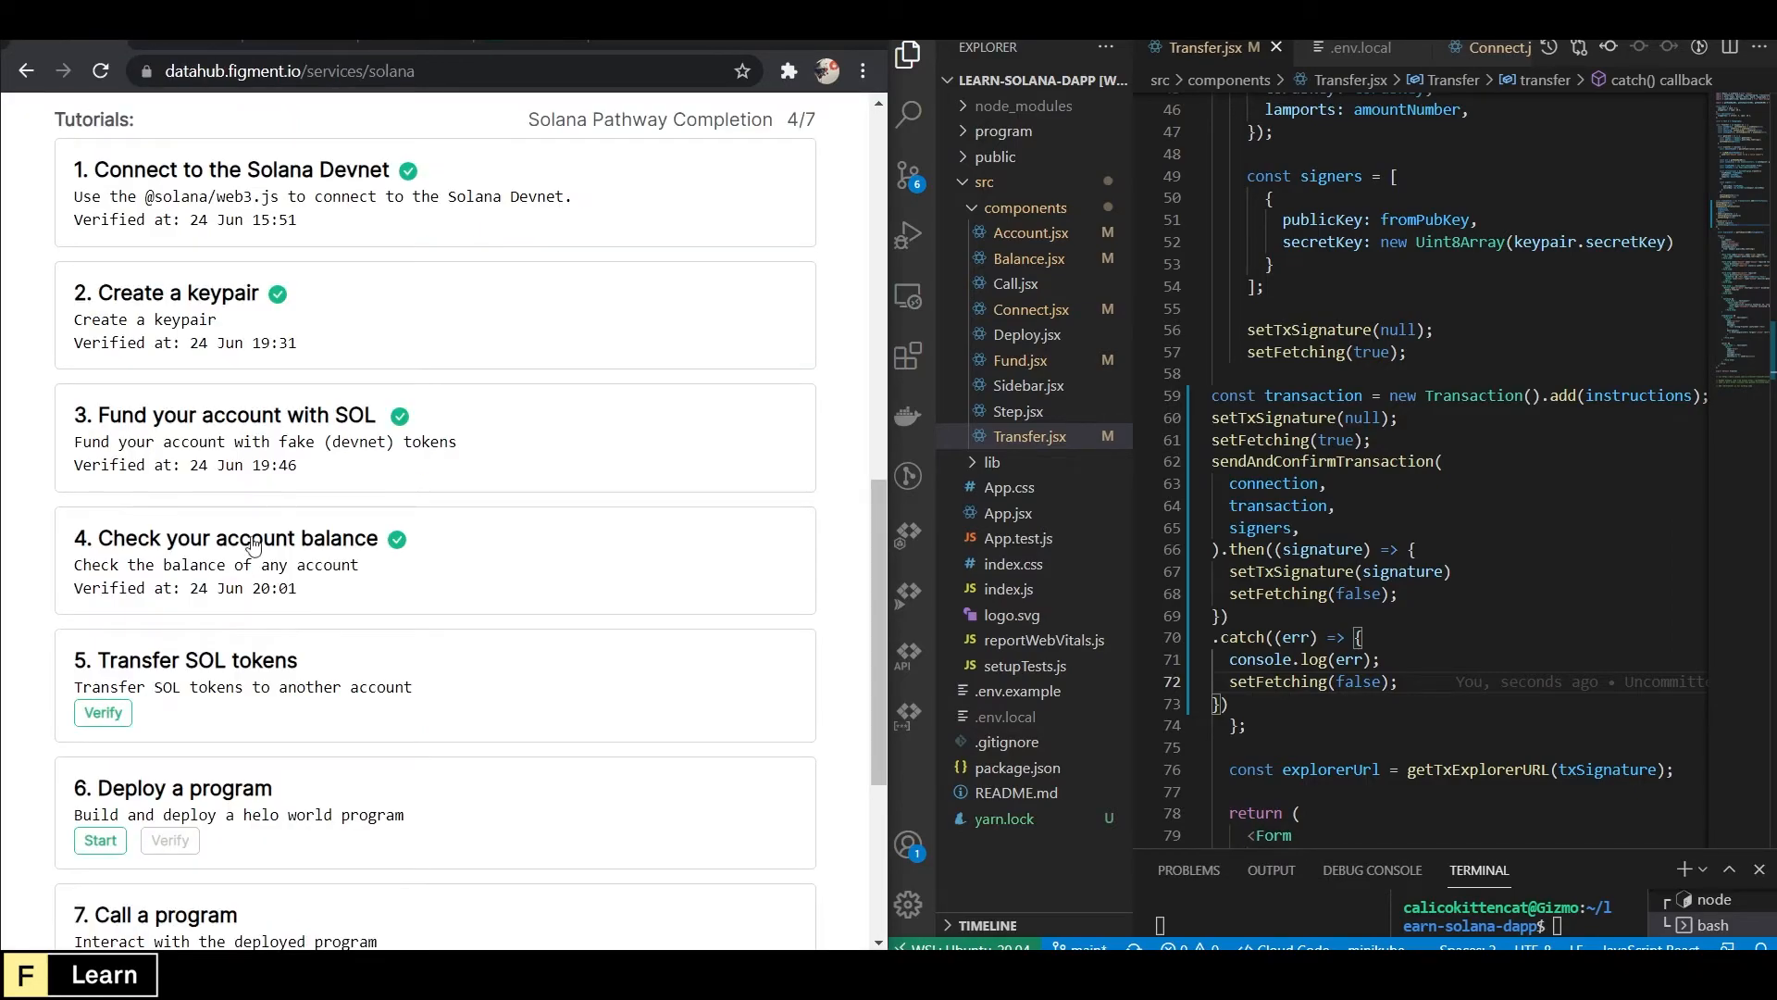
# Verify step 5, Transfer SOL tokens, and check the API Requests chart.
pyautogui.click(102, 712)
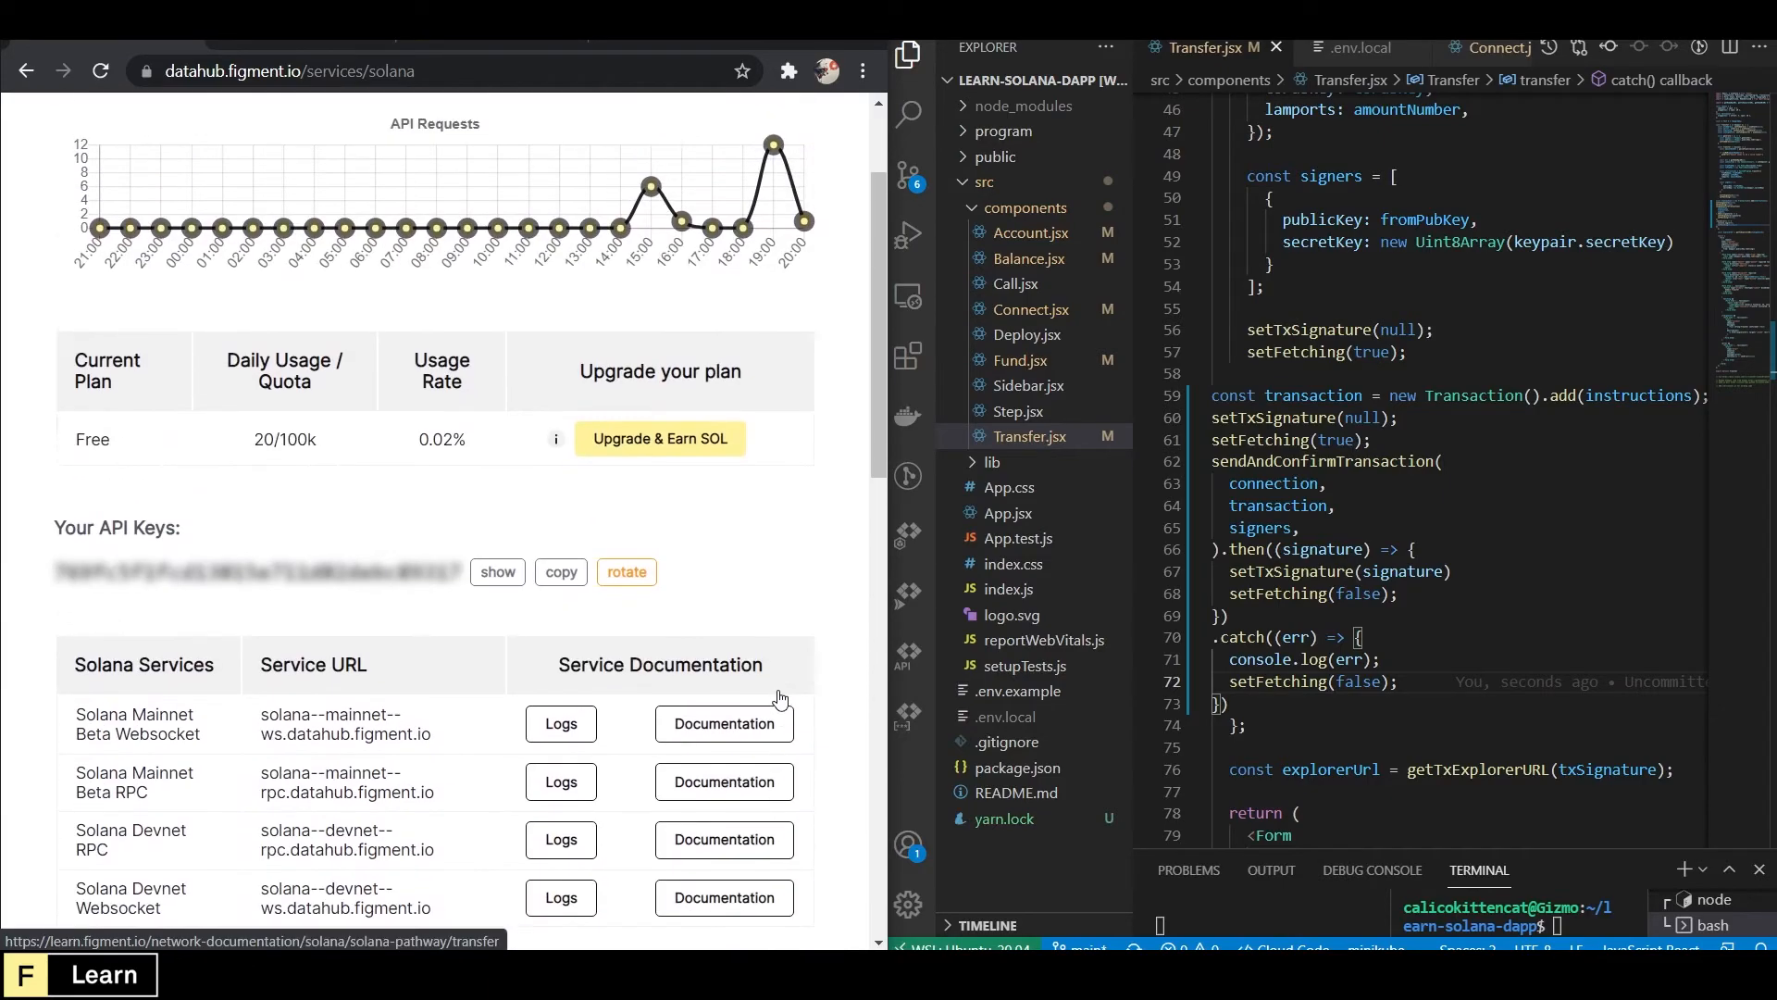
pyautogui.scroll(3)
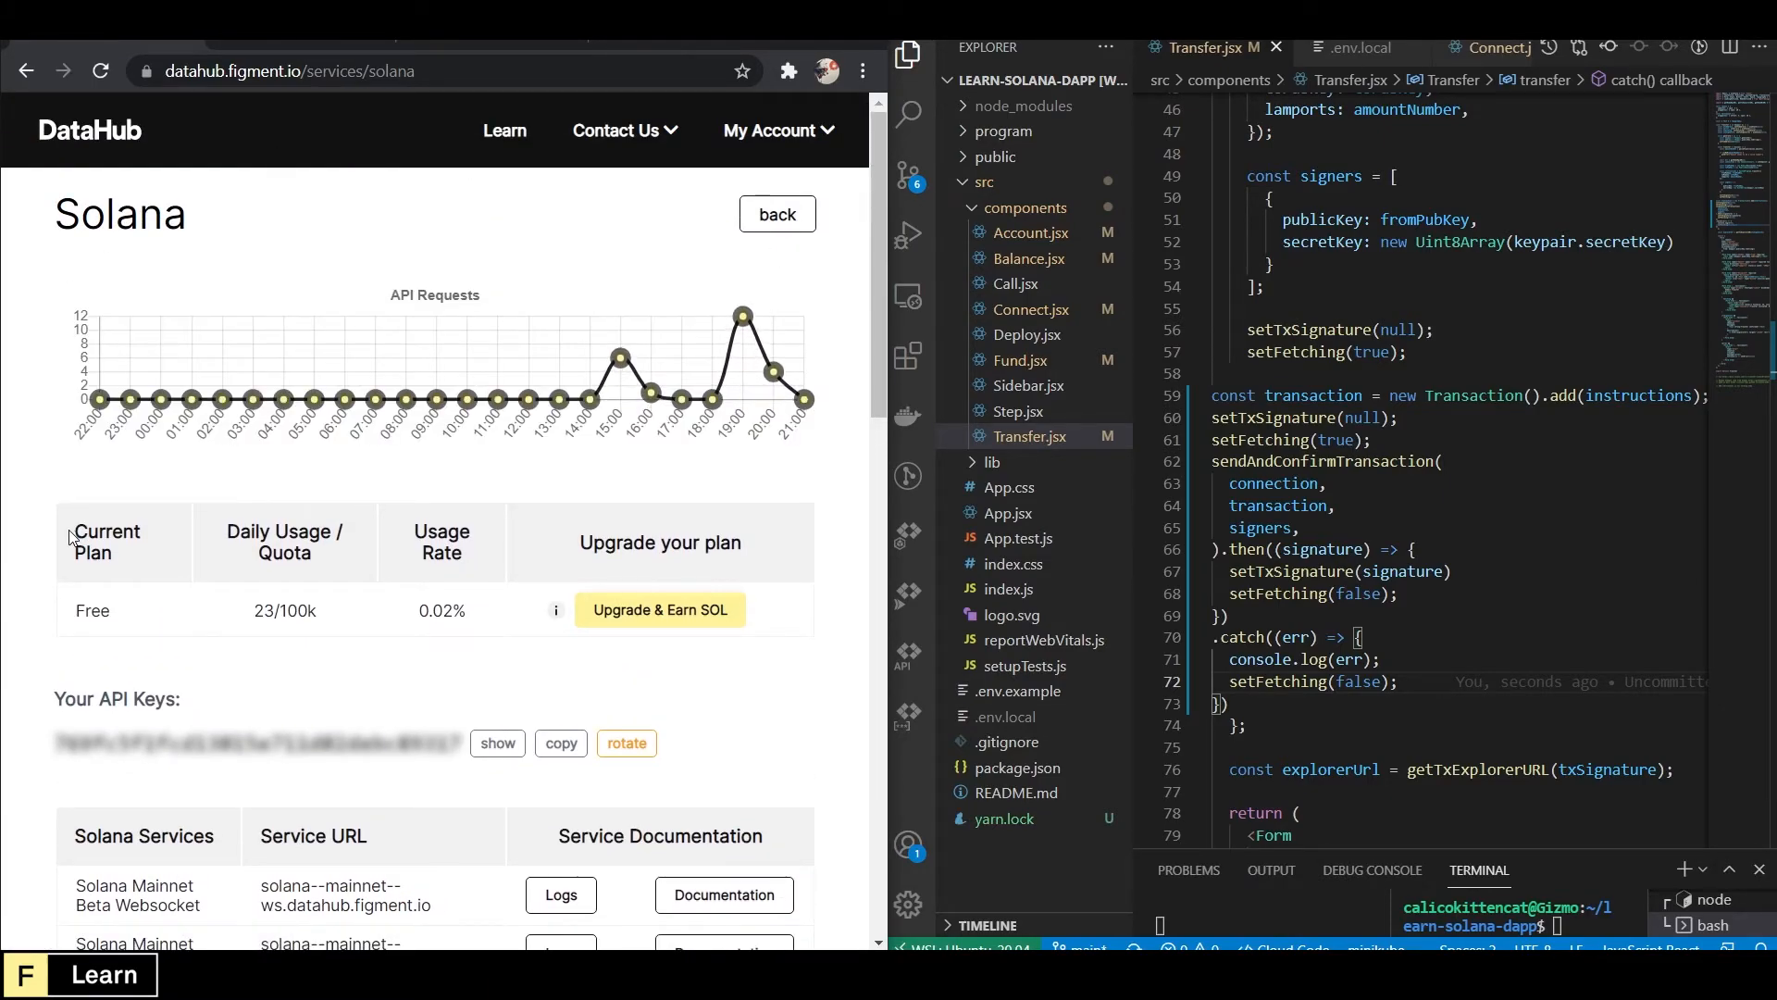
pyautogui.moveTo(435, 399)
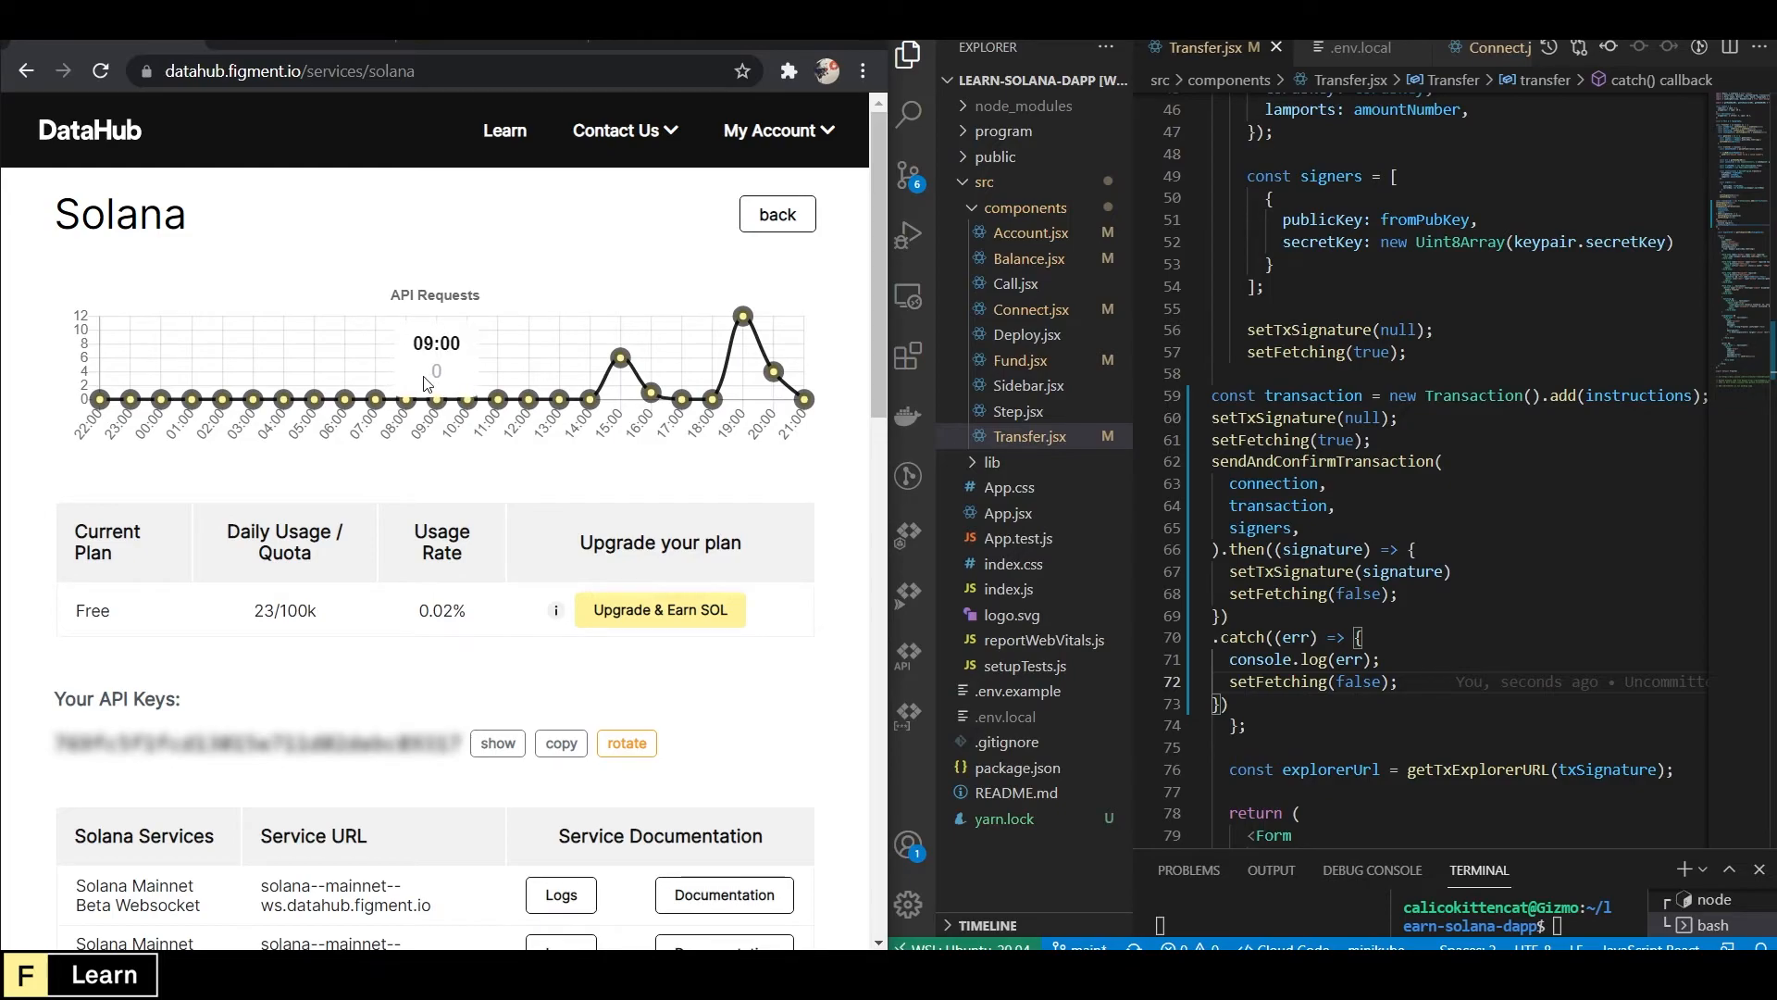